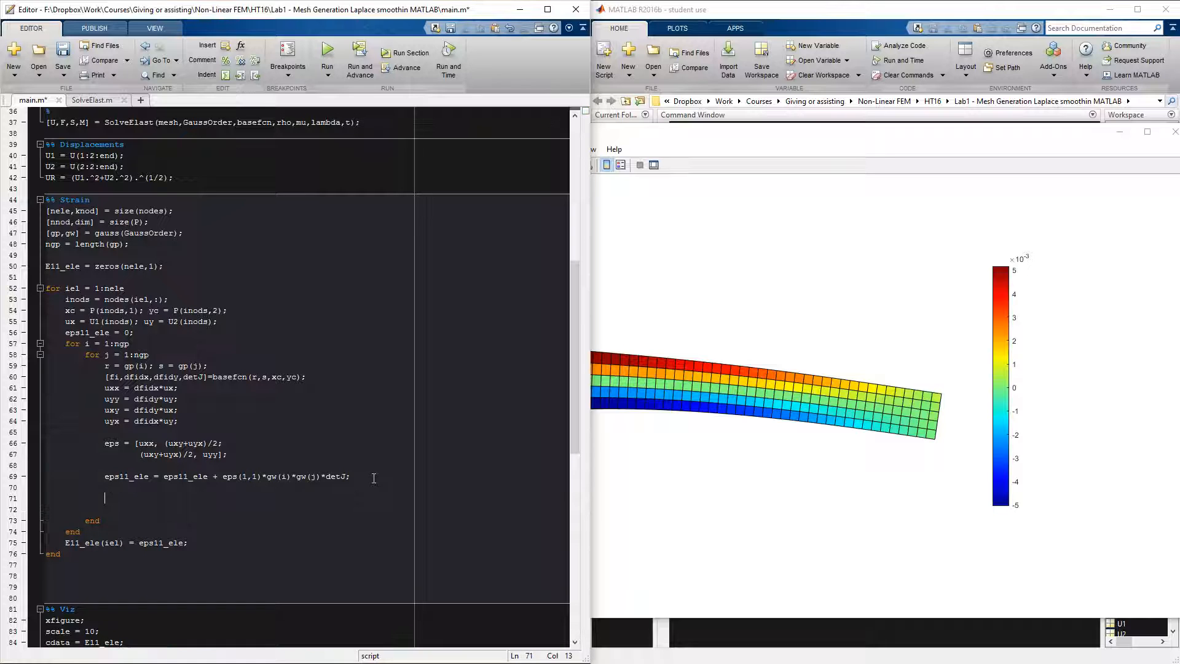
Add M = zeros(nnod,nnod); below the E11_ele initialisation, before the element loop
{"action": "left_click", "coordinate": [95, 265]}
{"action": "type", "text": "%"}
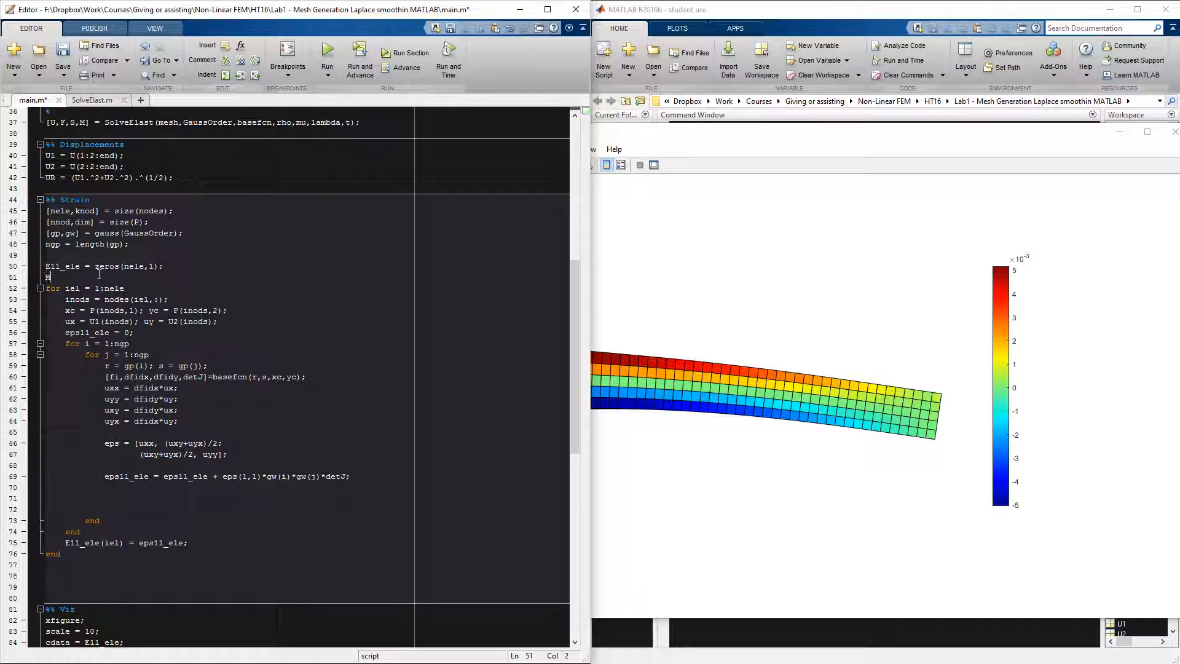
{"action": "type", "text": "="}
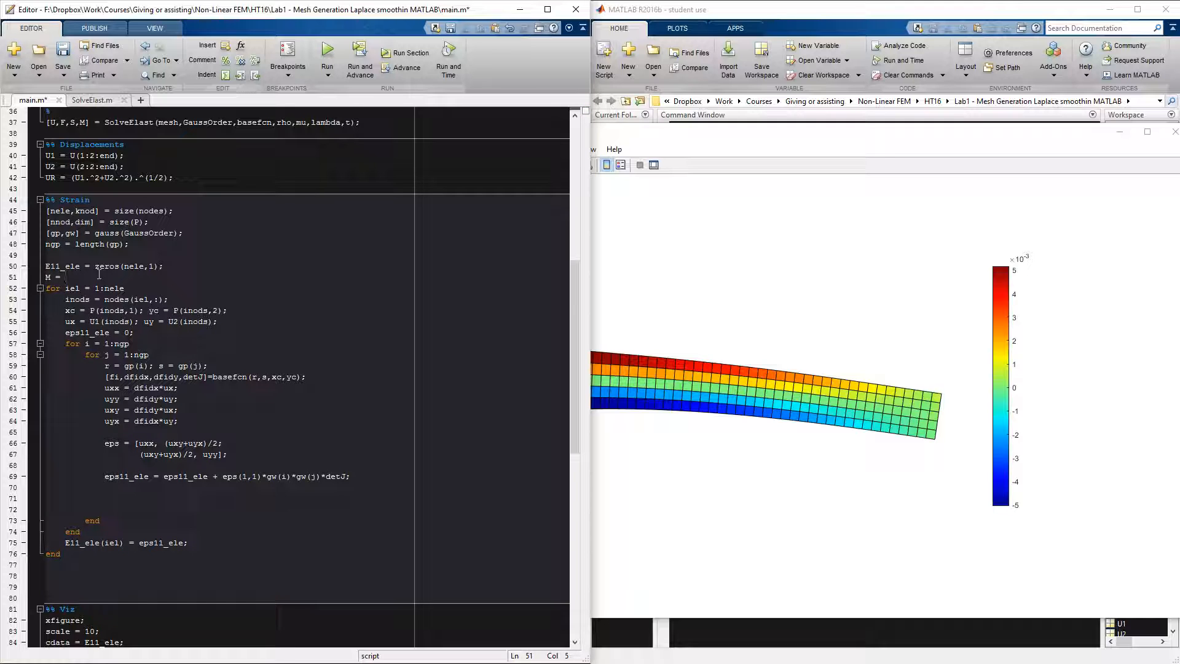
{"action": "type", "text": "zeros("}
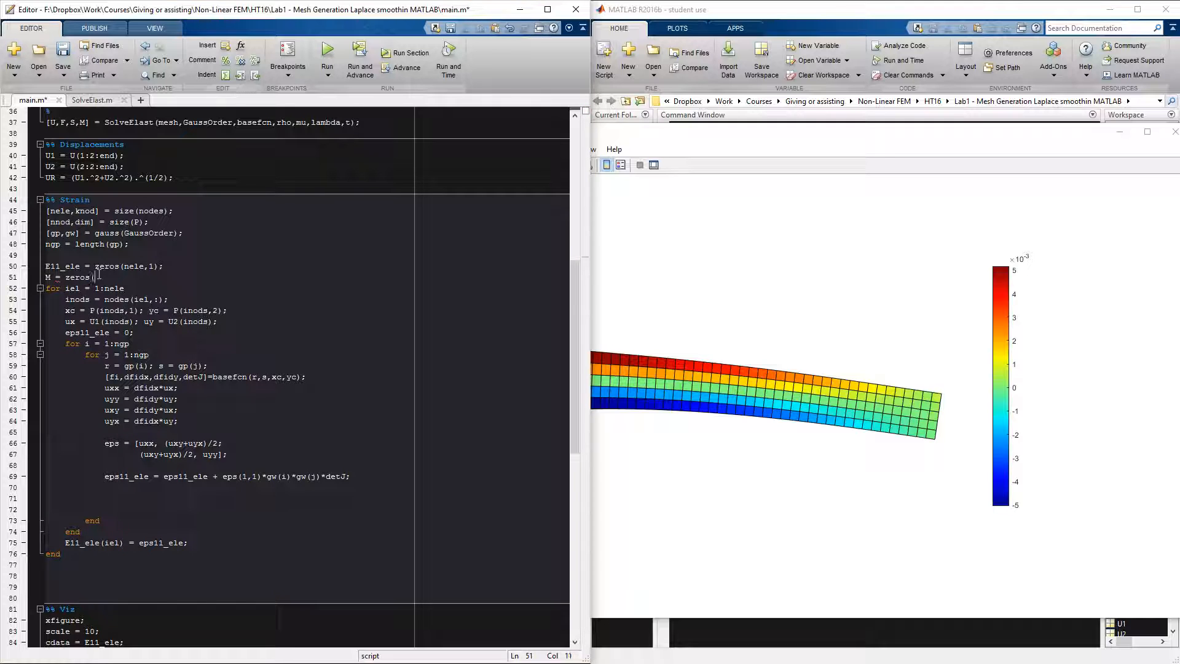
{"action": "type", "text": "nnod,"}
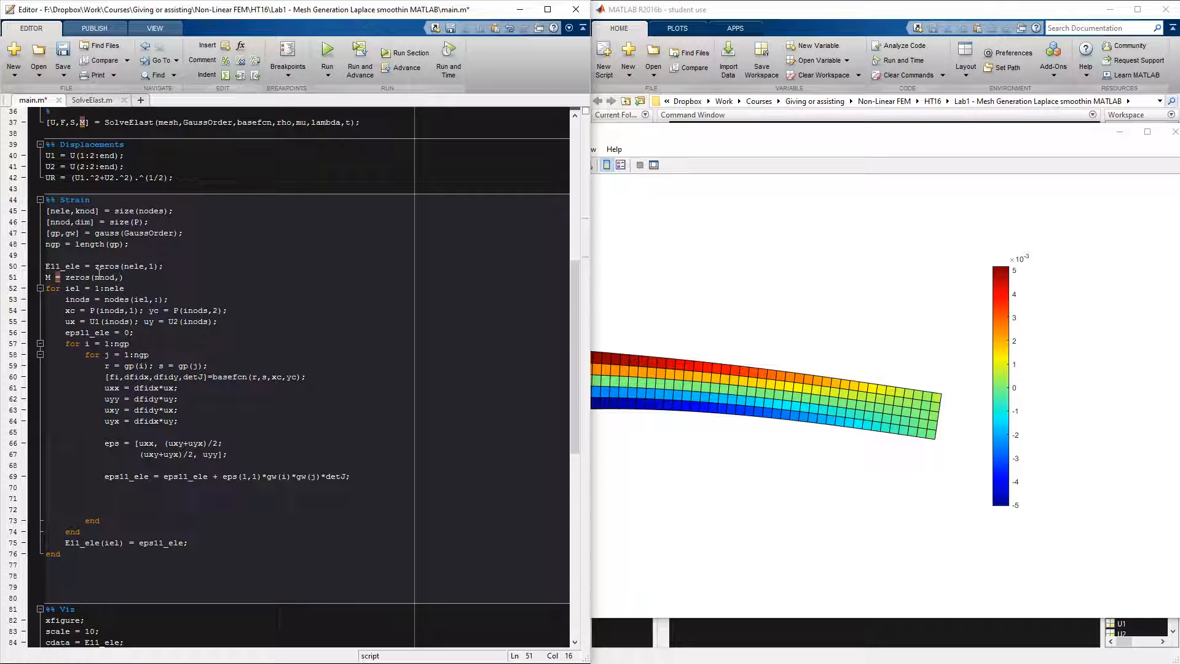
{"action": "type", "text": "nnod);"}
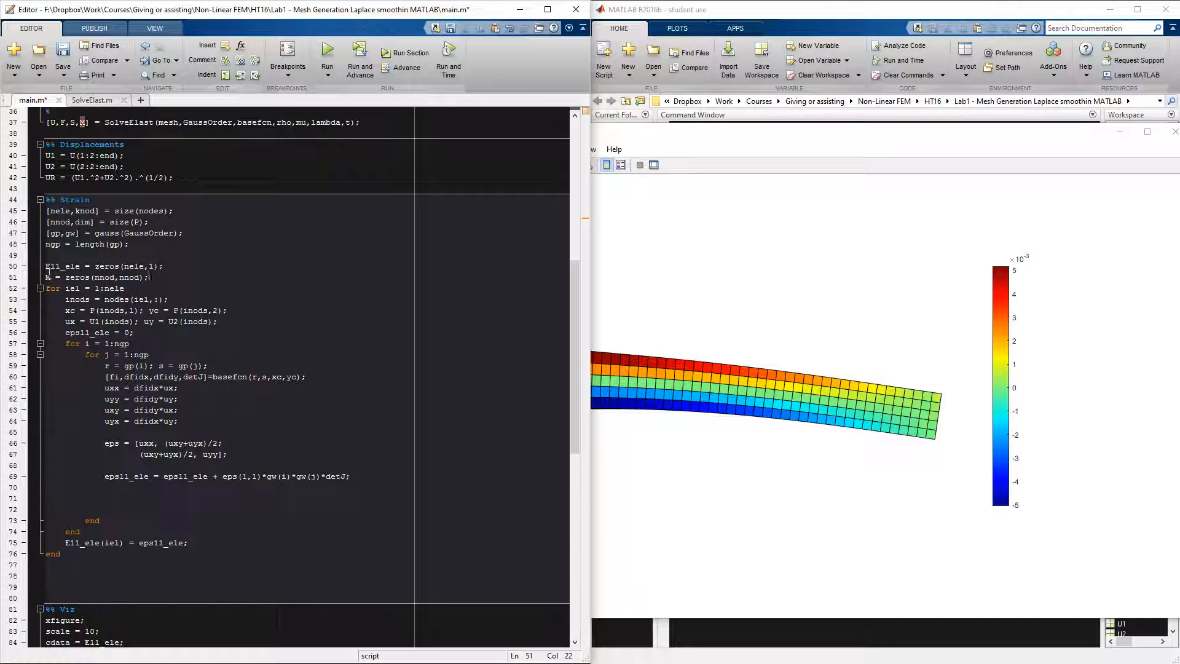
{"action": "left_click", "coordinate": [47, 277]}
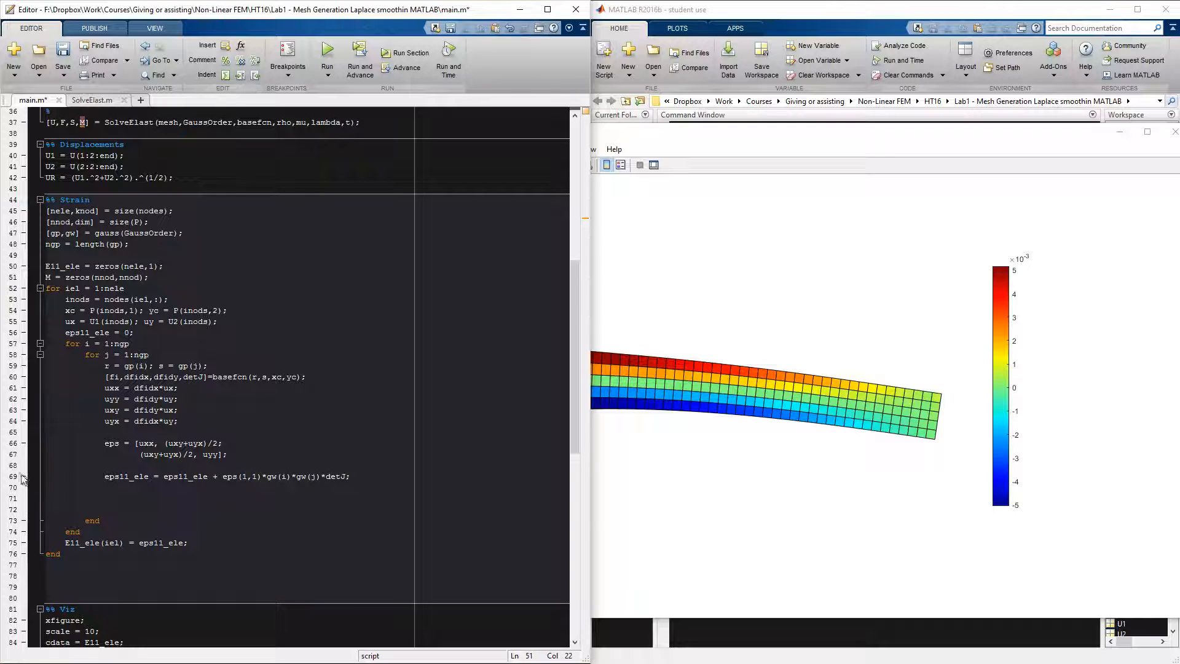
{"action": "mouse_move", "coordinate": [25, 542]}
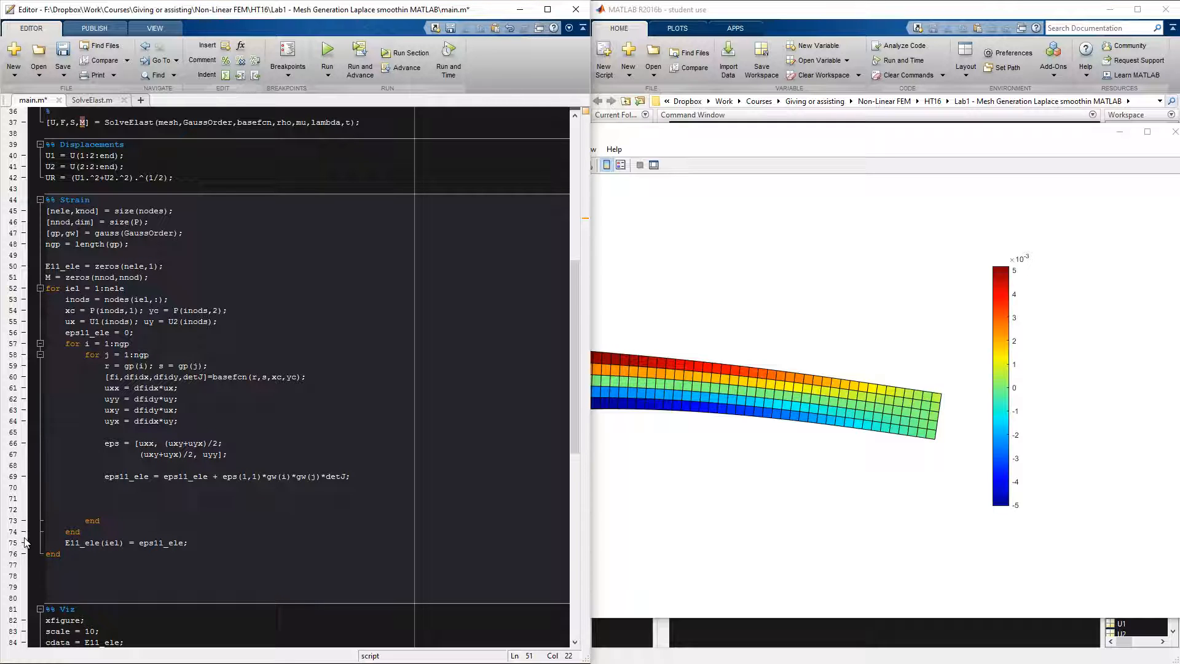
Set a breakpoint at the inner Gauss-point loop's end line and run main.m to it
{"action": "left_click", "coordinate": [327, 52]}
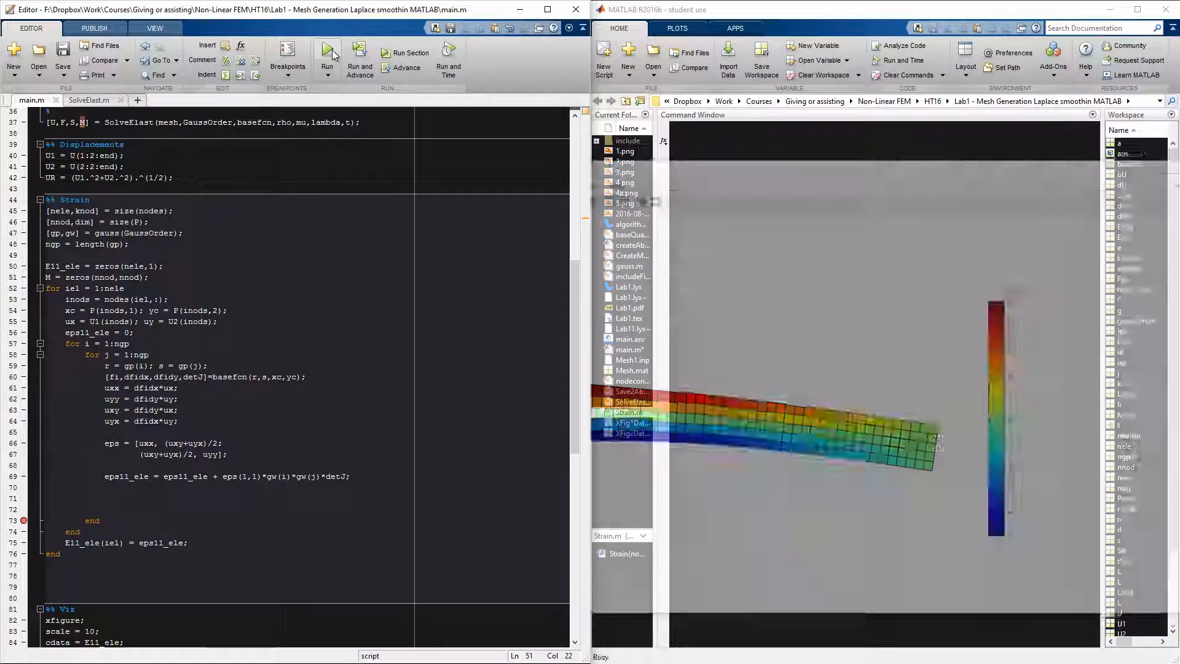
{"action": "left_click", "coordinate": [327, 56]}
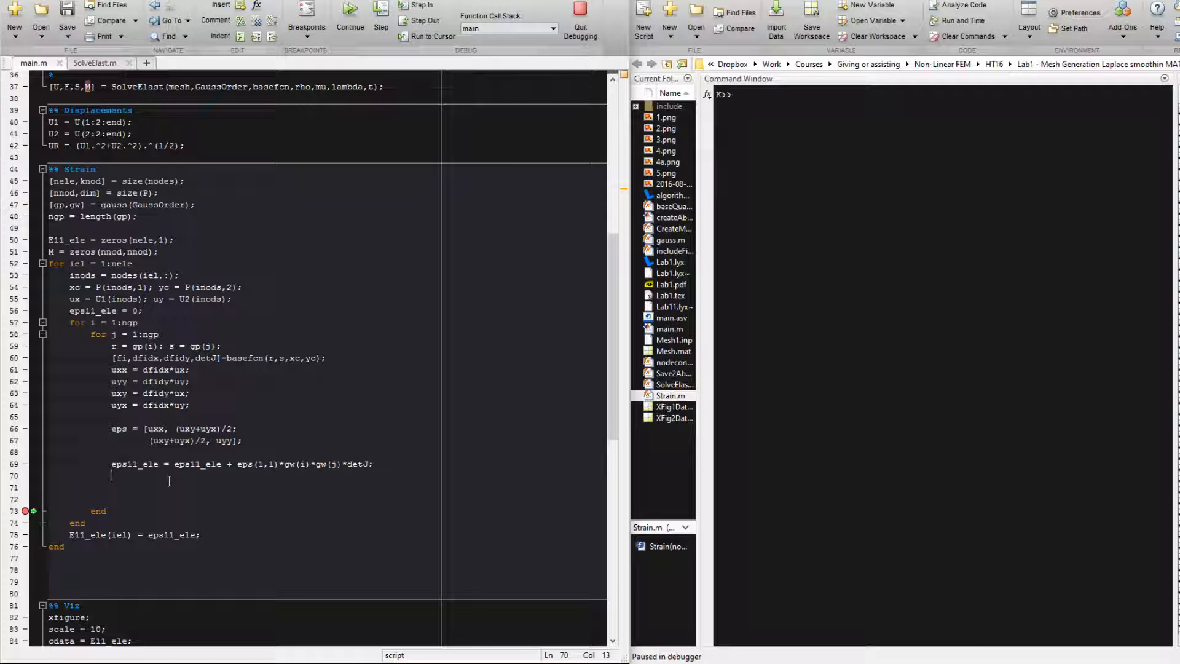
Write fi'*fi on line 71 inside the Gauss-point loop
{"action": "scroll", "scroll_direction": "up", "scroll_amount": 3}
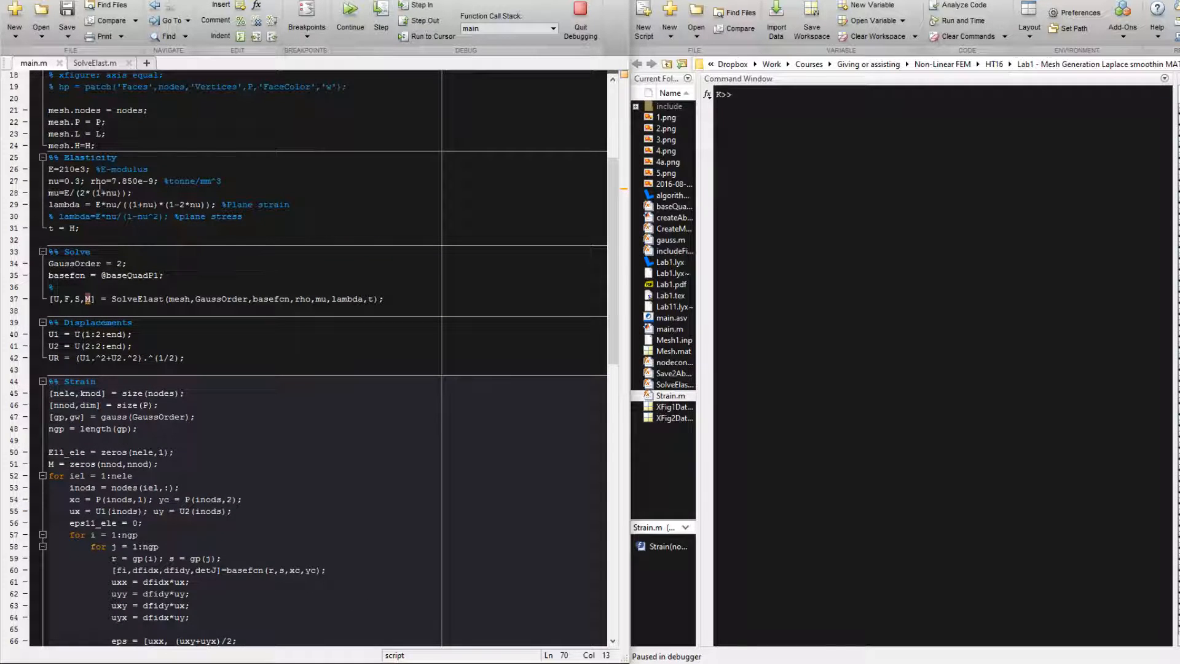
{"action": "scroll", "scroll_direction": "down", "scroll_amount": 3}
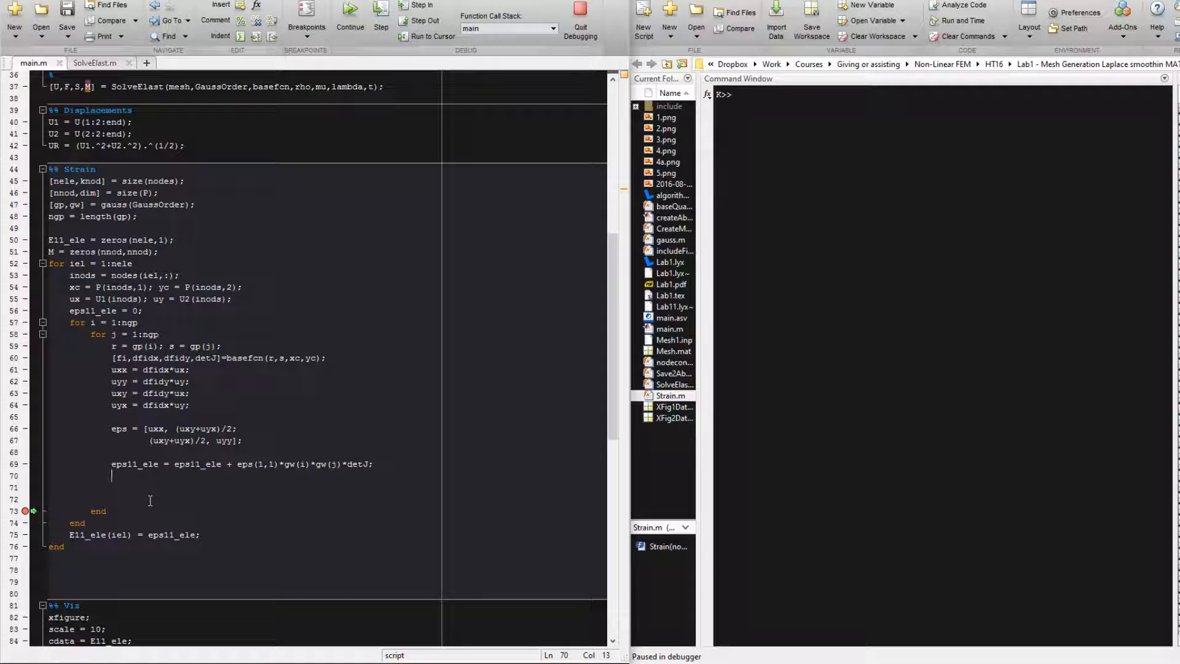
{"action": "type", "text": "M"}
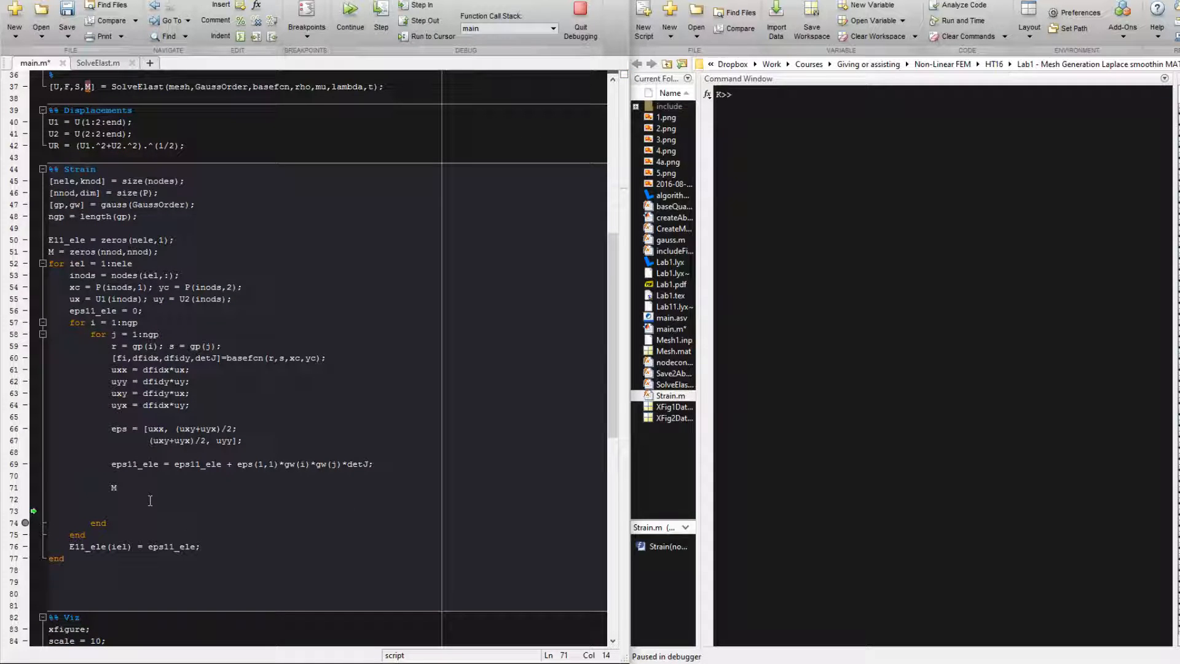
{"action": "double_click", "coordinate": [113, 488]}
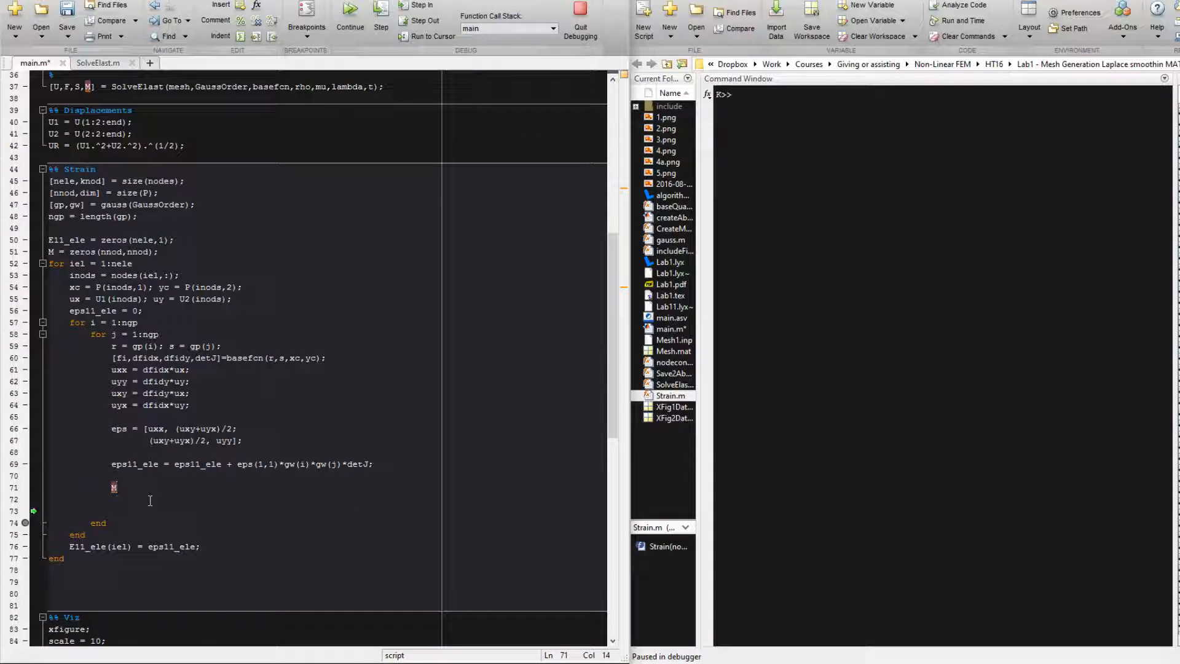
{"action": "type", "text": "fi'*fi"}
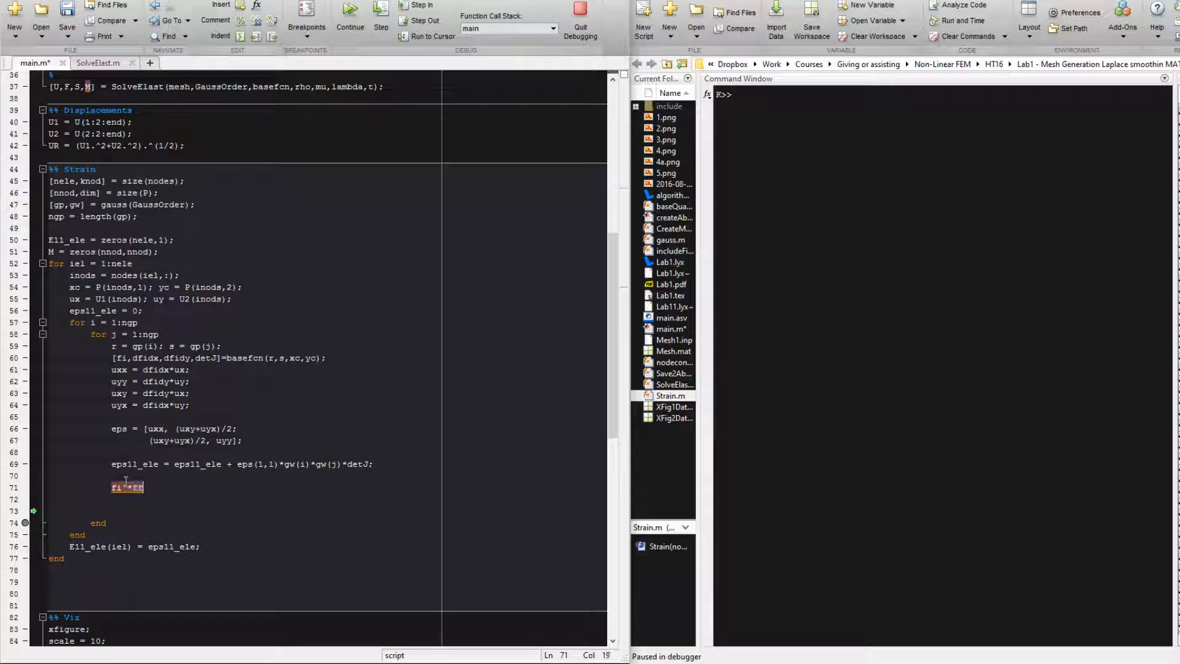
{"action": "mouse_move", "coordinate": [127, 486]}
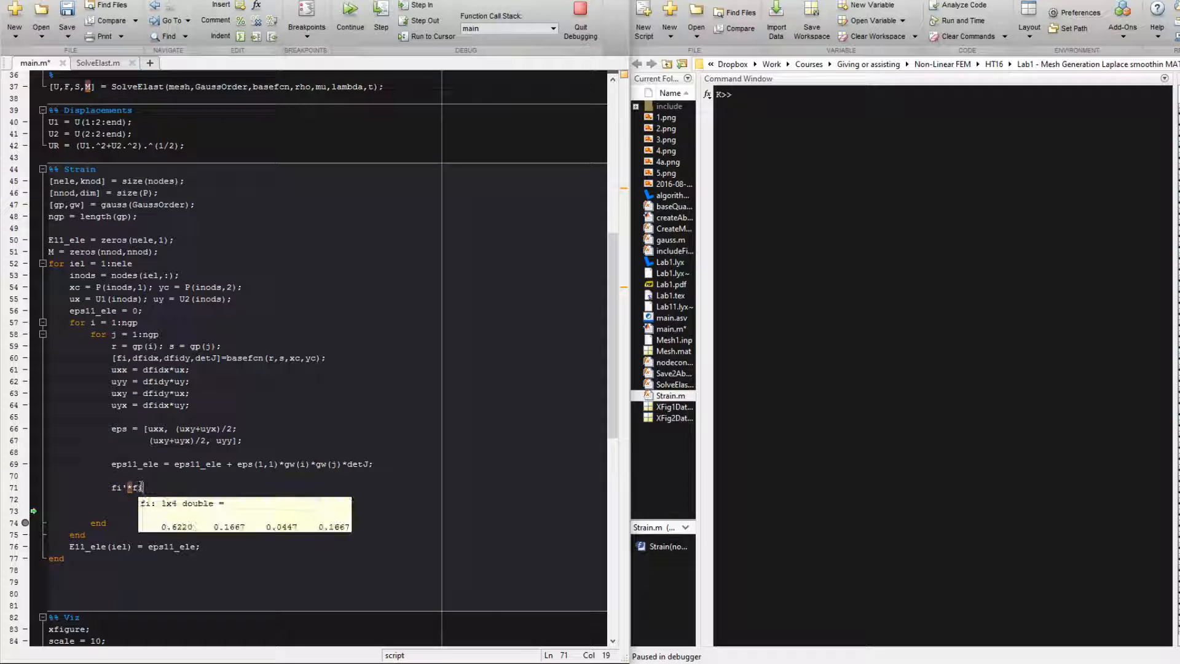
Evaluate the selected fi'*fi, fi' and fi in the Command Window while paused
{"action": "double_click", "coordinate": [125, 487]}
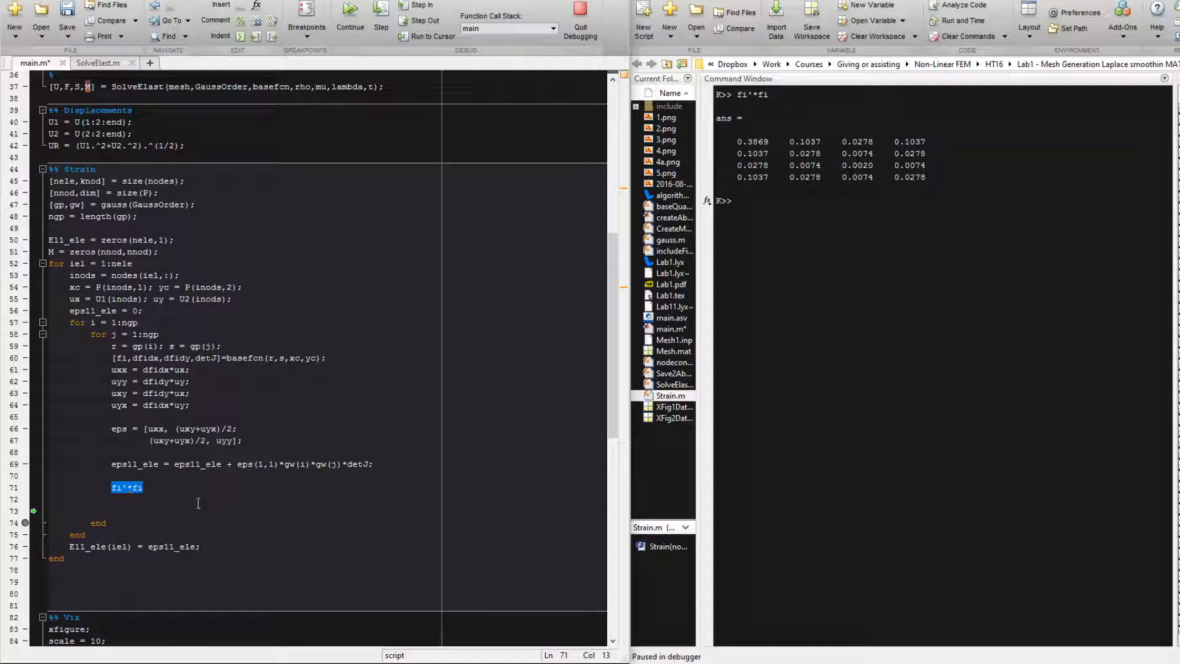
{"action": "mouse_move", "coordinate": [127, 486]}
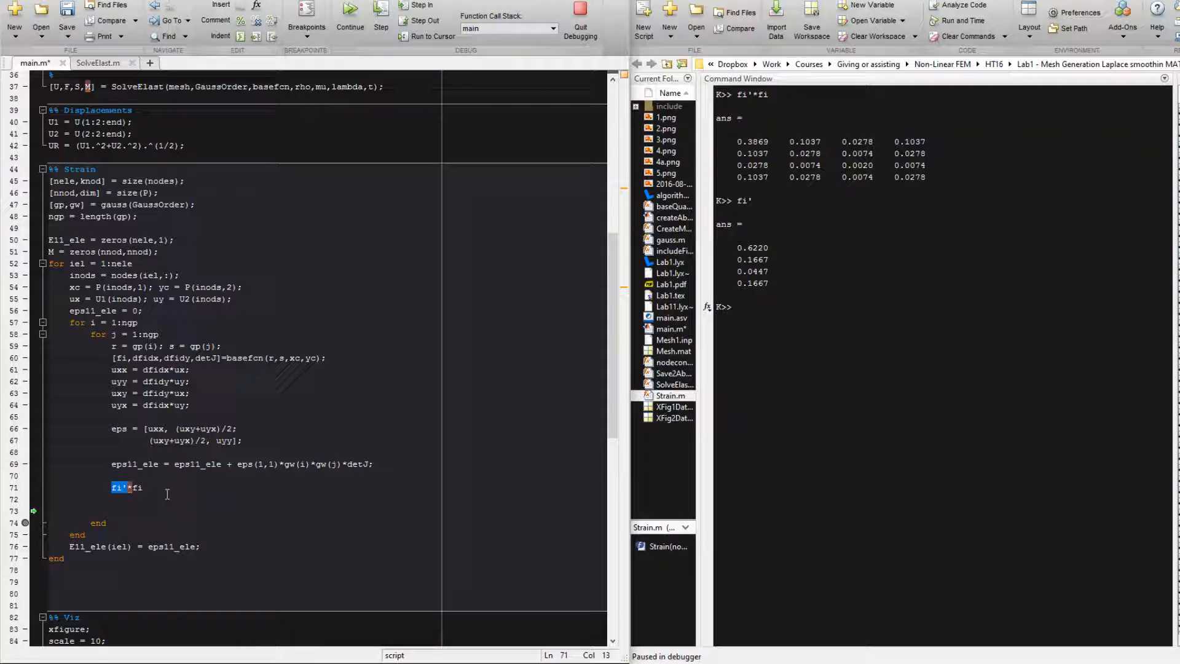
{"action": "right_click", "coordinate": [126, 488]}
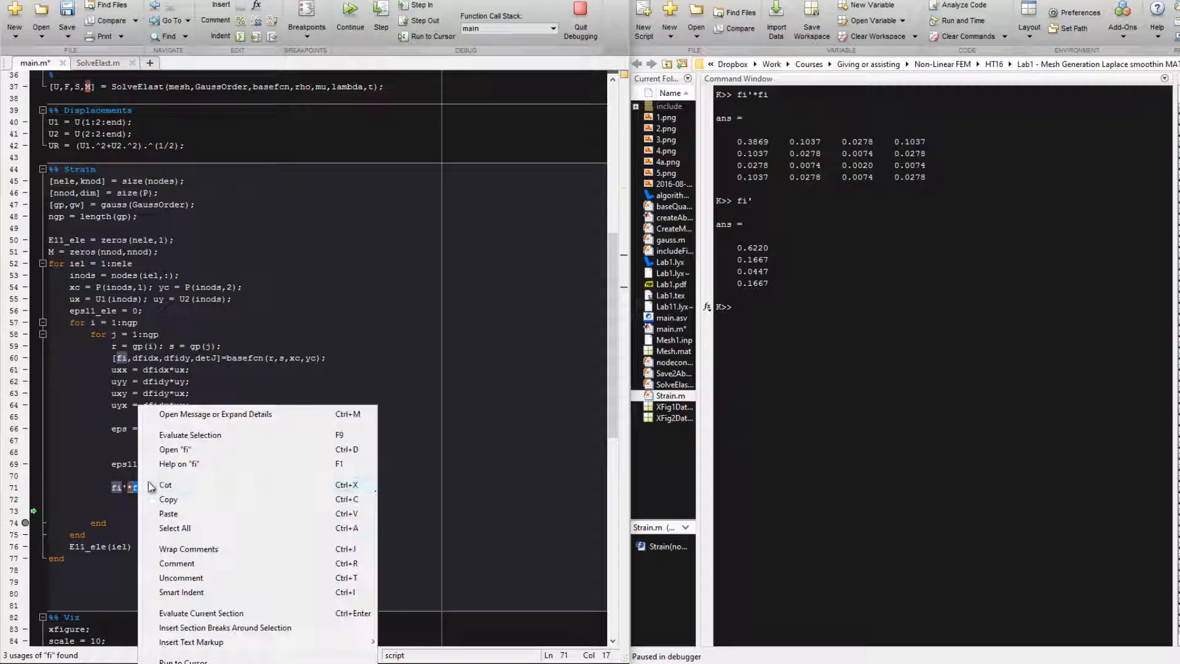
{"action": "left_click", "coordinate": [190, 434]}
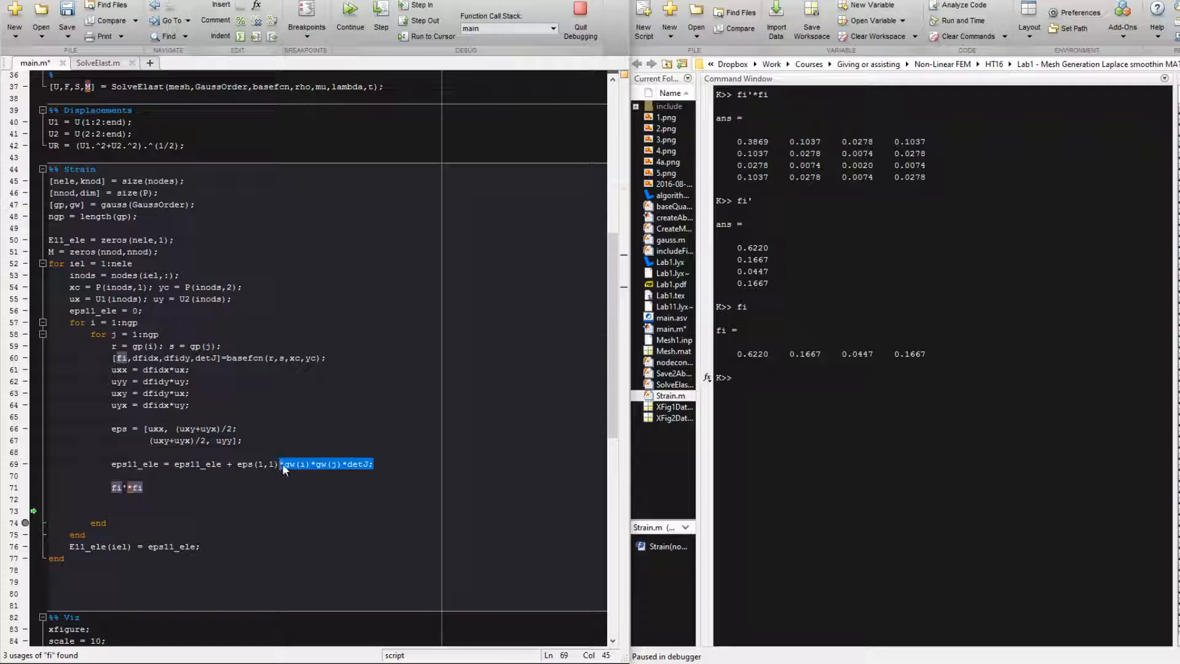
Append *rho to fi'*fi and evaluate rho, giving 7.8500e-09
{"action": "left_click", "coordinate": [146, 486]}
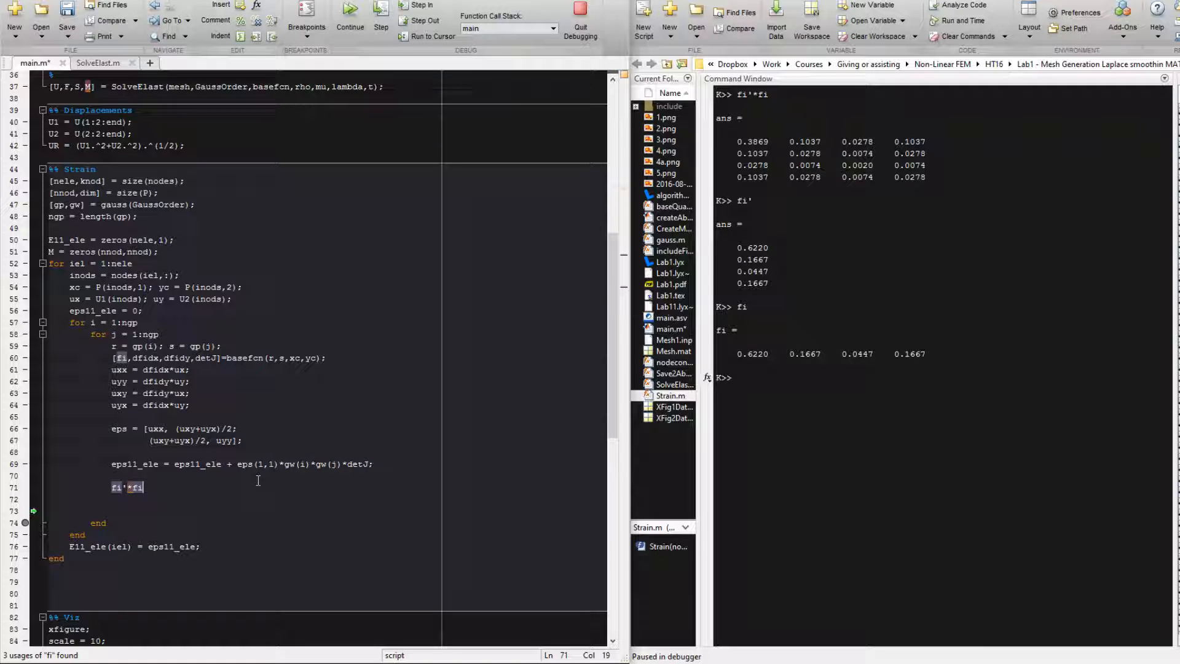
{"action": "type", "text": "*rho"}
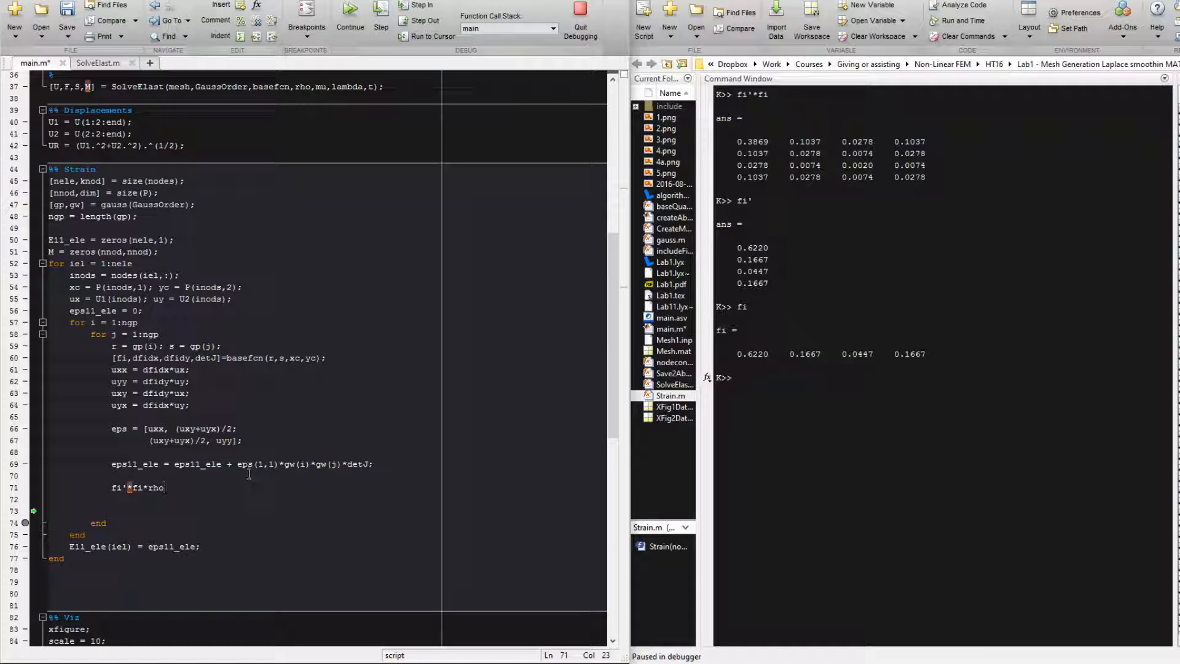
{"action": "right_click", "coordinate": [156, 486]}
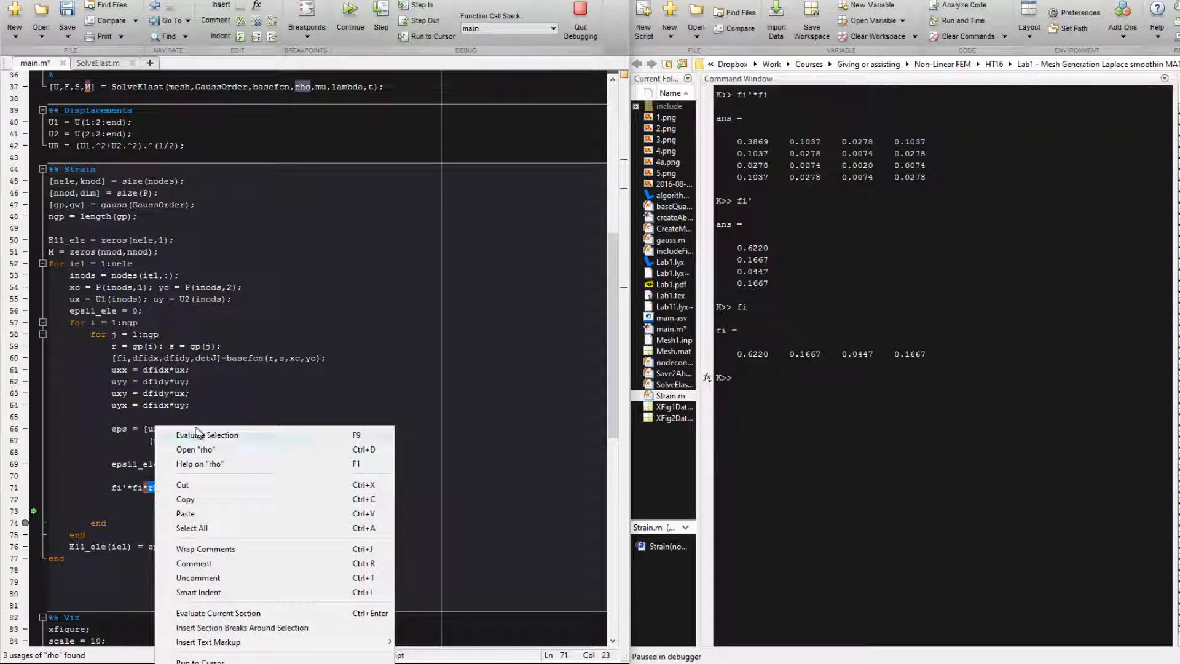
{"action": "left_click", "coordinate": [207, 435]}
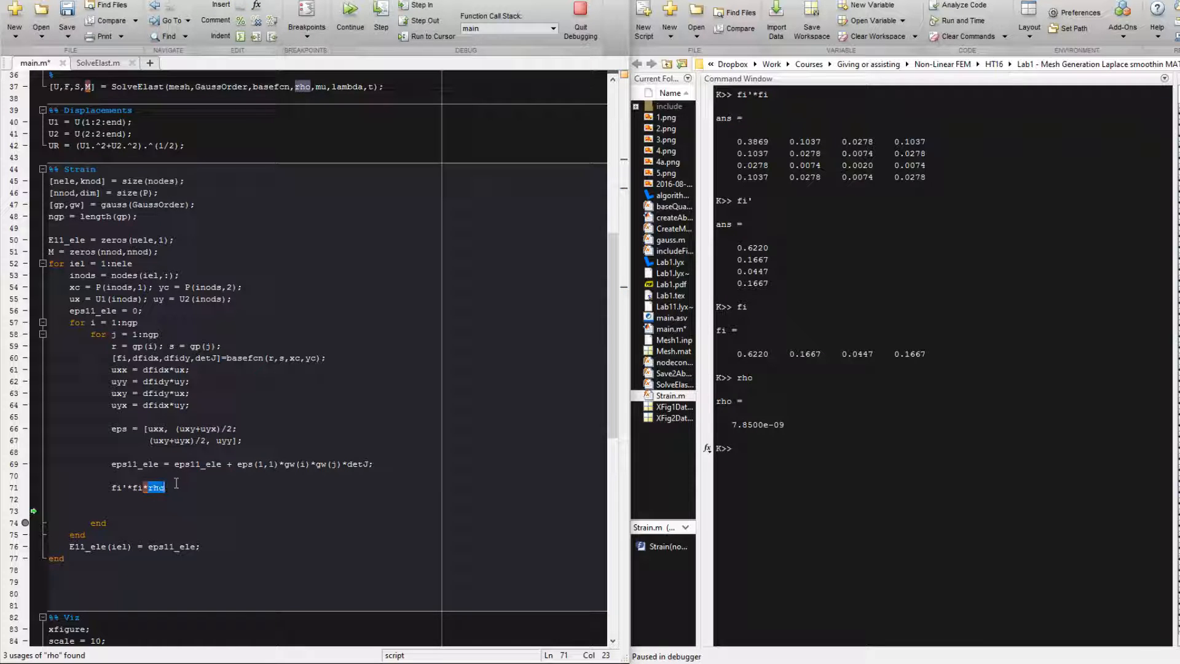
Extend the term with *gw(i)*gw(j)*detJ and start M(inods, at the line start
{"action": "type", "text": "*"}
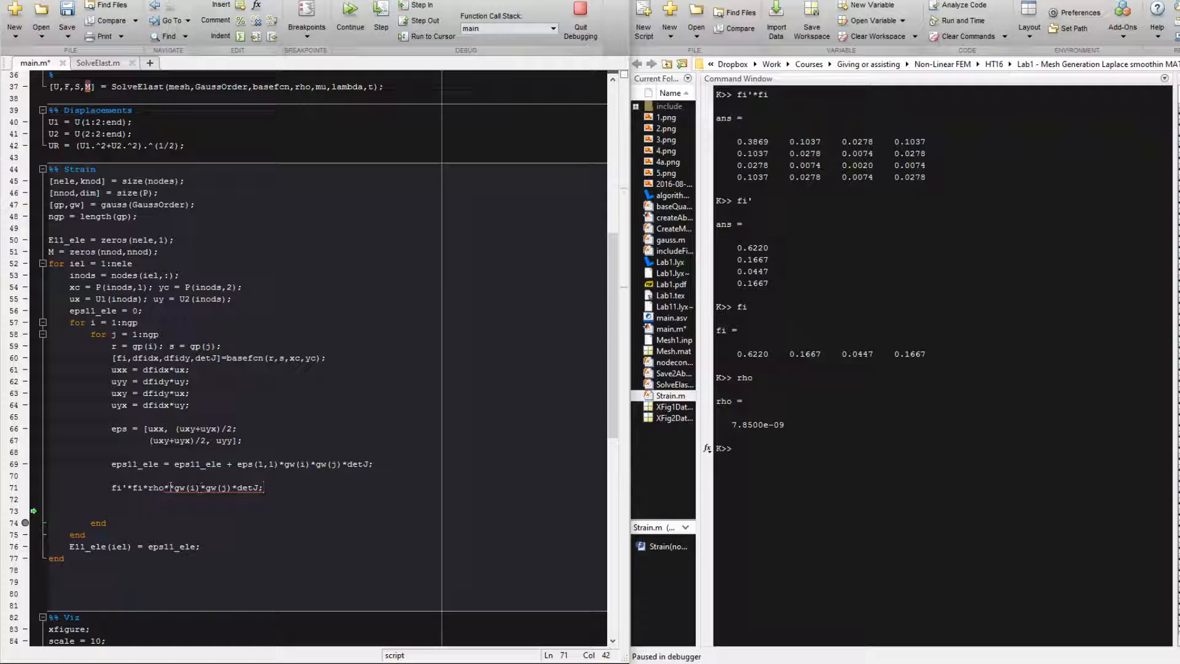
{"action": "left_click", "coordinate": [168, 486]}
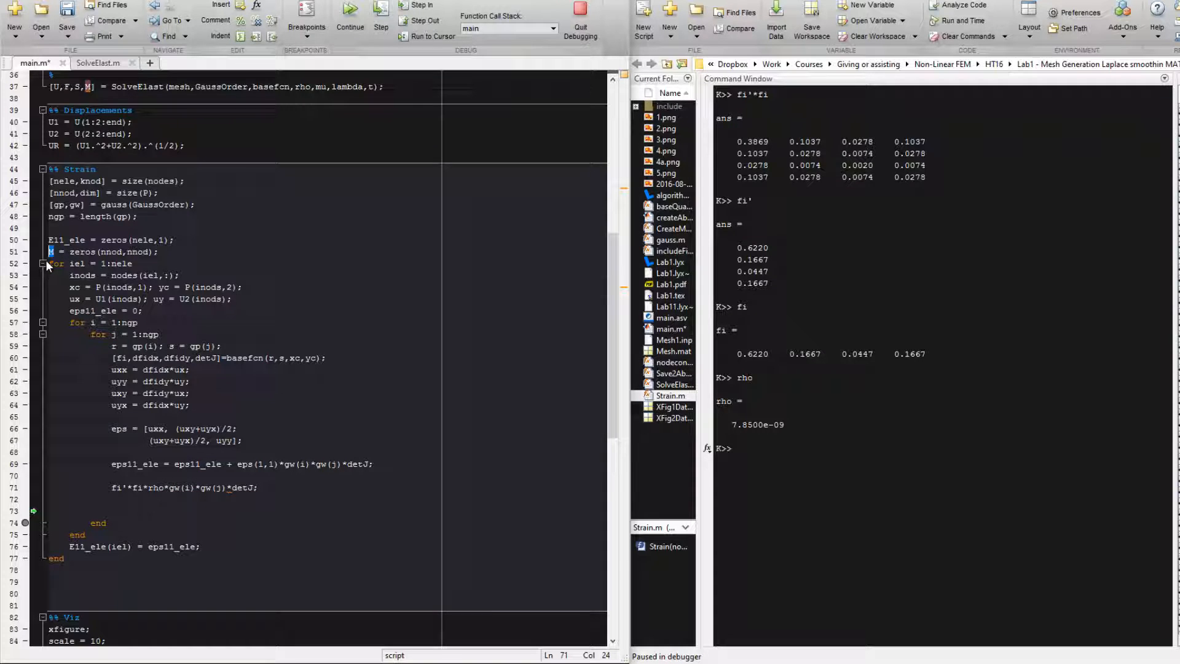
{"action": "type", "text": "M(inods"}
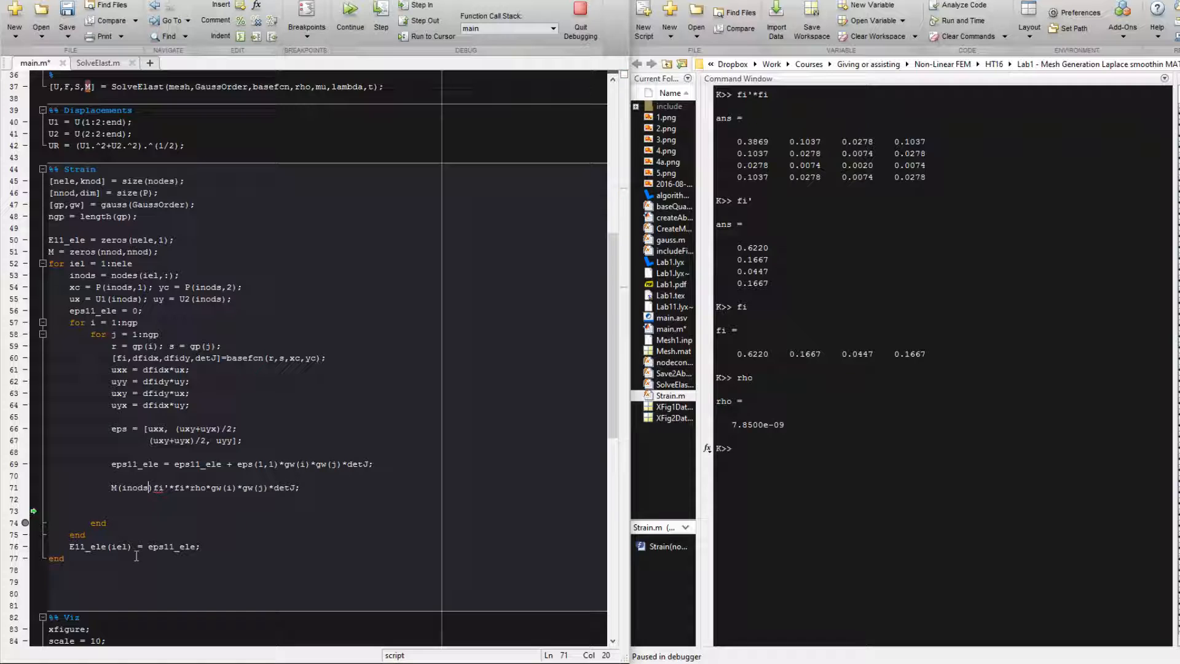
Make line 71 accumulate M(inods,inods) = M(inods,inods) + fi'*fi*rho*gw(i)*gw(j)*detJ and check the index
{"action": "type", "text": ",inods"}
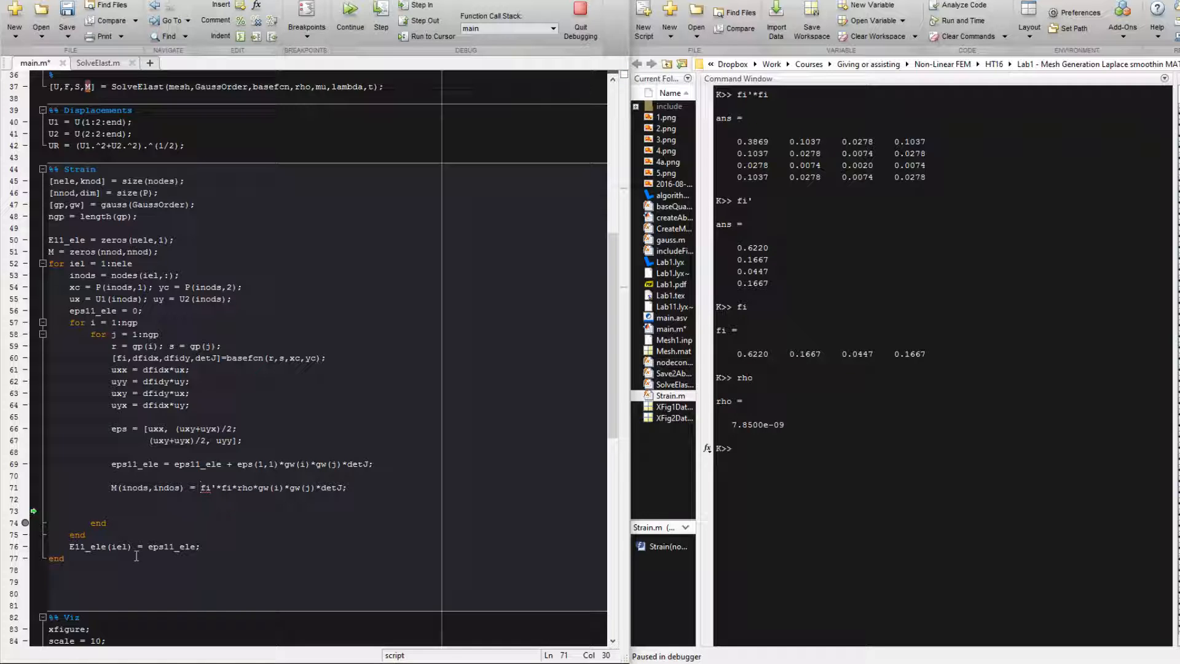
{"action": "double_click", "coordinate": [205, 487]}
{"action": "type", "text": " M(inods,indos) +"}
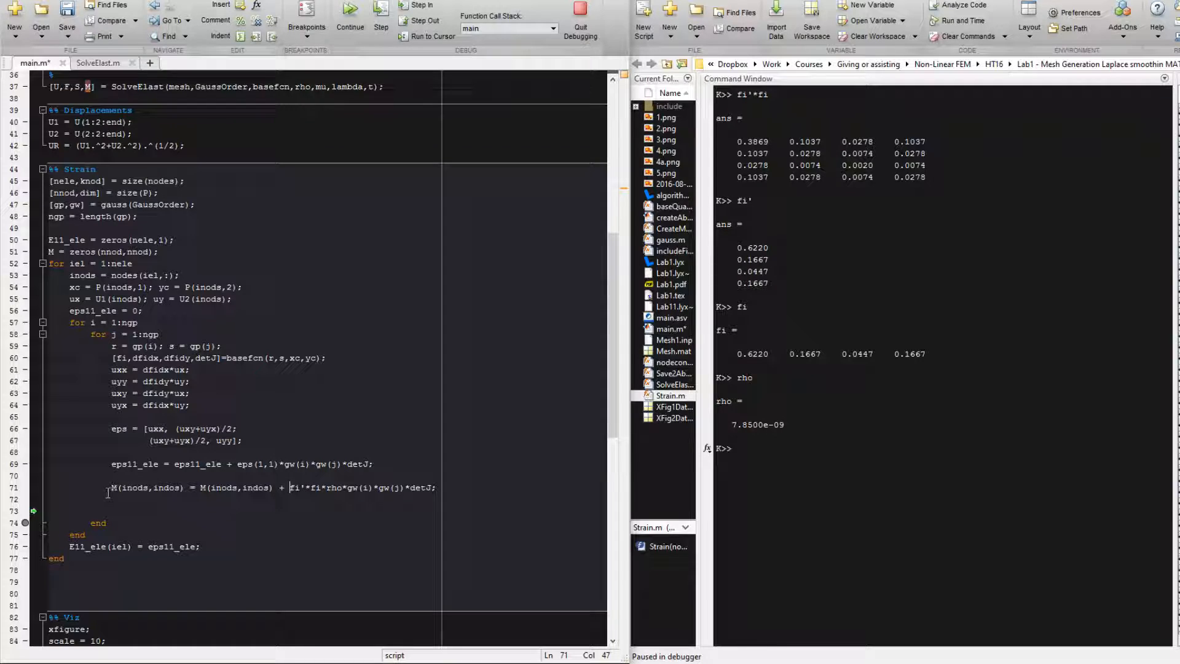
{"action": "double_click", "coordinate": [155, 486]}
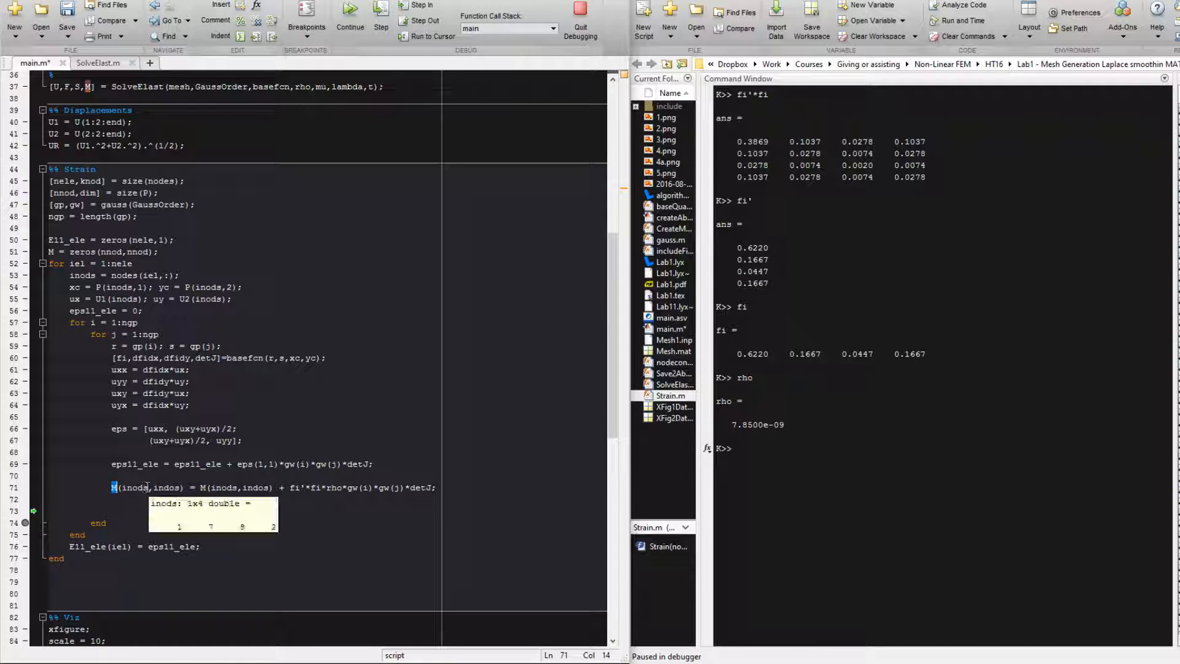
{"action": "double_click", "coordinate": [136, 487]}
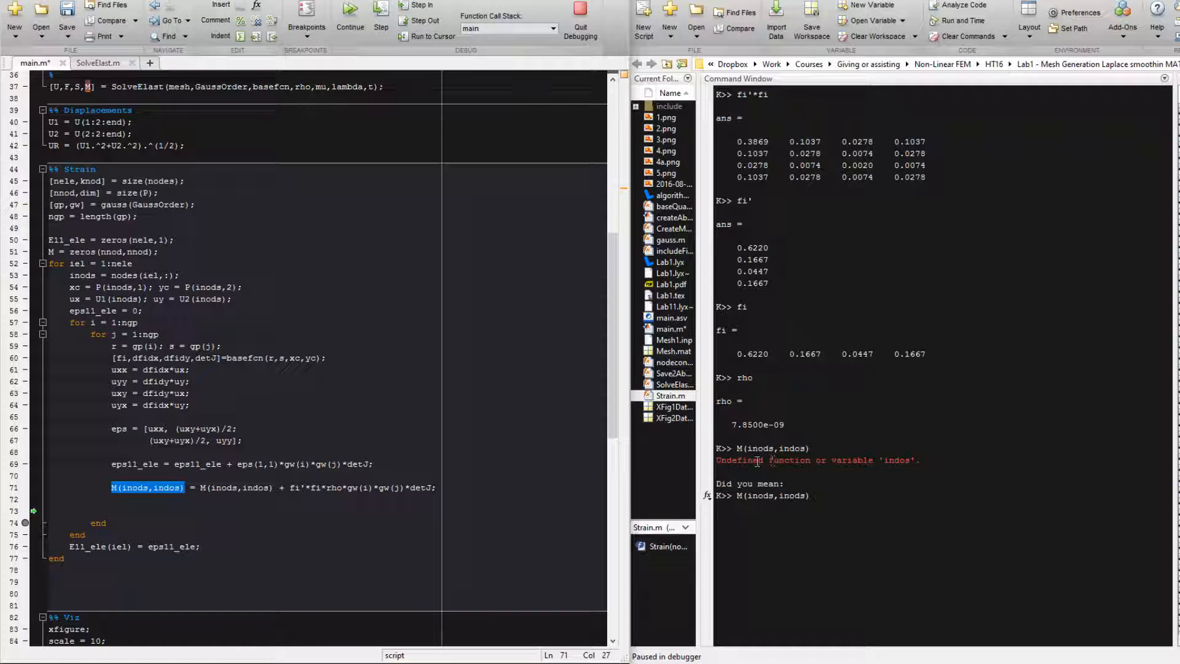
{"action": "mouse_move", "coordinate": [159, 393]}
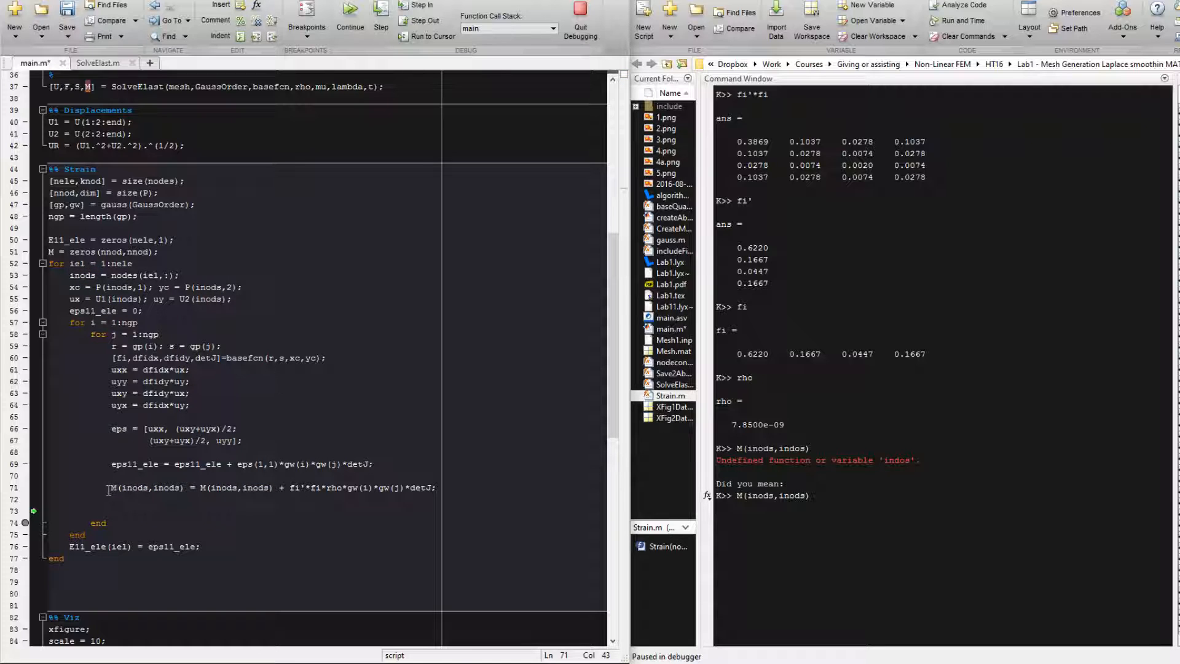
Evaluate M(inods,inods), returning a 4-by-4 zero matrix, then inspect fi'*fi
{"action": "right_click", "coordinate": [143, 486]}
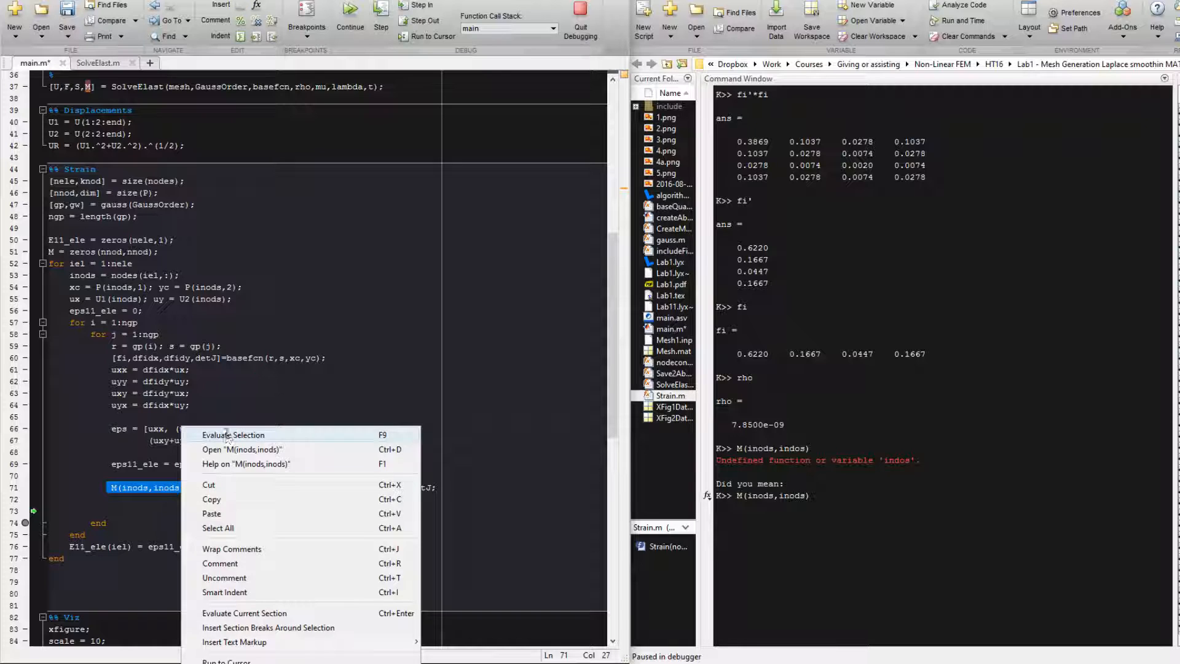
{"action": "left_click", "coordinate": [234, 435]}
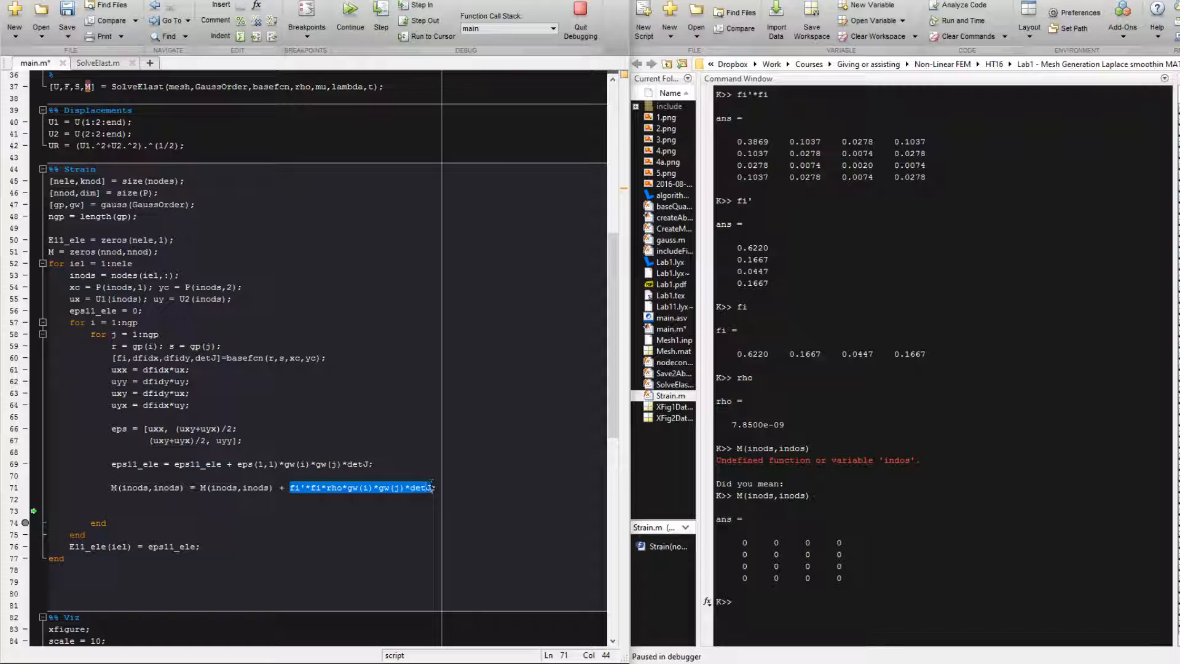
{"action": "right_click", "coordinate": [361, 487]}
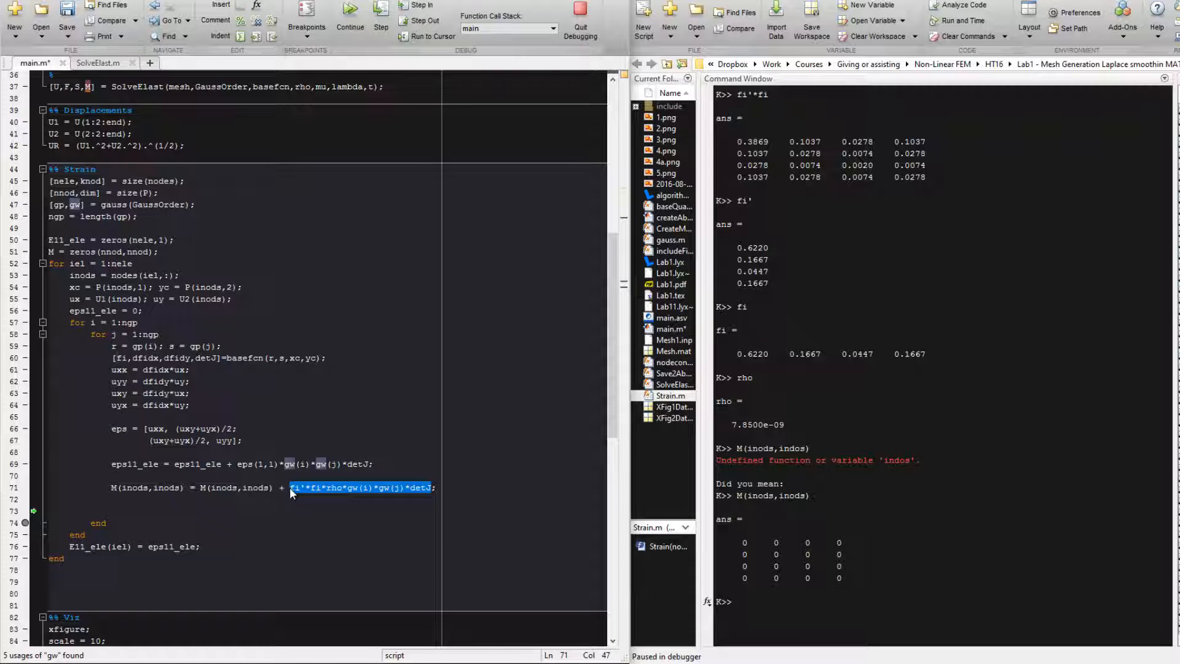
{"action": "double_click", "coordinate": [296, 487]}
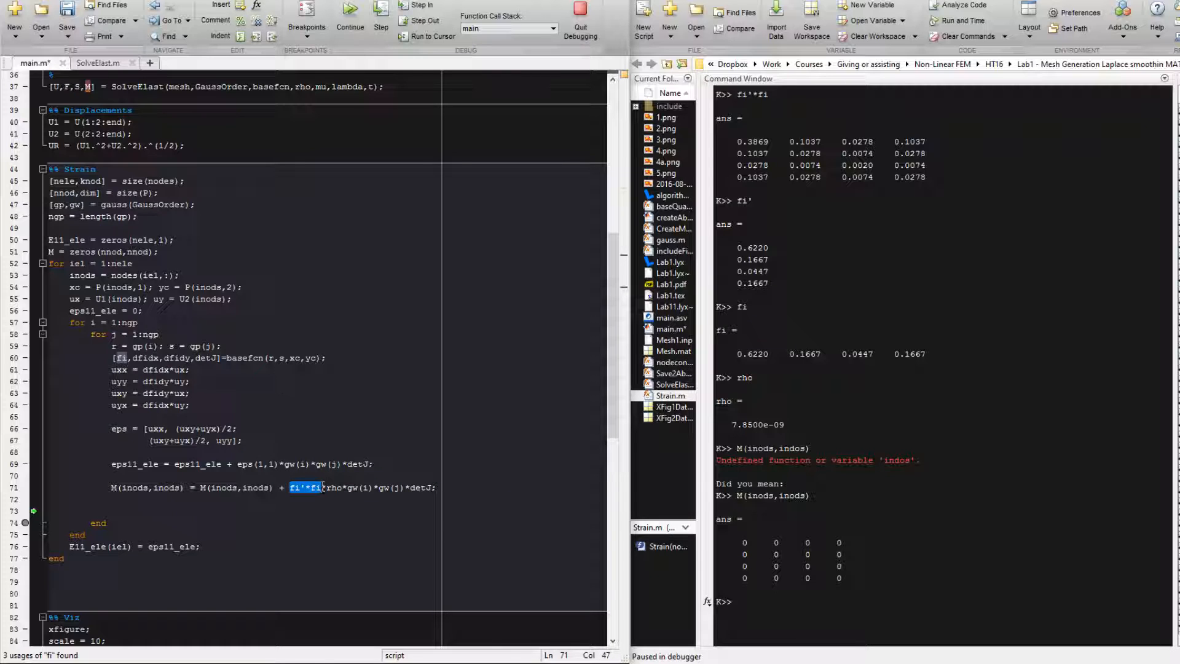
{"action": "mouse_move", "coordinate": [304, 486]}
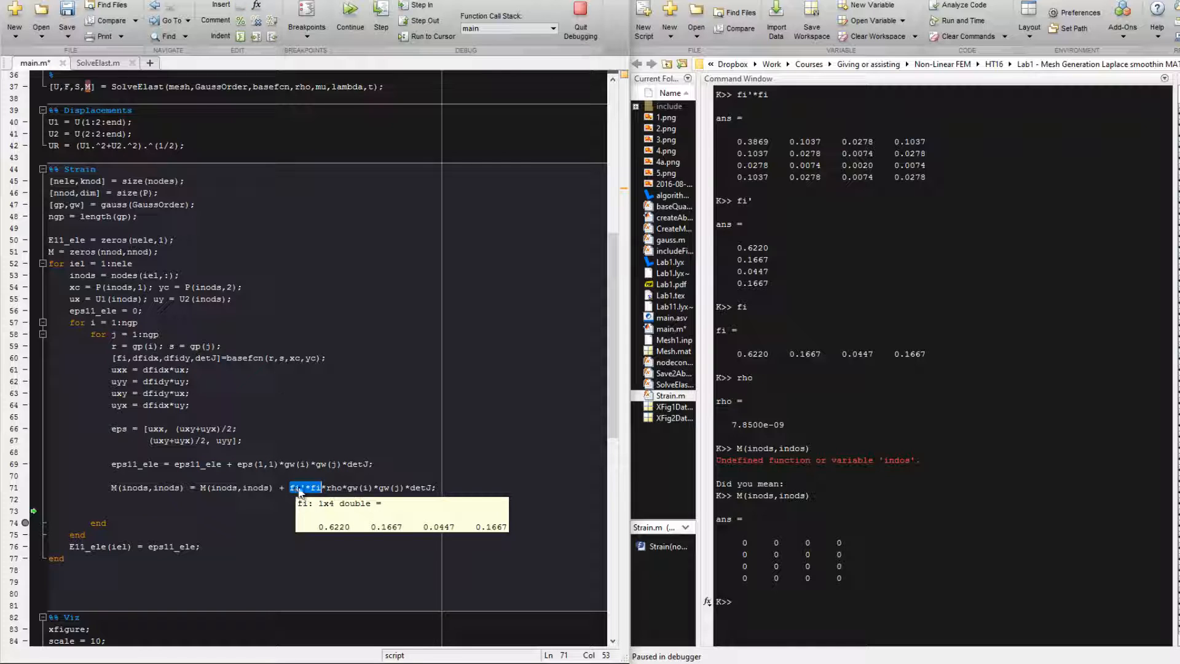
{"action": "mouse_move", "coordinate": [327, 485]}
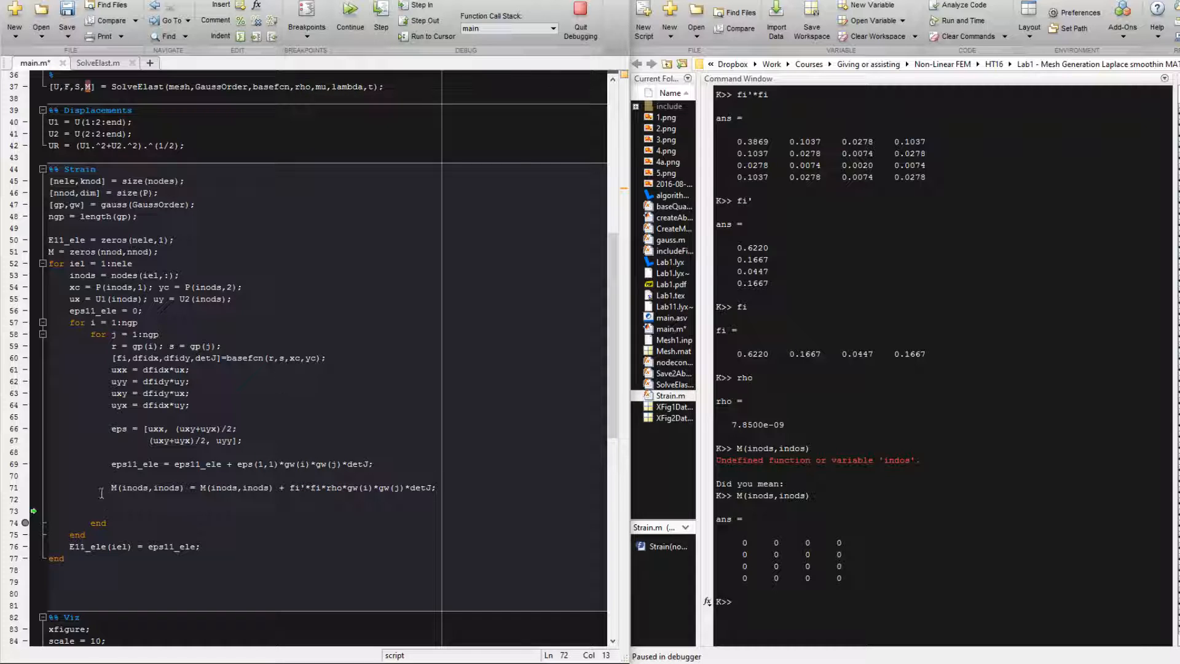
{"action": "mouse_move", "coordinate": [117, 487]}
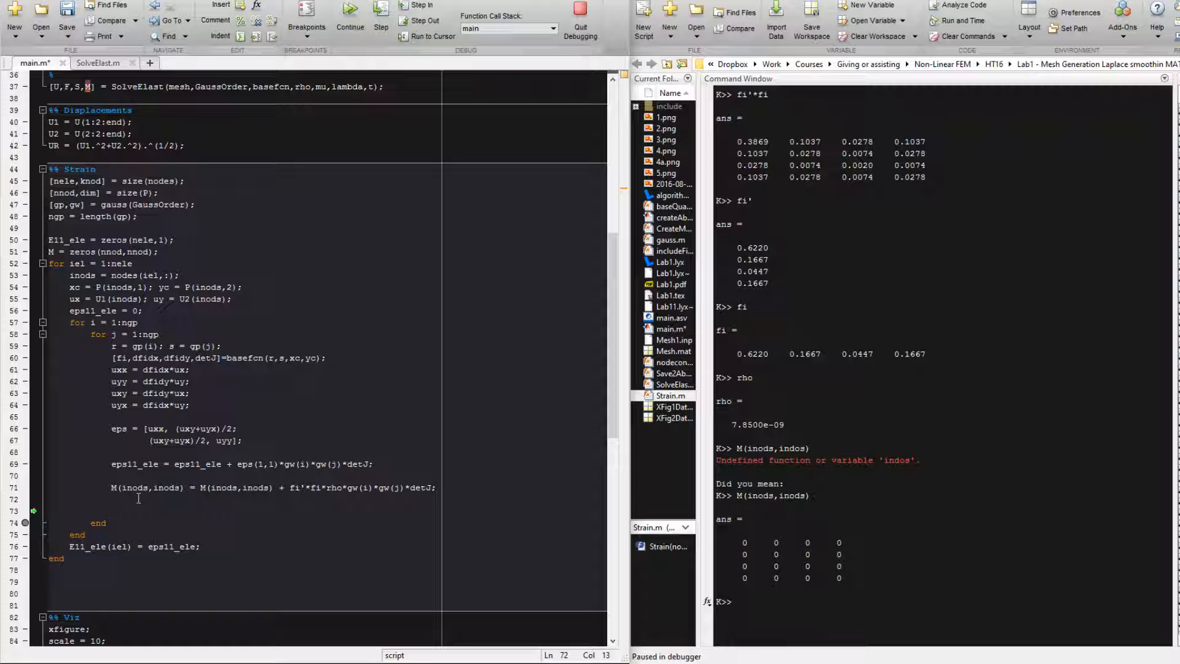
Add E11 = zeros(nnod,1); after the M initialisation
{"action": "triple_click", "coordinate": [271, 487]}
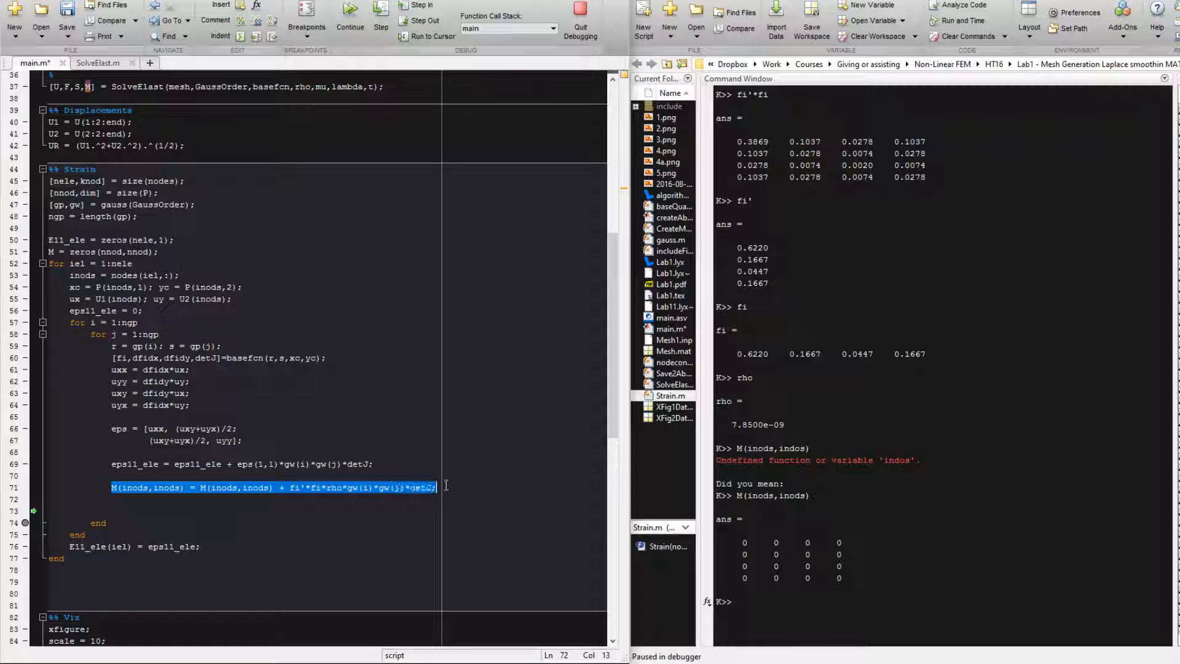
{"action": "left_click", "coordinate": [189, 500]}
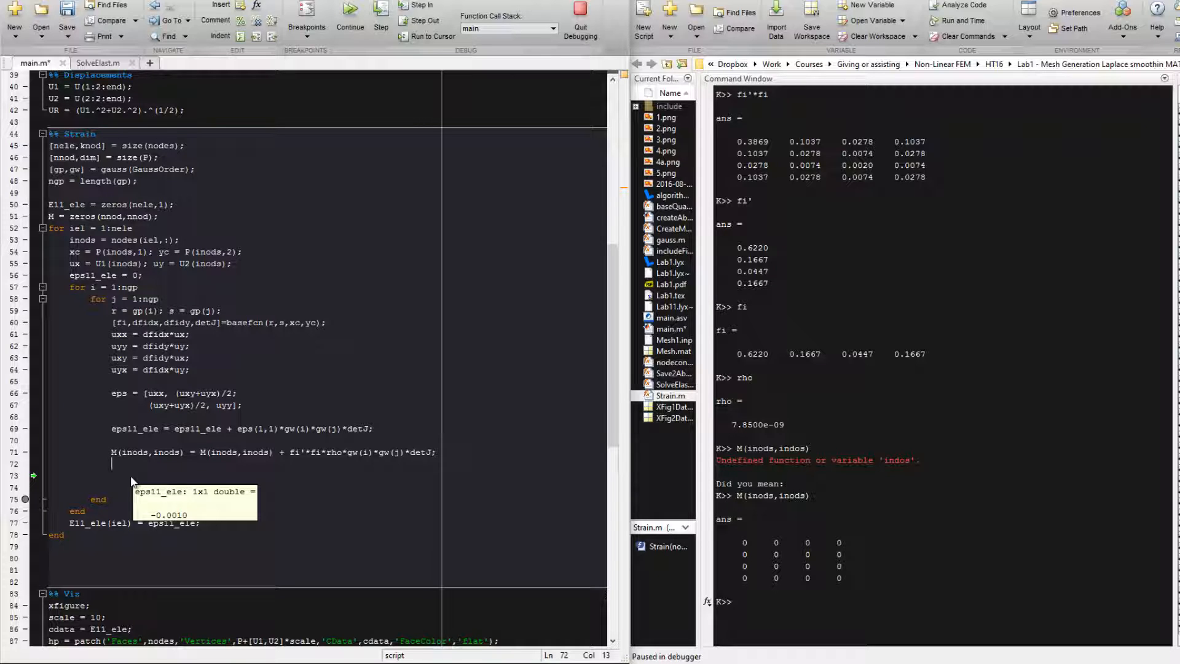
{"action": "mouse_move", "coordinate": [131, 477]}
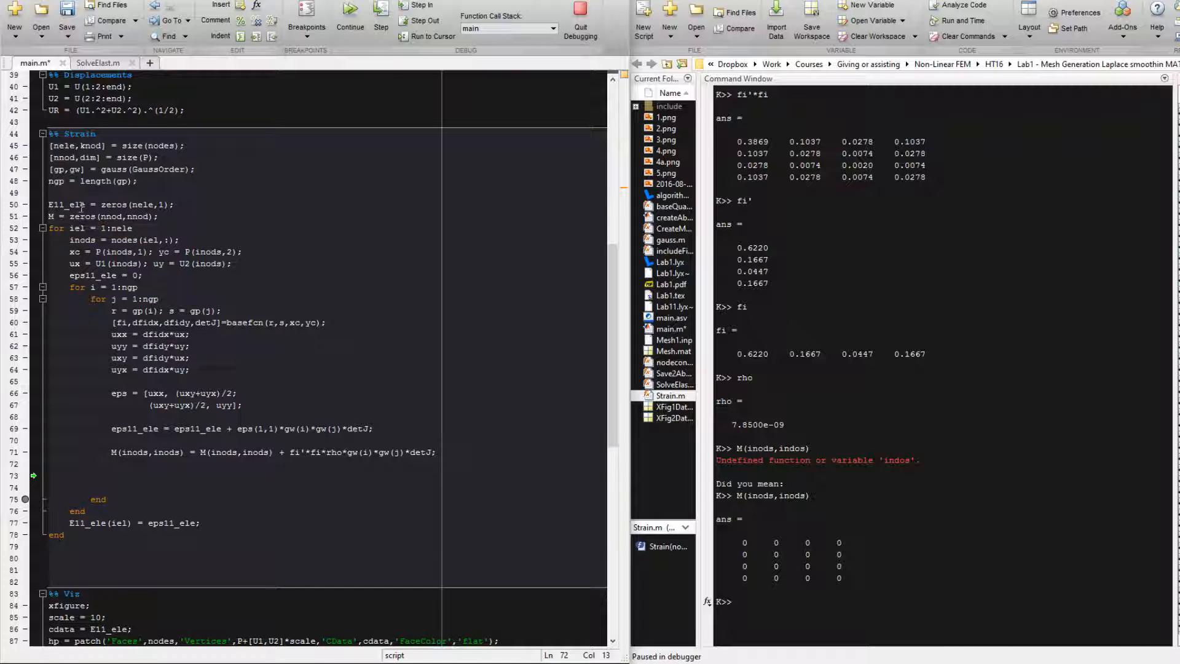
{"action": "left_click", "coordinate": [164, 216]}
{"action": "type", "text": "E11"}
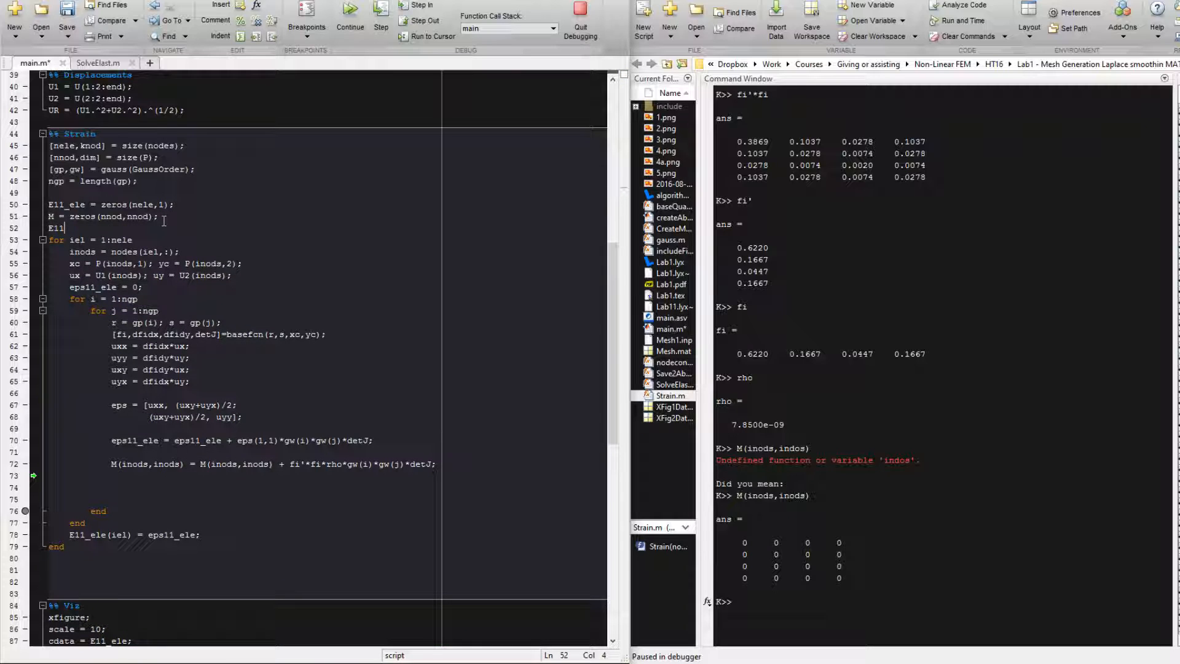
{"action": "type", "text": "="}
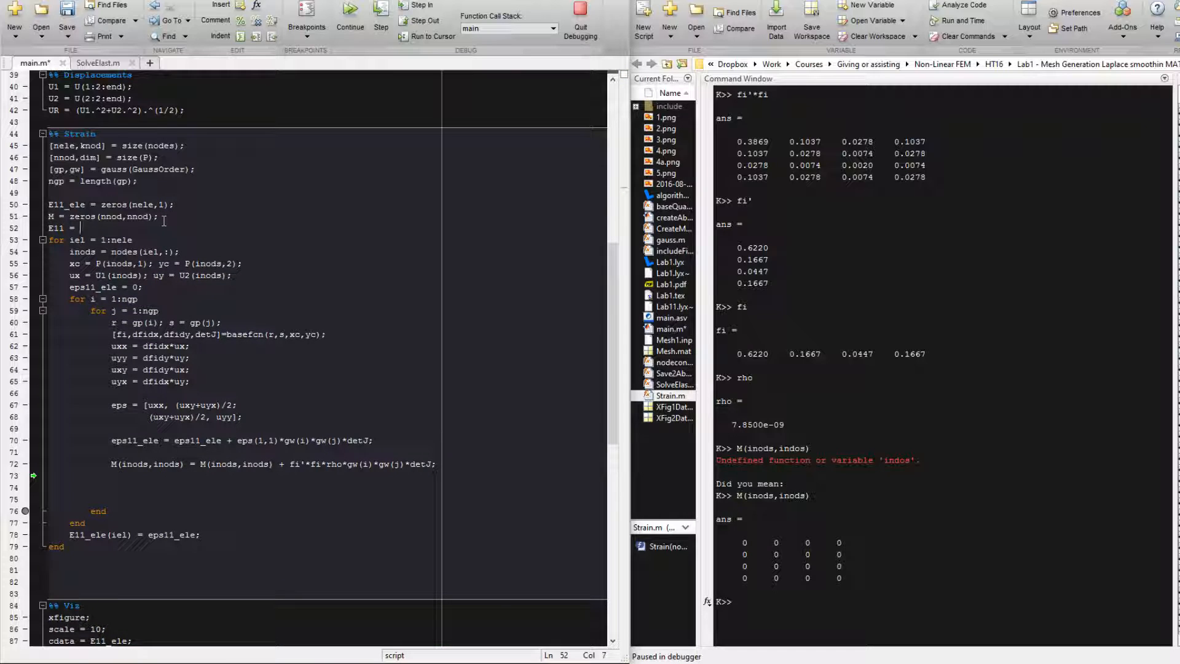
{"action": "type", "text": "zeros()"}
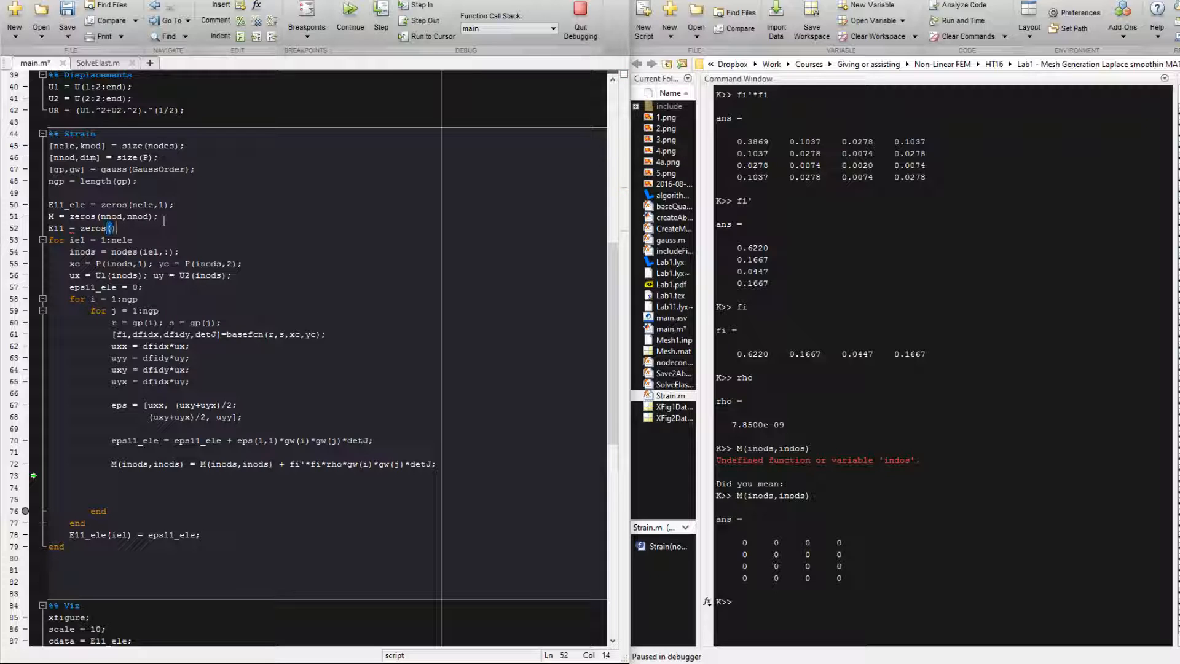
{"action": "type", "text": "nnod"}
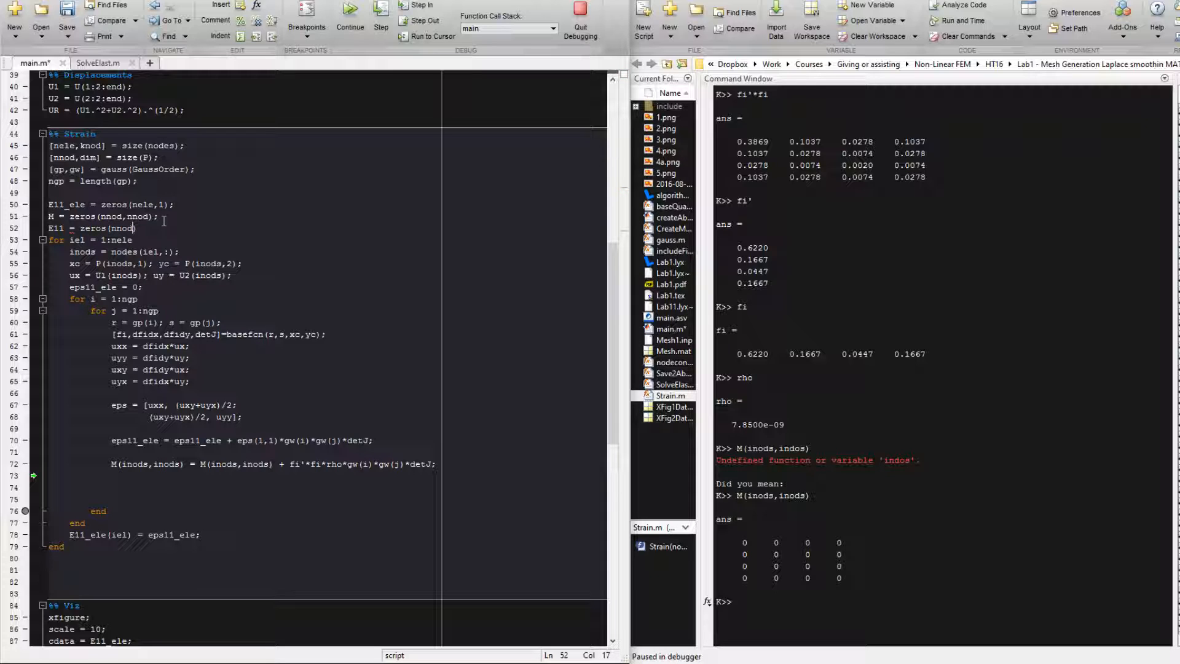
{"action": "type", "text": ",1);"}
{"action": "left_click", "coordinate": [275, 475]}
{"action": "type", "text": "E11("}
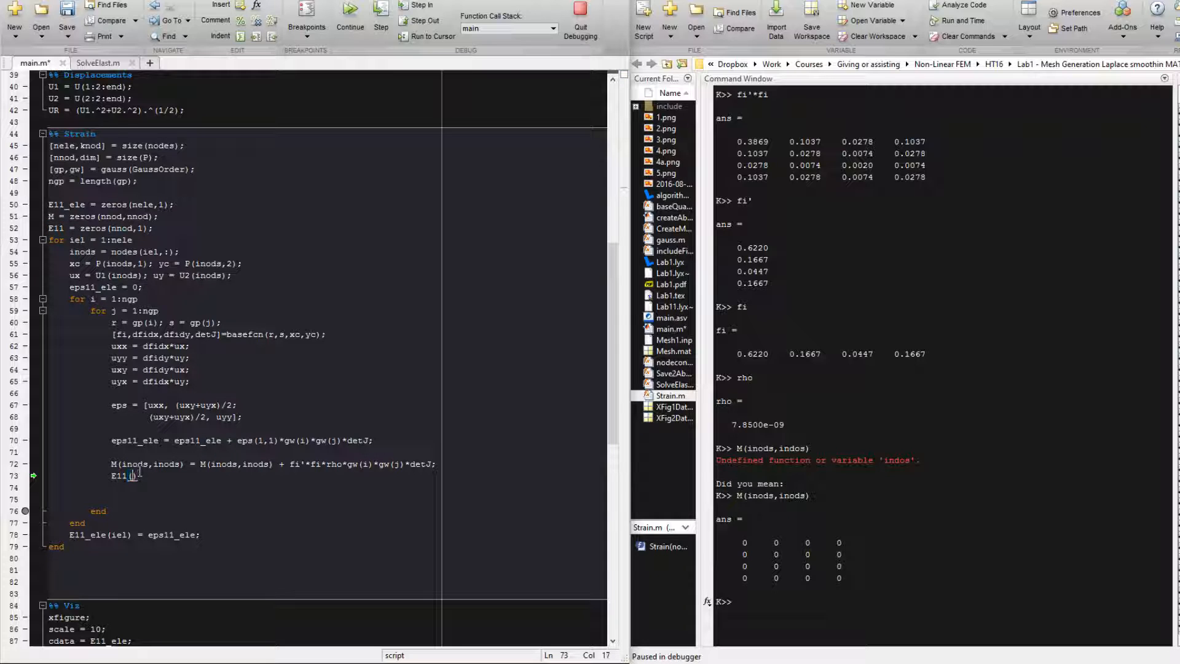
Write E11(inods) = E11(inods) + fi*eps(1,1)*gw(i)*gw(j)*detJ in the loop
{"action": "type", "text": "(inods)"}
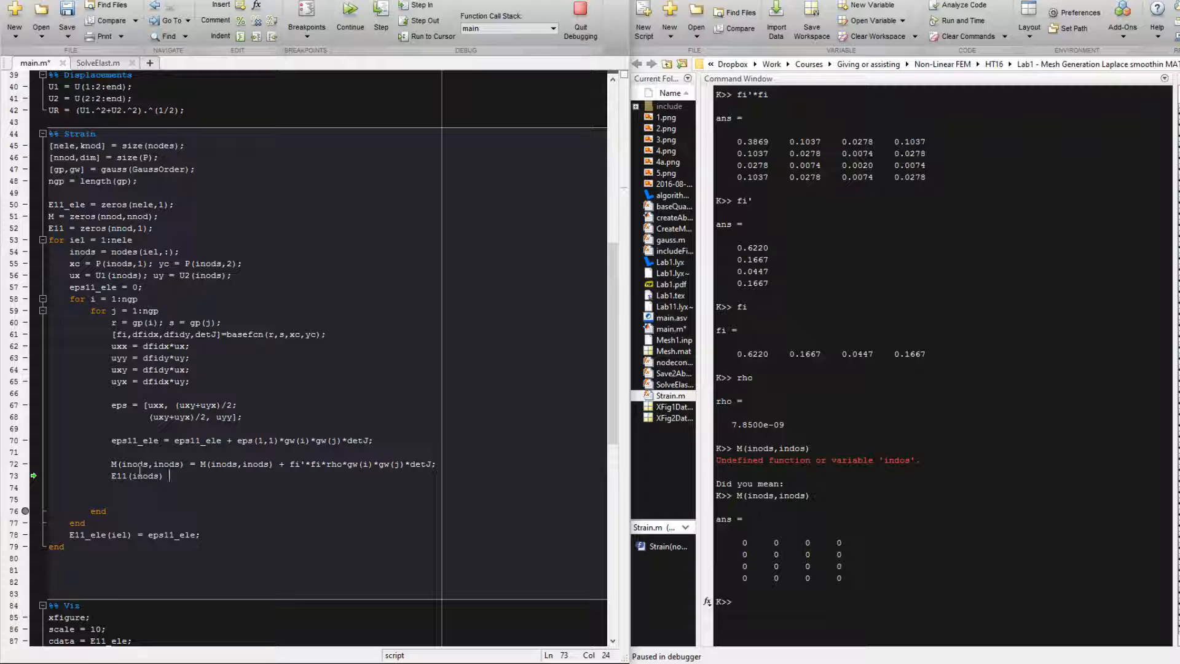
{"action": "type", "text": "= E11"}
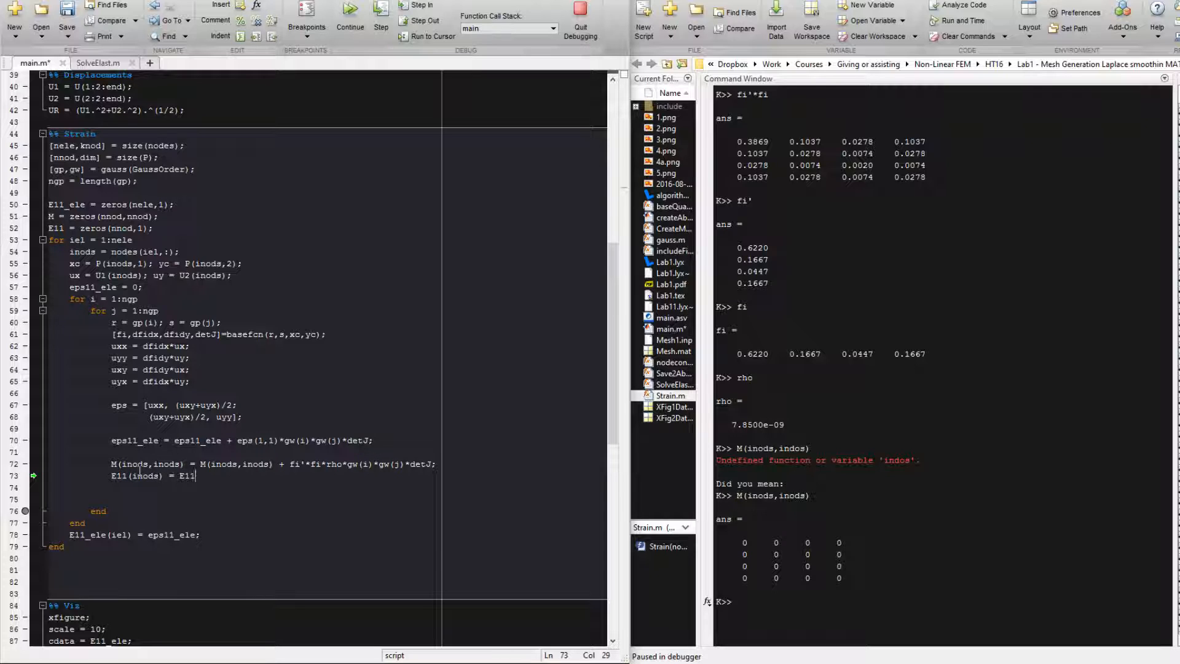
{"action": "type", "text": "(inods) +"}
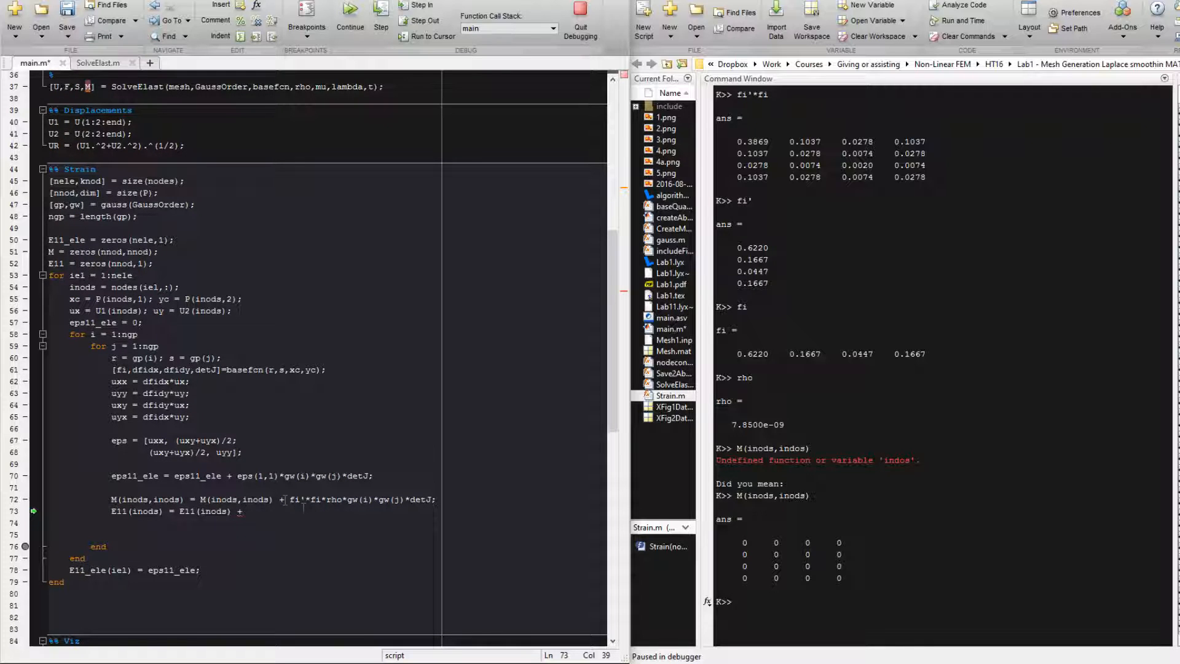
{"action": "double_click", "coordinate": [305, 476]}
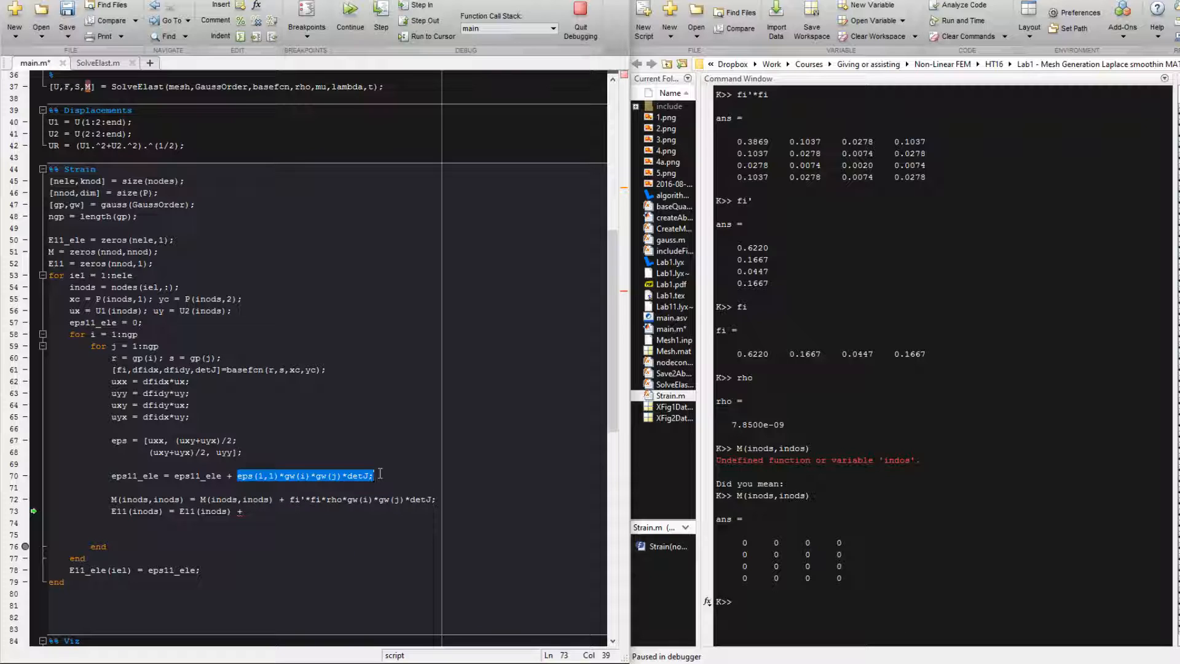
{"action": "left_click", "coordinate": [299, 518]}
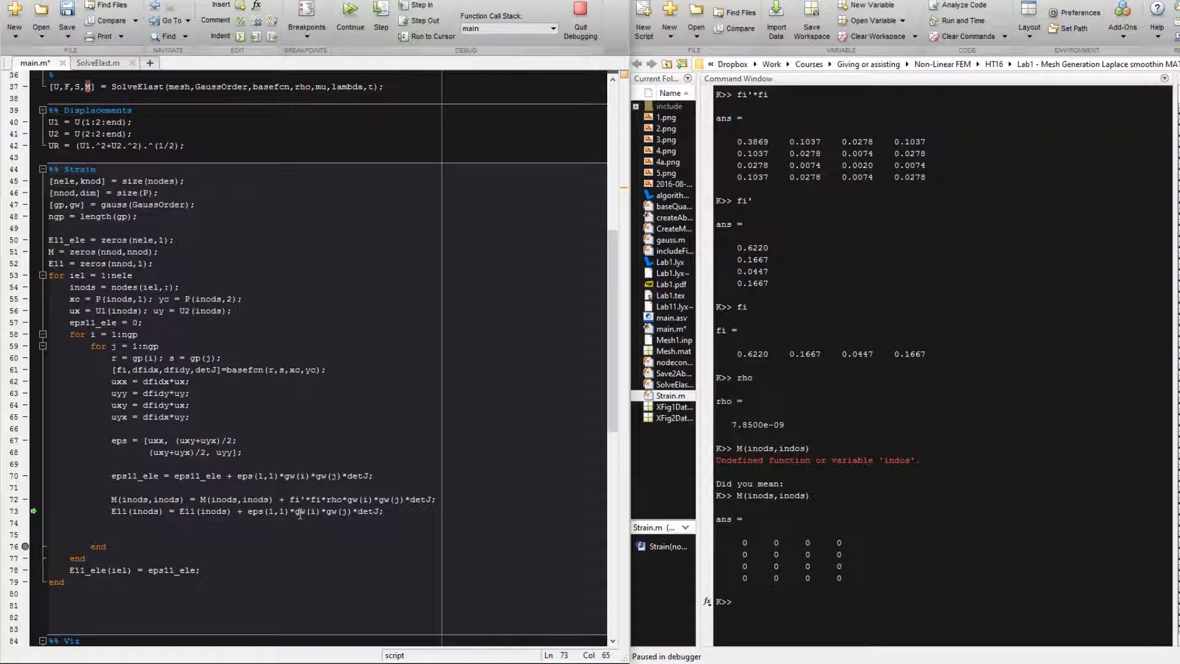
{"action": "mouse_move", "coordinate": [297, 511]}
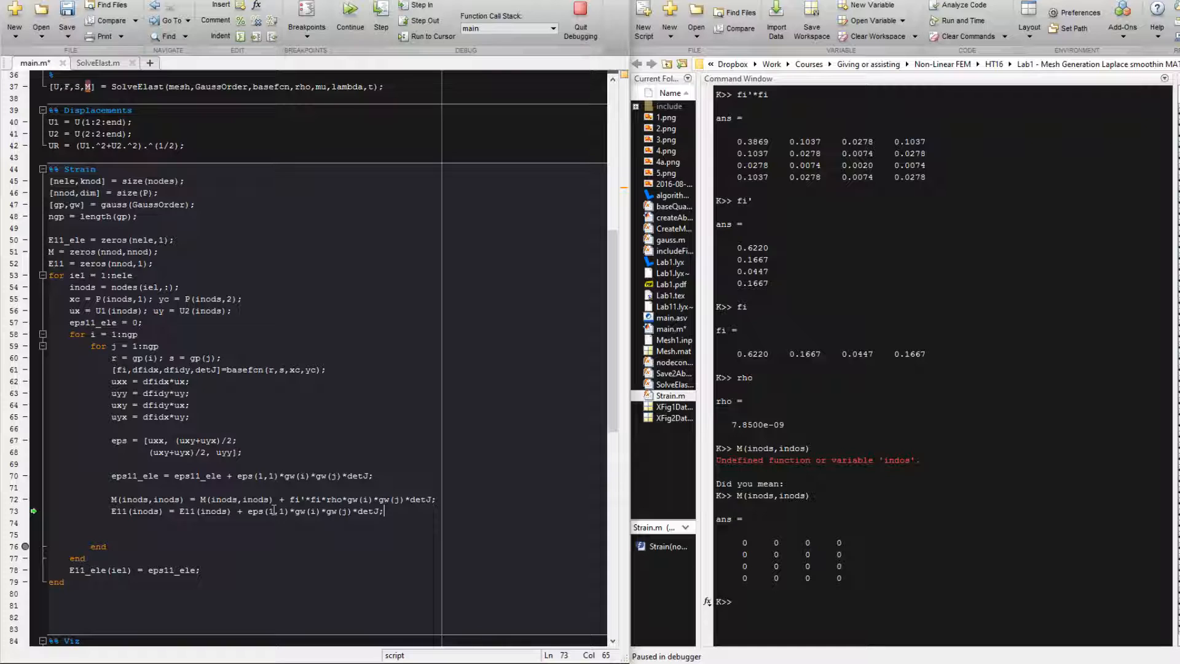
Change fi to fi(:) in the E11 line and select the eps(1,1)*gw(i)*gw(j)*detJ term
{"action": "double_click", "coordinate": [294, 499]}
{"action": "type", "text": "fi"}
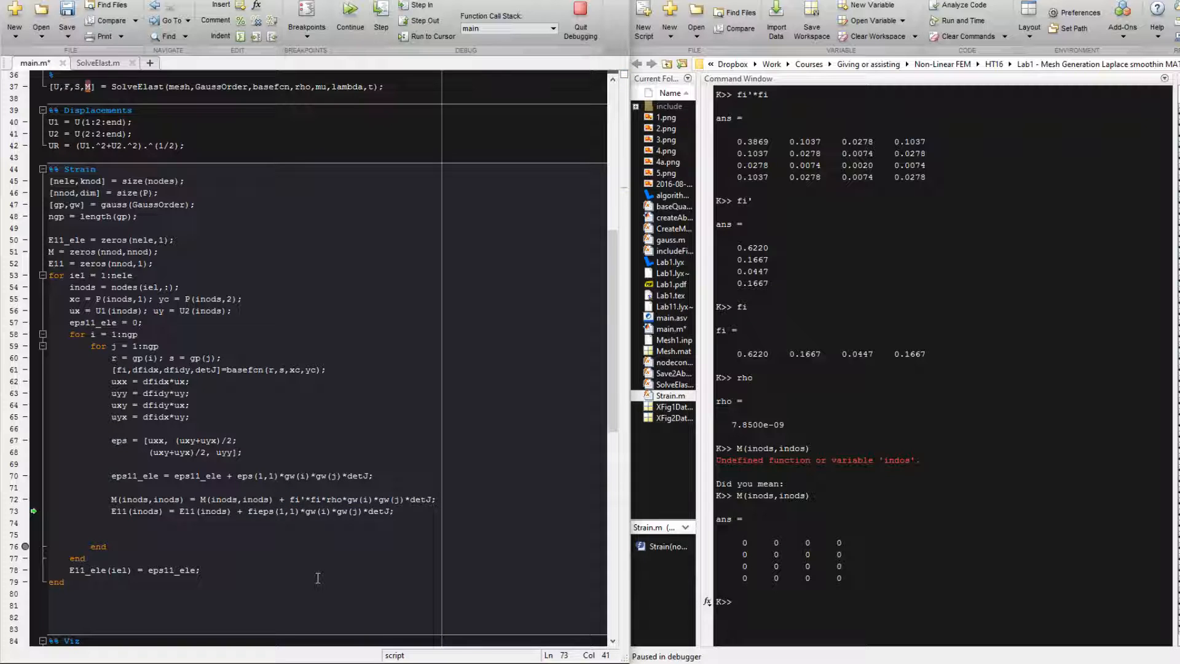
{"action": "type", "text": "(:)"}
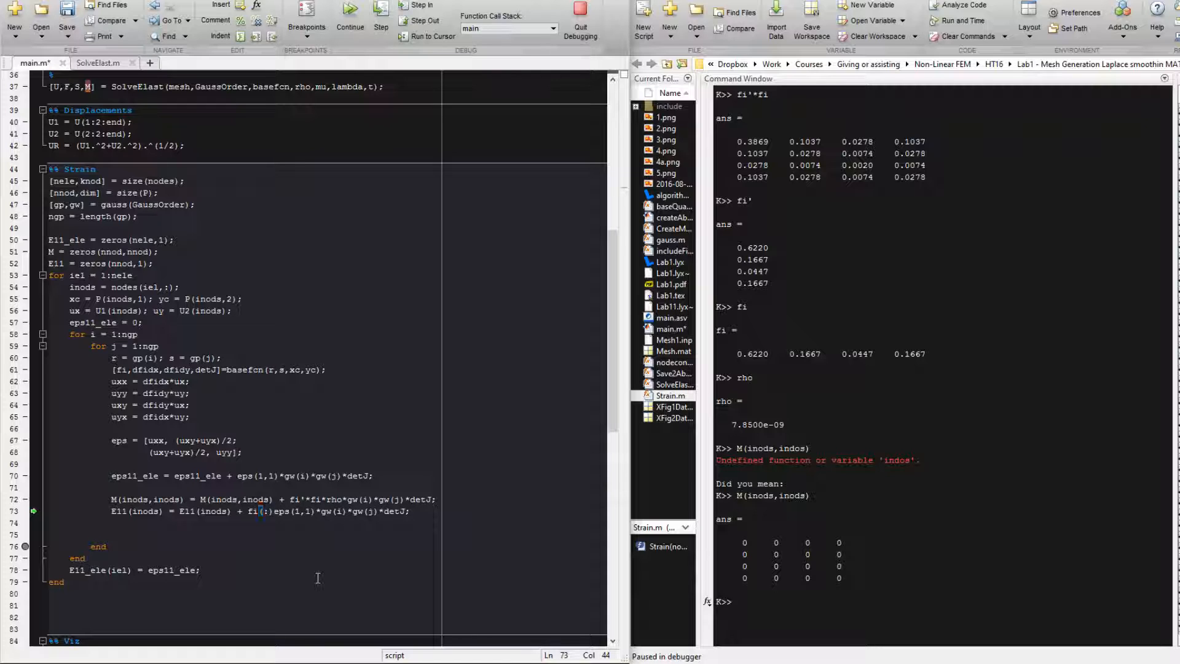
{"action": "double_click", "coordinate": [118, 439]}
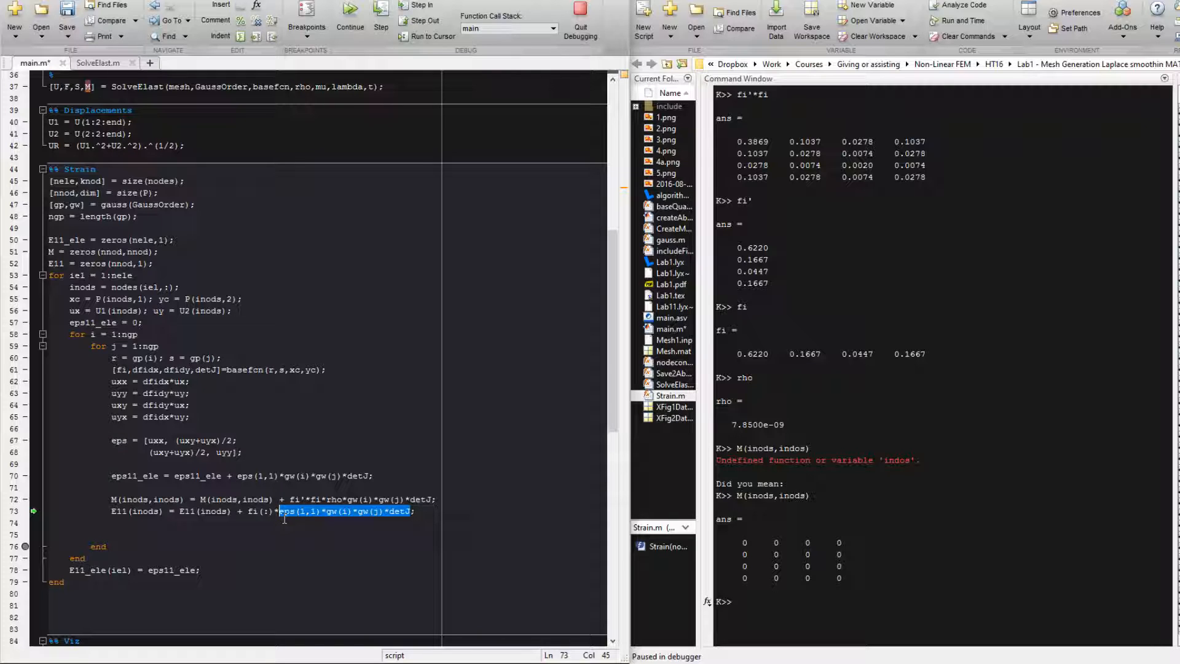
Evaluate eps(1,1)*gw(i)*gw(j)*detJ (-0.0010) and the fi(:)-weighted term (4-element column)
{"action": "right_click", "coordinate": [283, 513]}
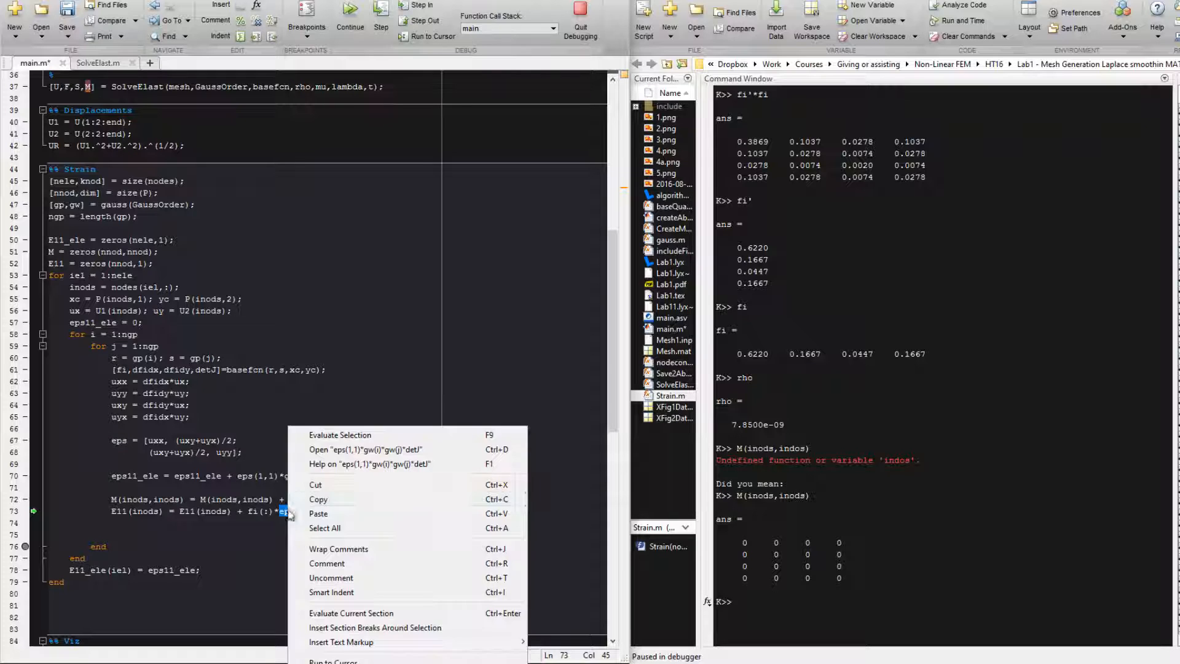
{"action": "left_click", "coordinate": [340, 434]}
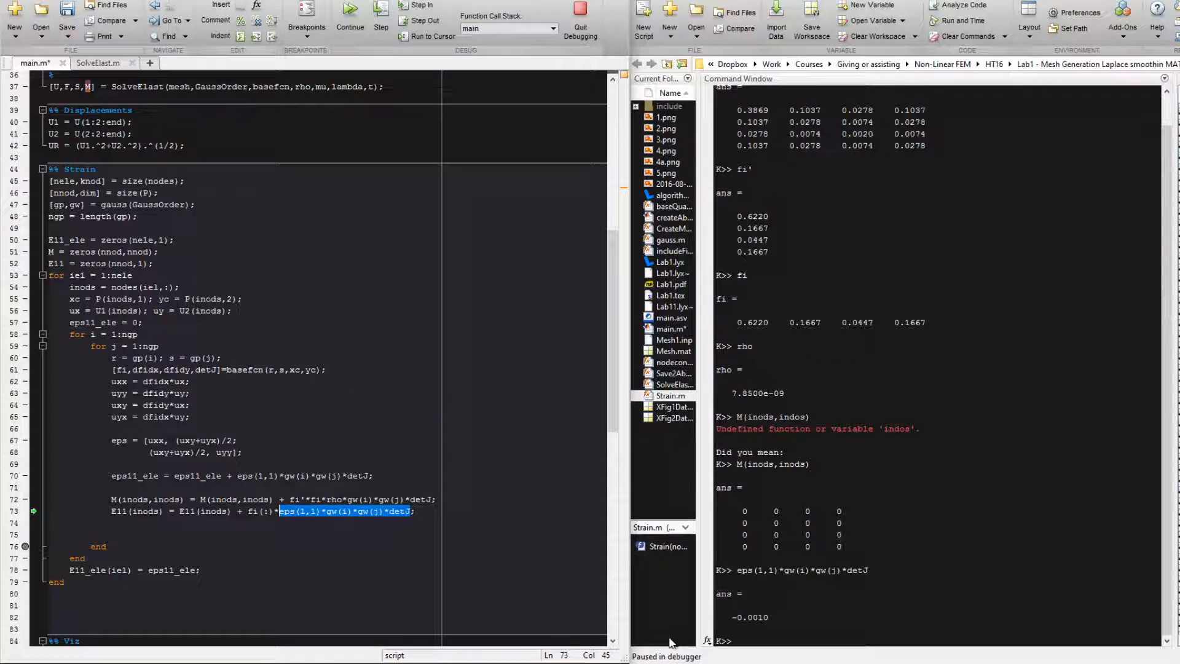
{"action": "mouse_move", "coordinate": [249, 510]}
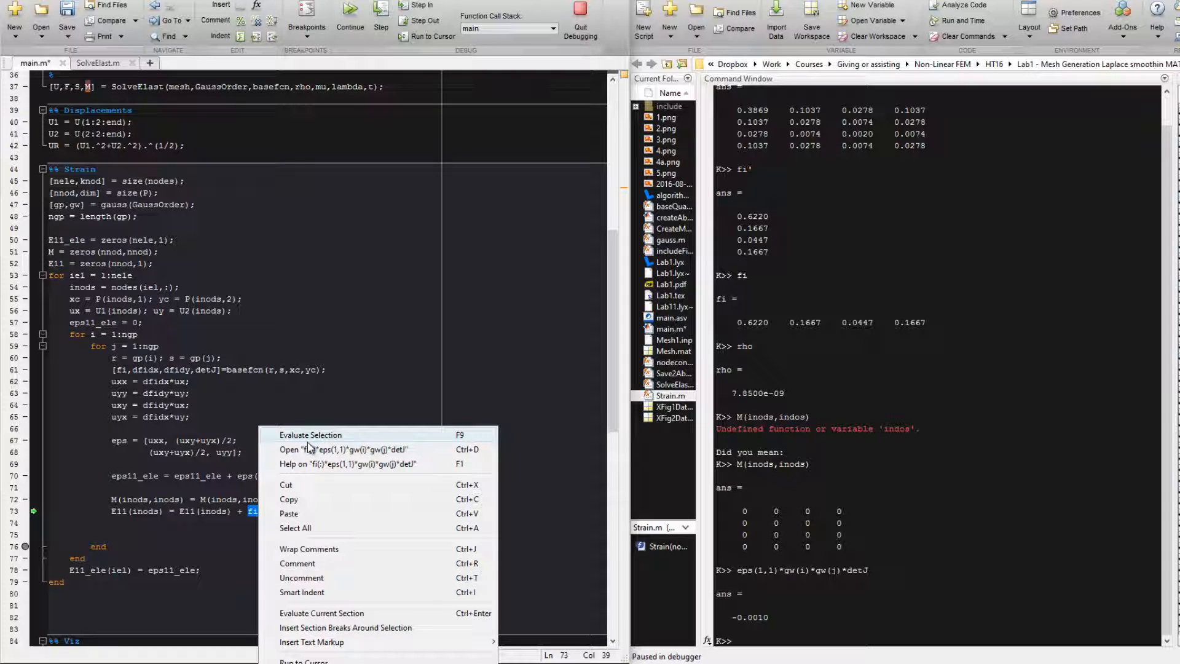
{"action": "mouse_move", "coordinate": [307, 455]}
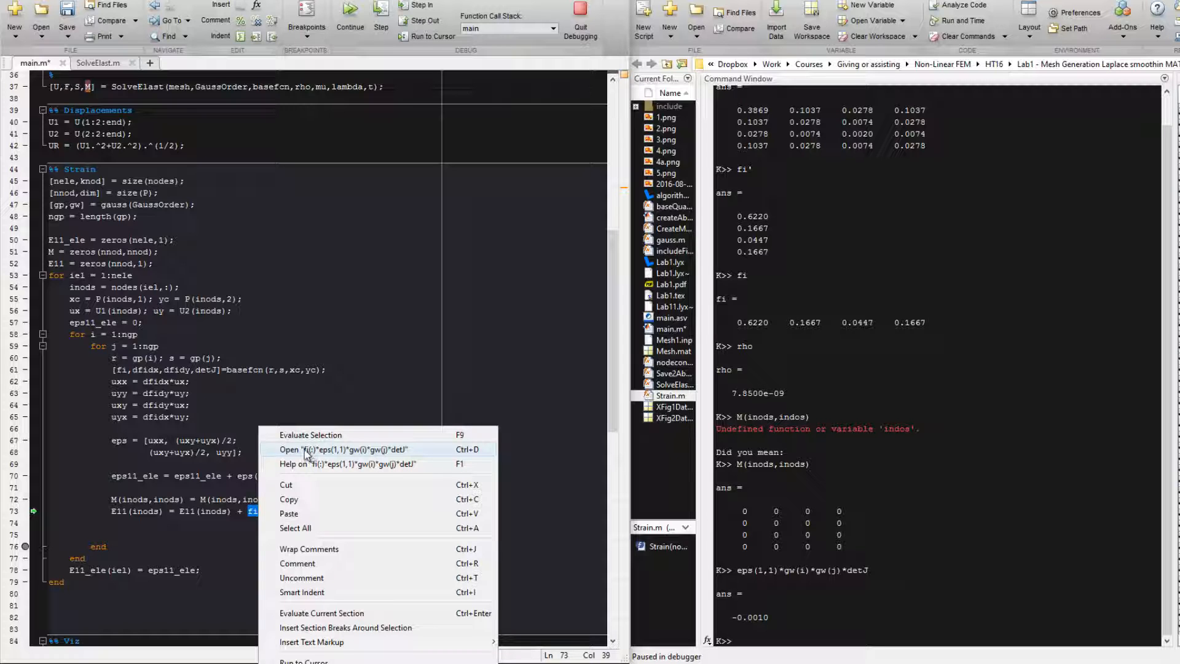
{"action": "left_click", "coordinate": [309, 433]}
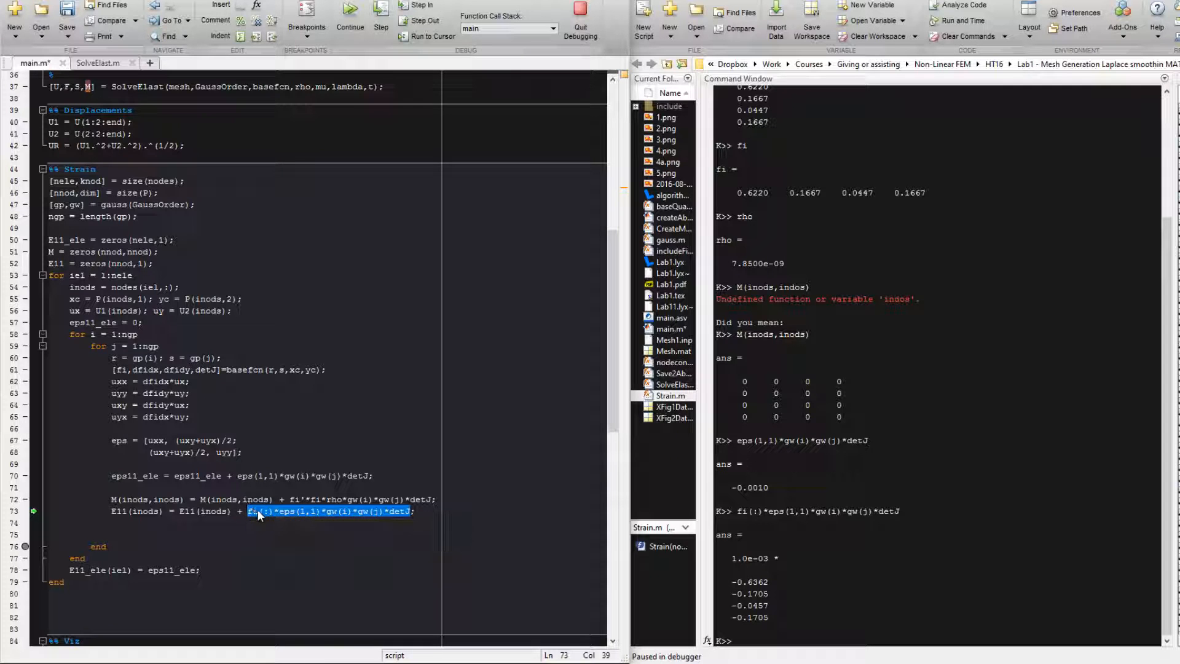
{"action": "mouse_move", "coordinate": [297, 514]}
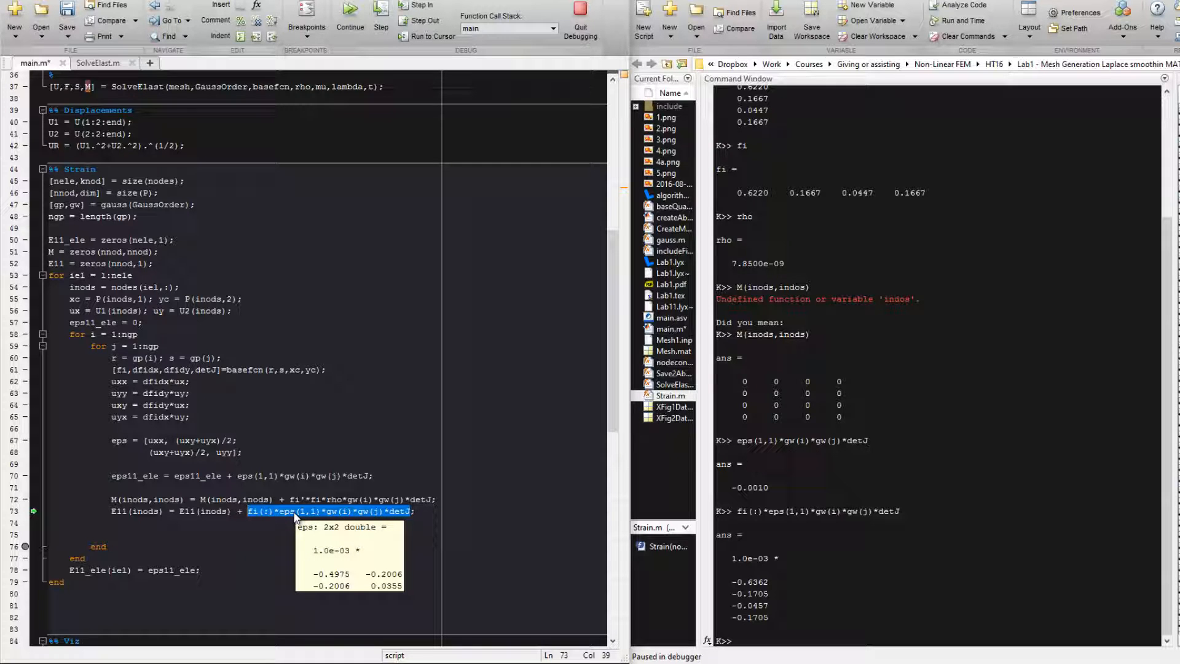
{"action": "mouse_move", "coordinate": [255, 511]}
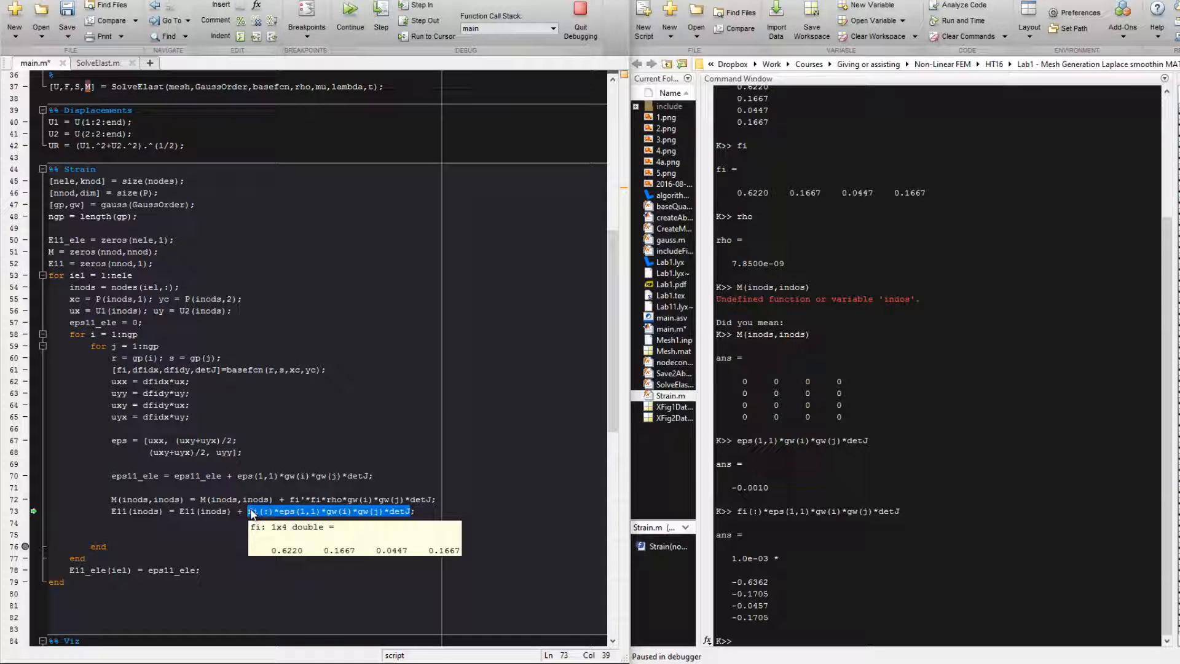
{"action": "mouse_move", "coordinate": [205, 511]}
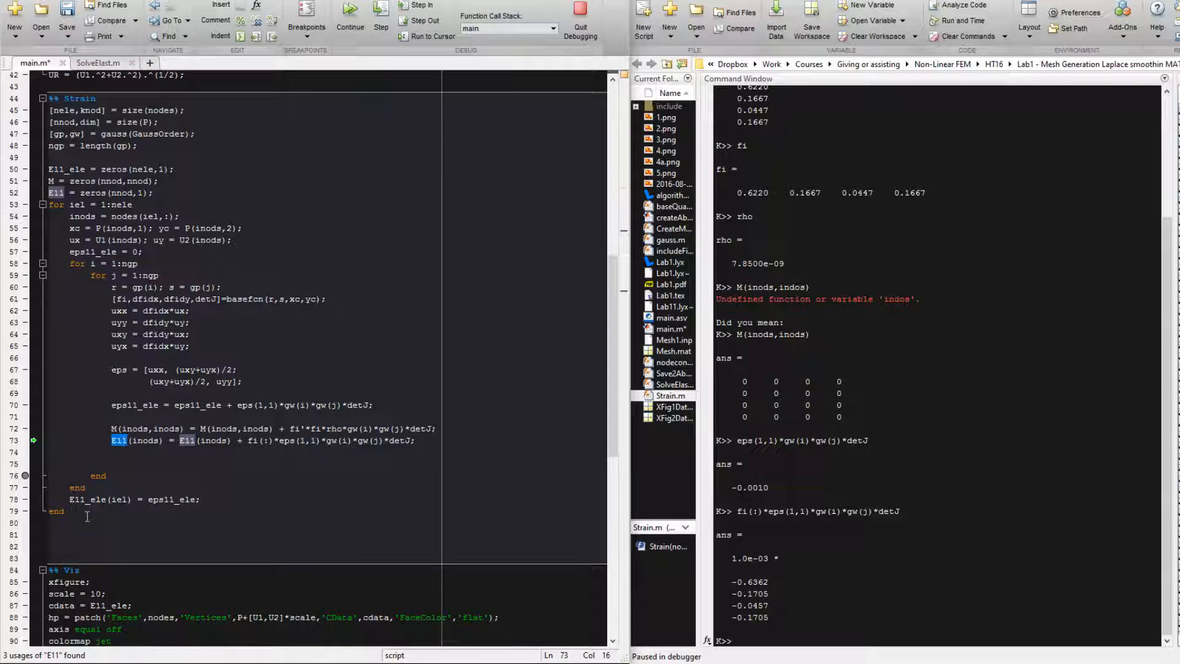
Rerun to the visualization breakpoint so E11 holds 306 nodal values, then return below the loop
{"action": "left_click", "coordinate": [73, 527]}
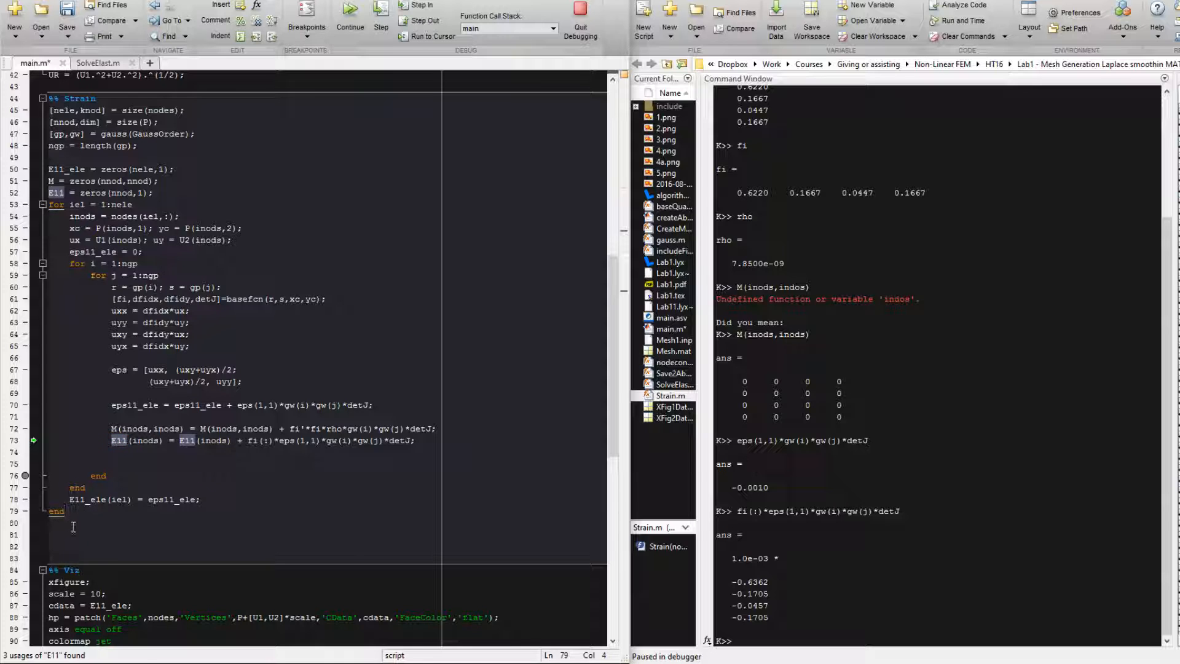
{"action": "scroll", "scroll_direction": "down", "scroll_amount": 3}
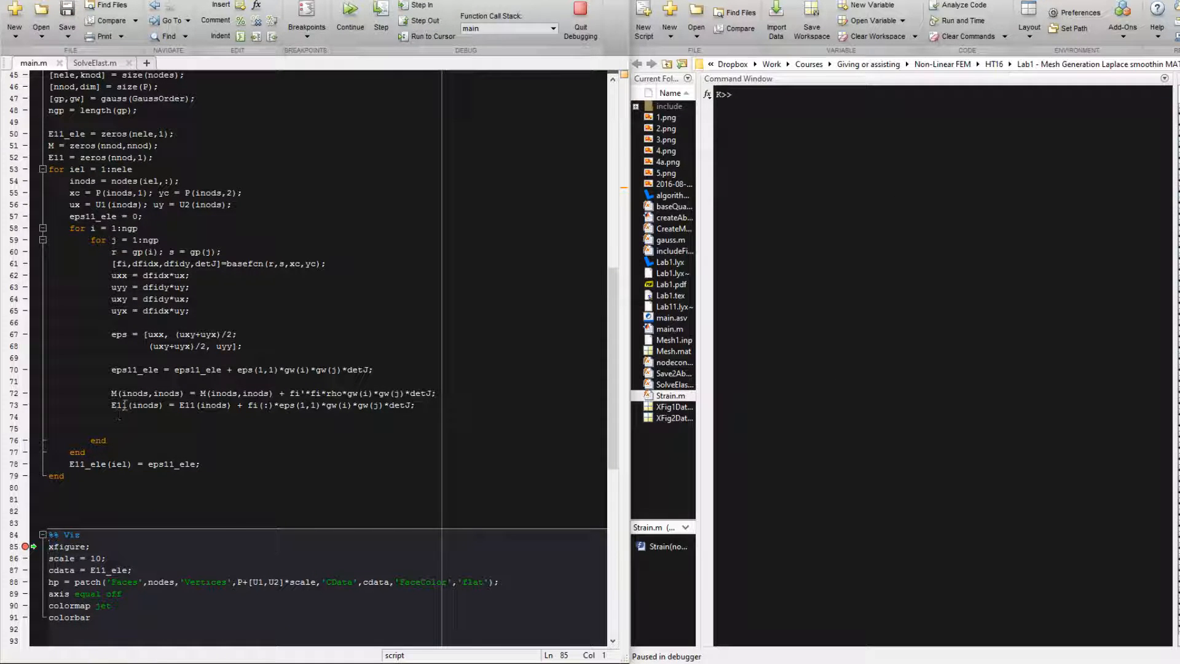
{"action": "mouse_move", "coordinate": [118, 405]}
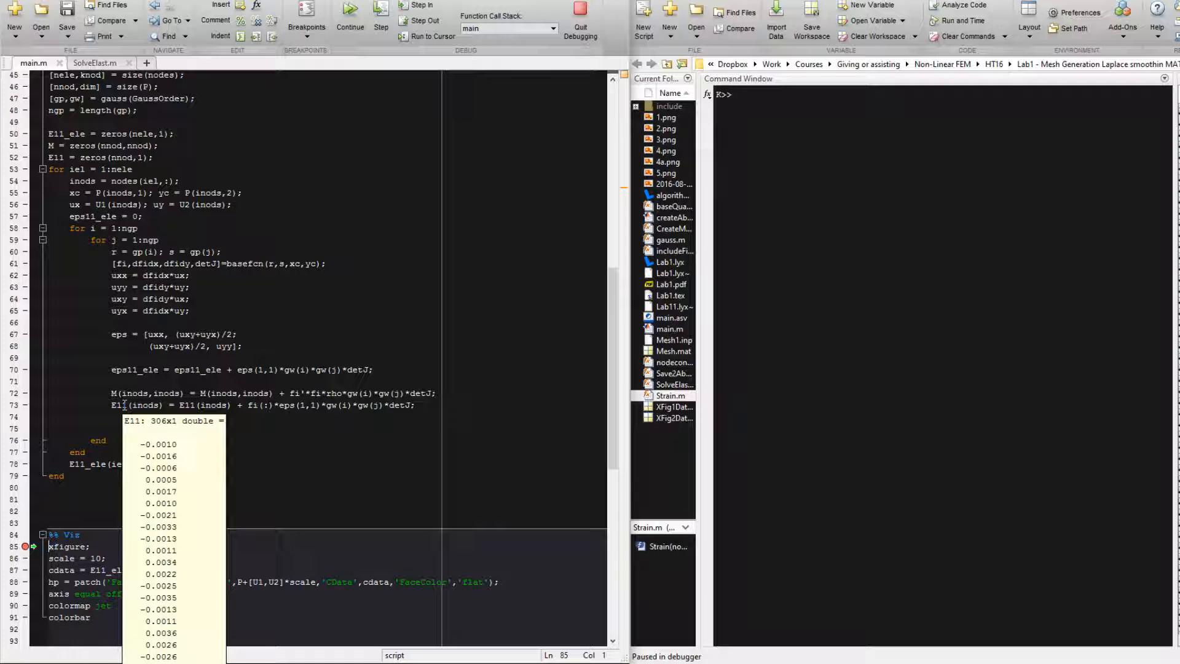
{"action": "left_click", "coordinate": [115, 404]}
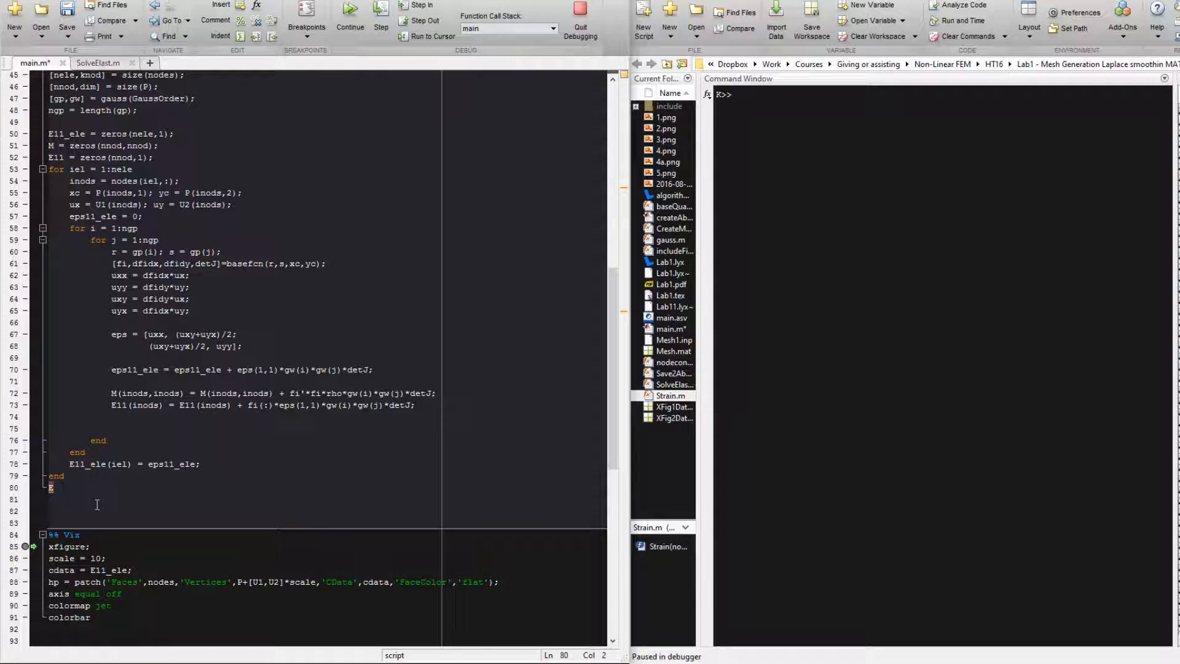
Store the smoothed nodal strain as E.E11 = M\E11; below the loop
{"action": "type", "text": "M\\"}
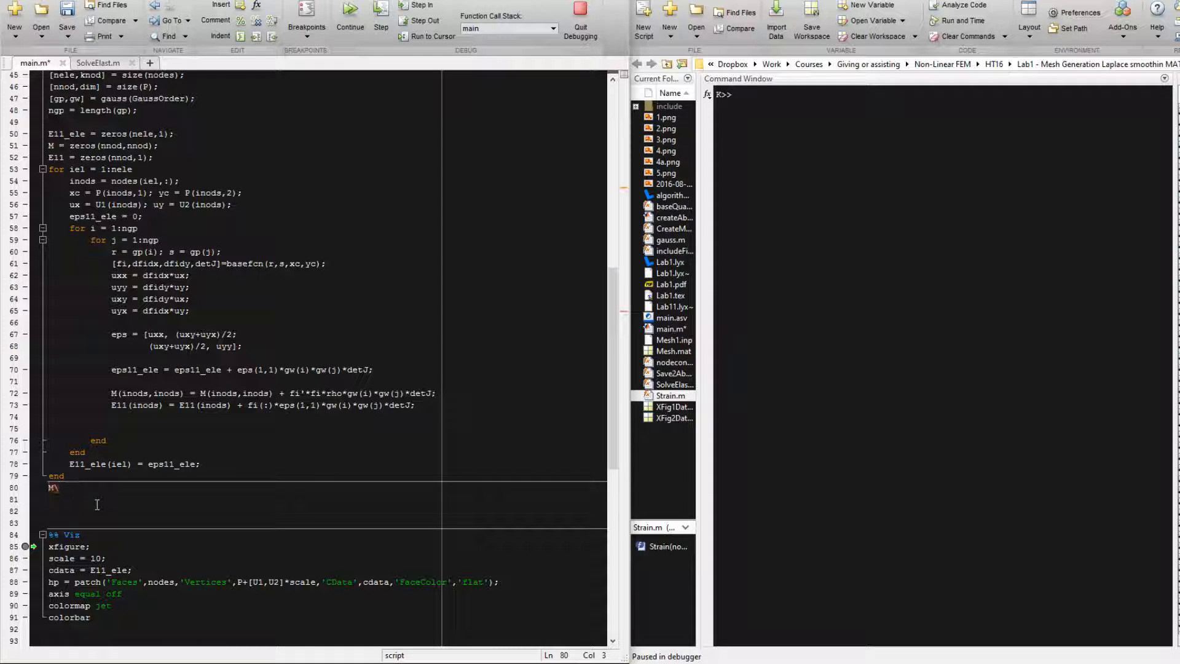
{"action": "type", "text": "E11"}
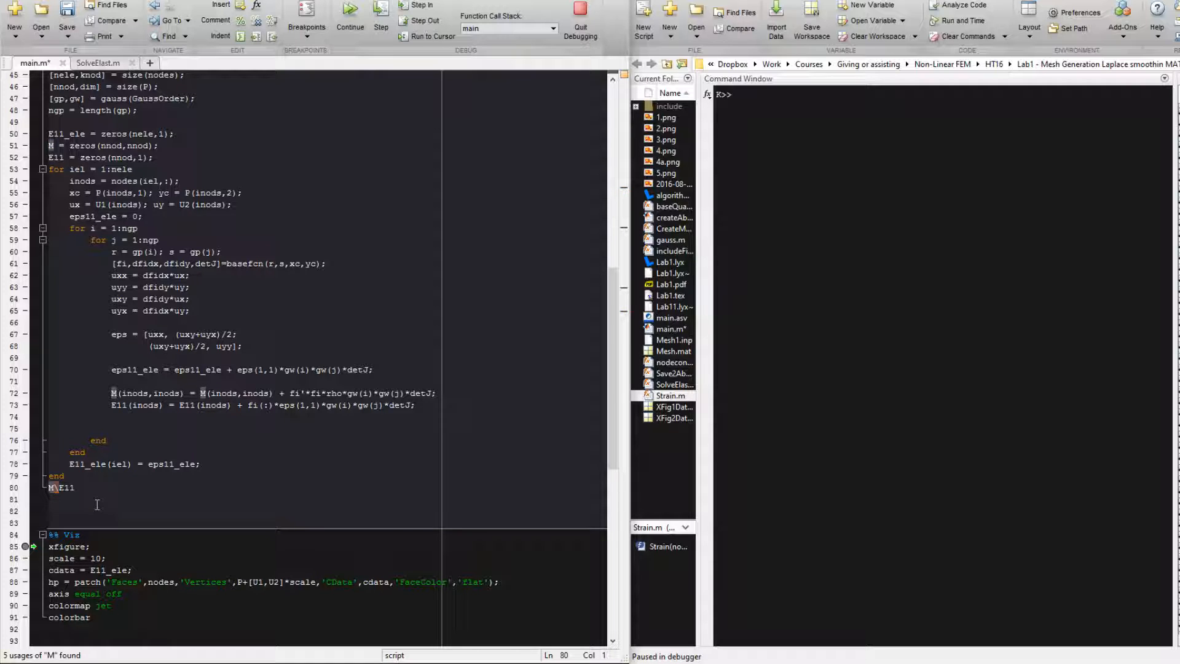
{"action": "left_click", "coordinate": [61, 487]}
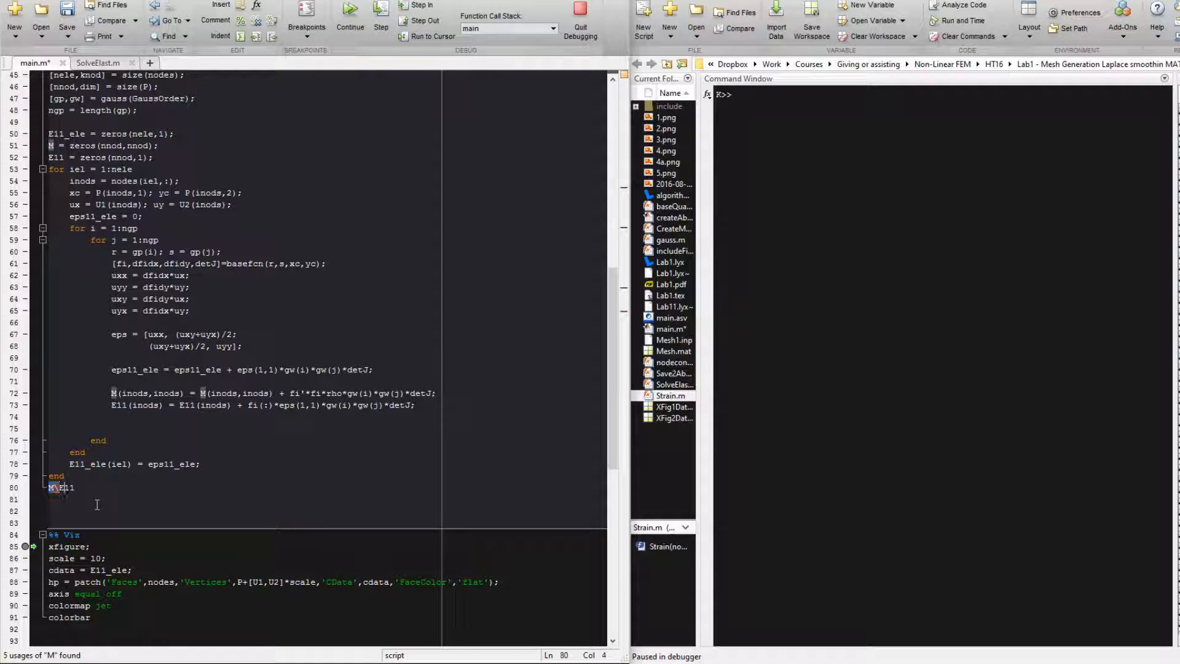
{"action": "type", "text": "11"}
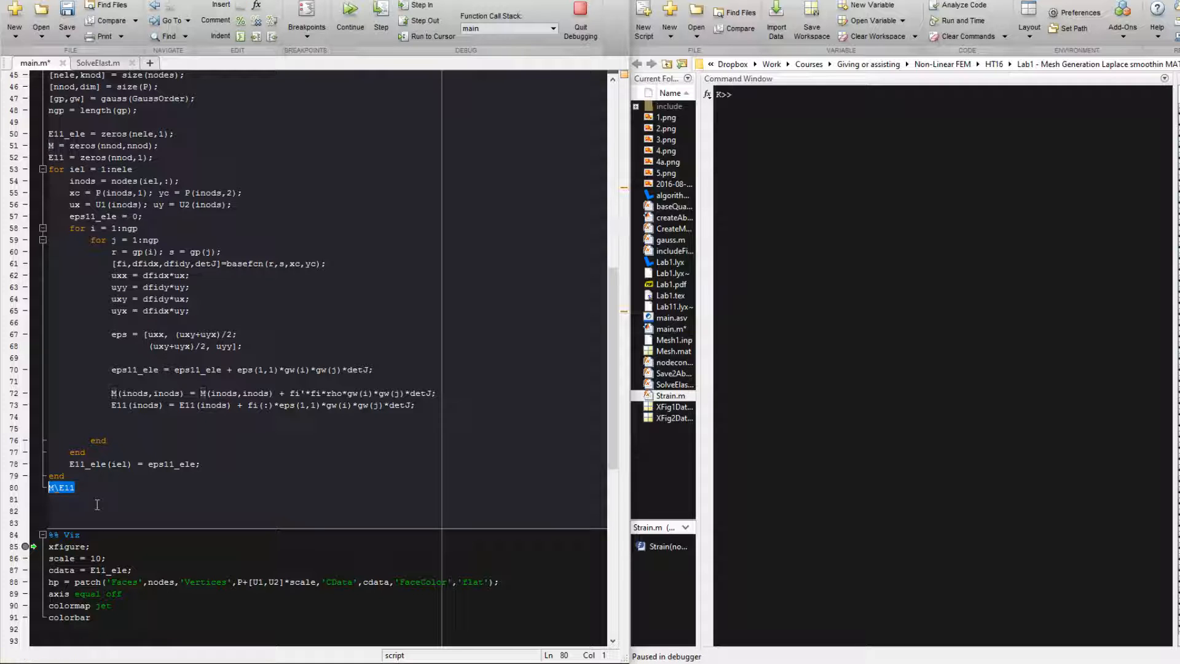
{"action": "left_click", "coordinate": [49, 486]}
{"action": "type", "text": "E.E11 = "}
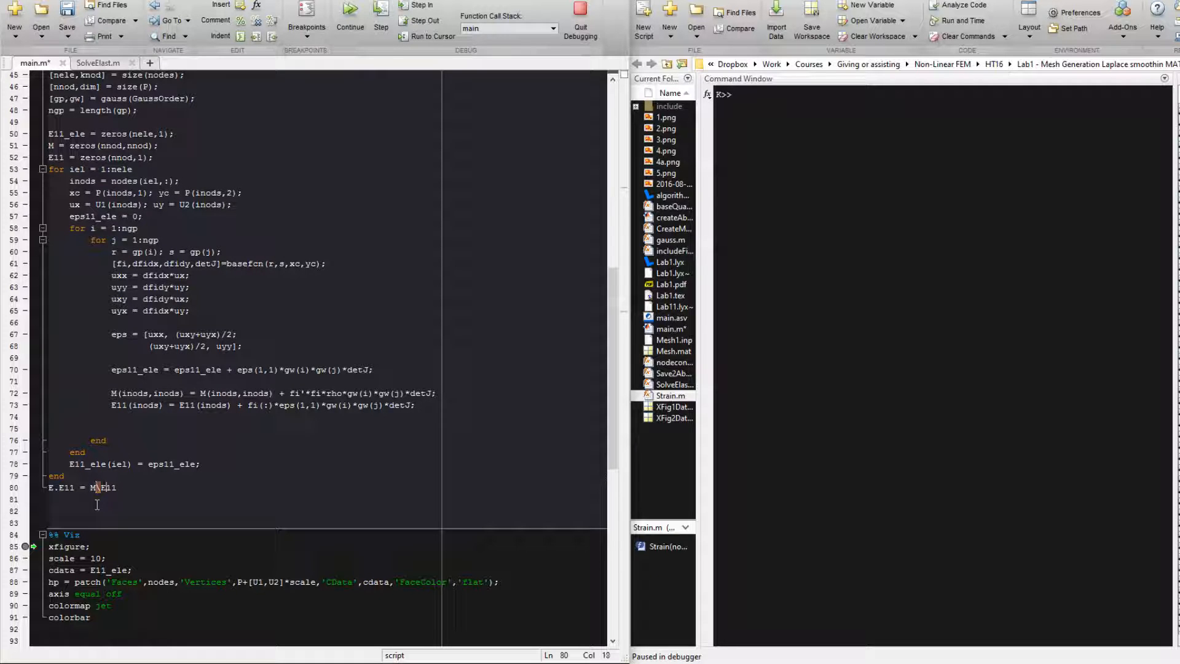
{"action": "type", "text": ";"}
{"action": "left_click", "coordinate": [328, 499]}
{"action": "type", "text": "E.E11_ele"}
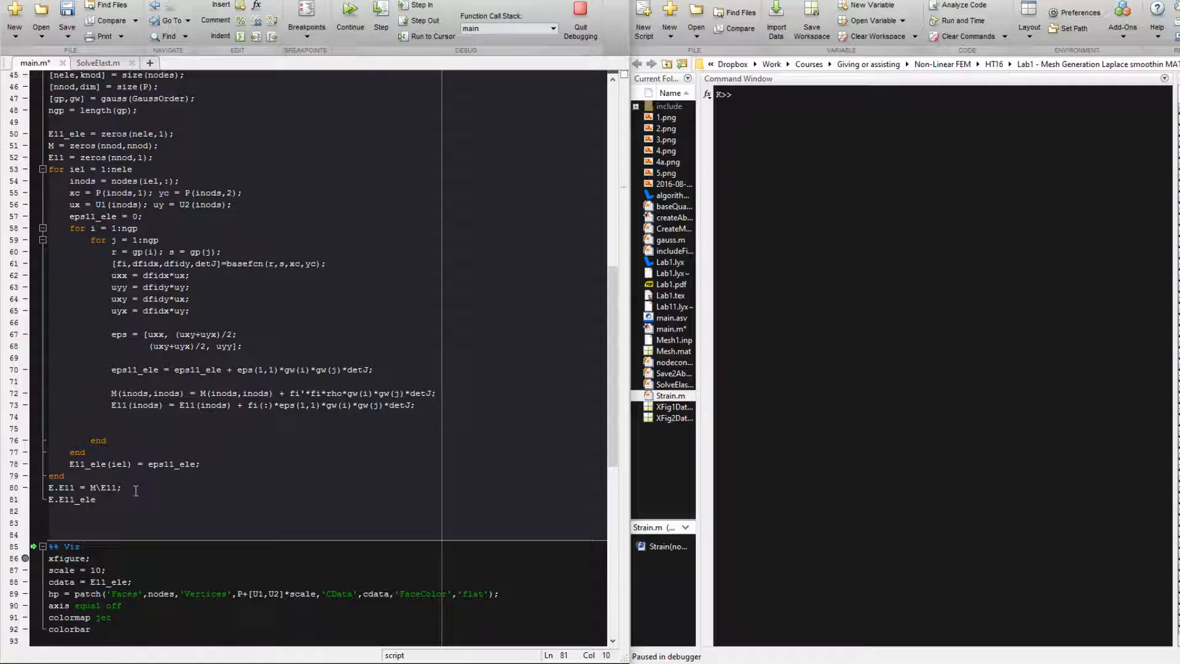
Store the element strains as E.E11_ele = E11_ele;
{"action": "type", "text": "= E11_ele"}
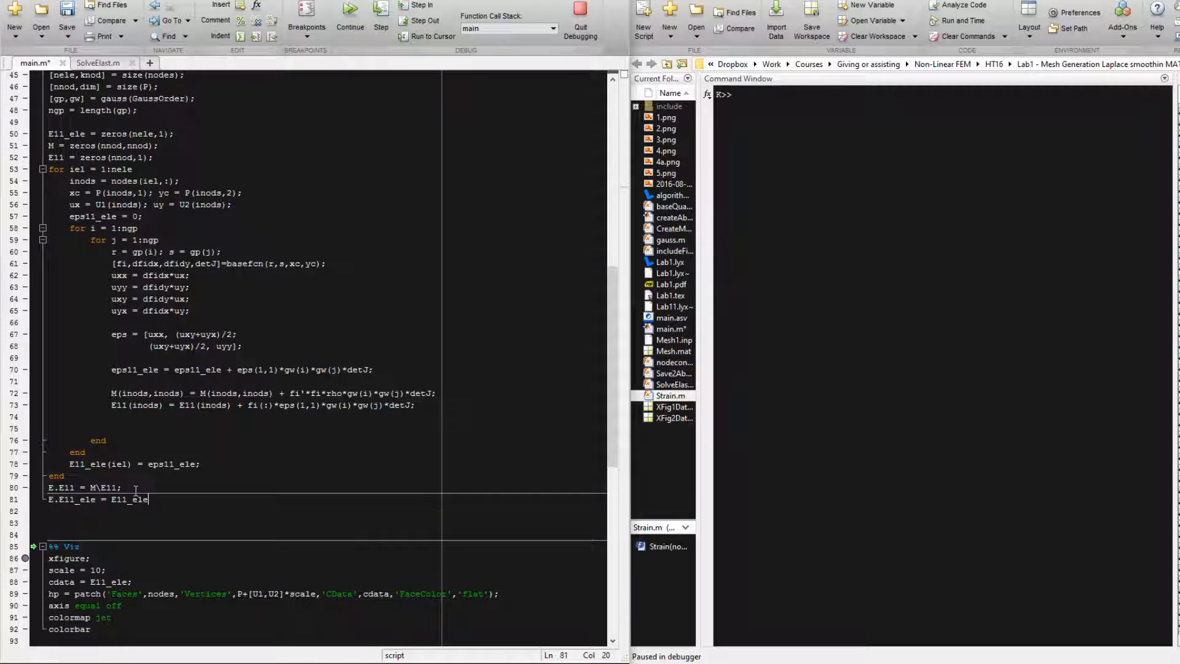
{"action": "type", "text": ";"}
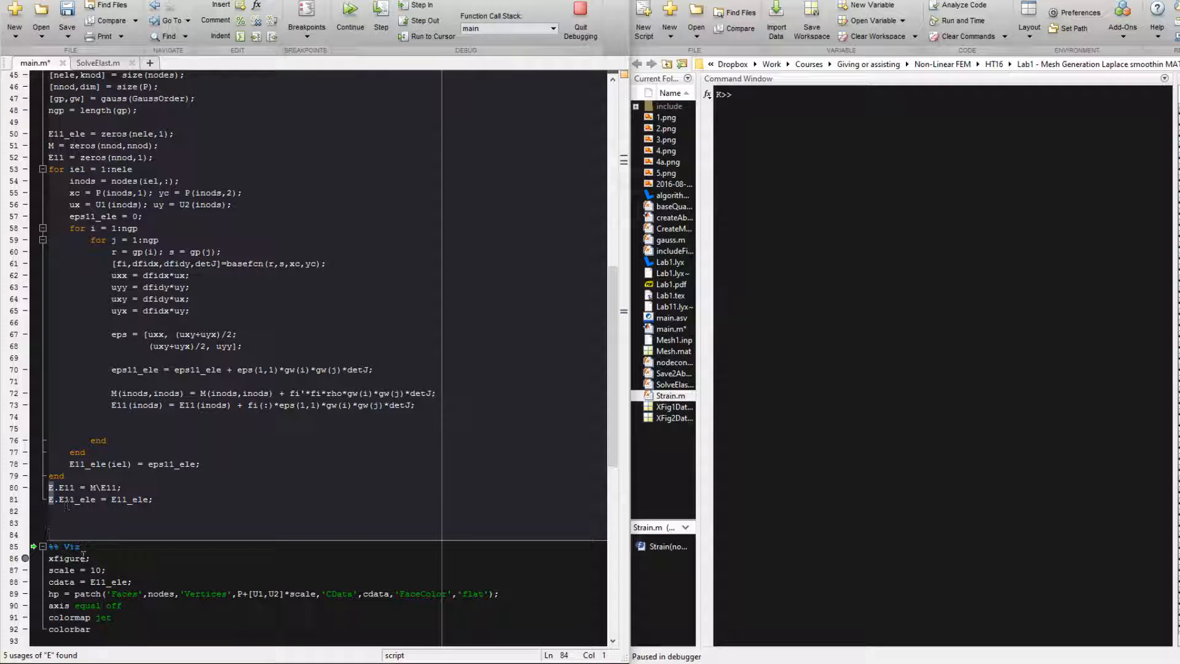
Change the plot's cdata variable to E.E11_ele and rerun the script, hitting a field-assignment error
{"action": "double_click", "coordinate": [108, 581]}
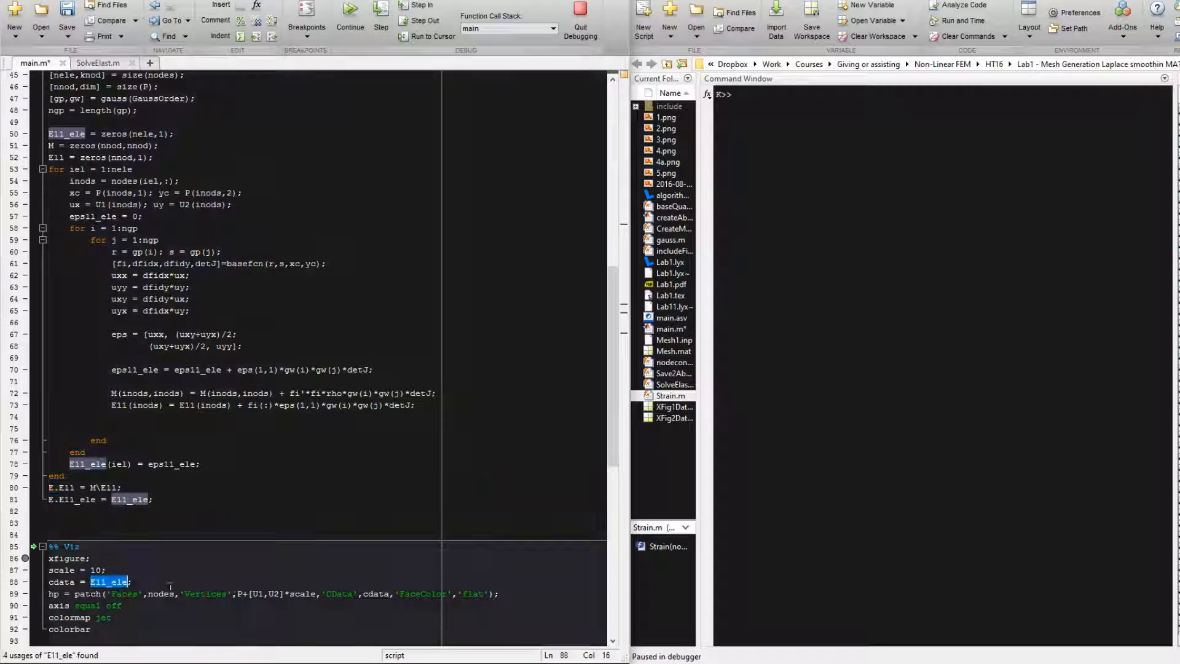
{"action": "type", "text": "E.E11"}
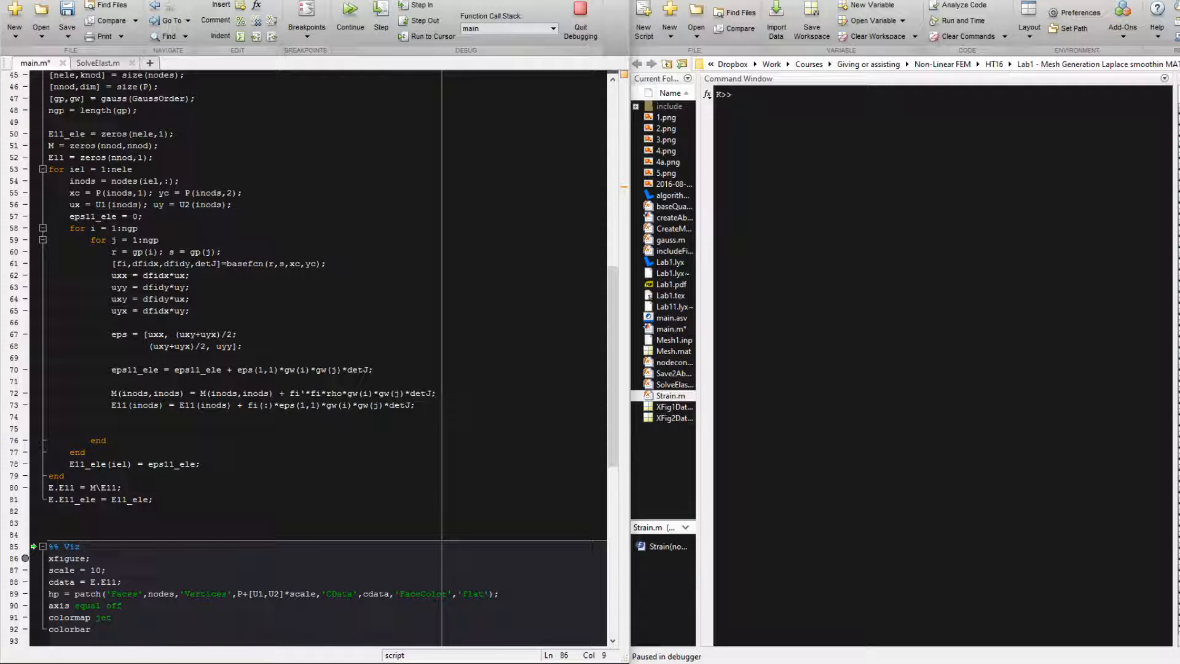
{"action": "left_click", "coordinate": [152, 499]}
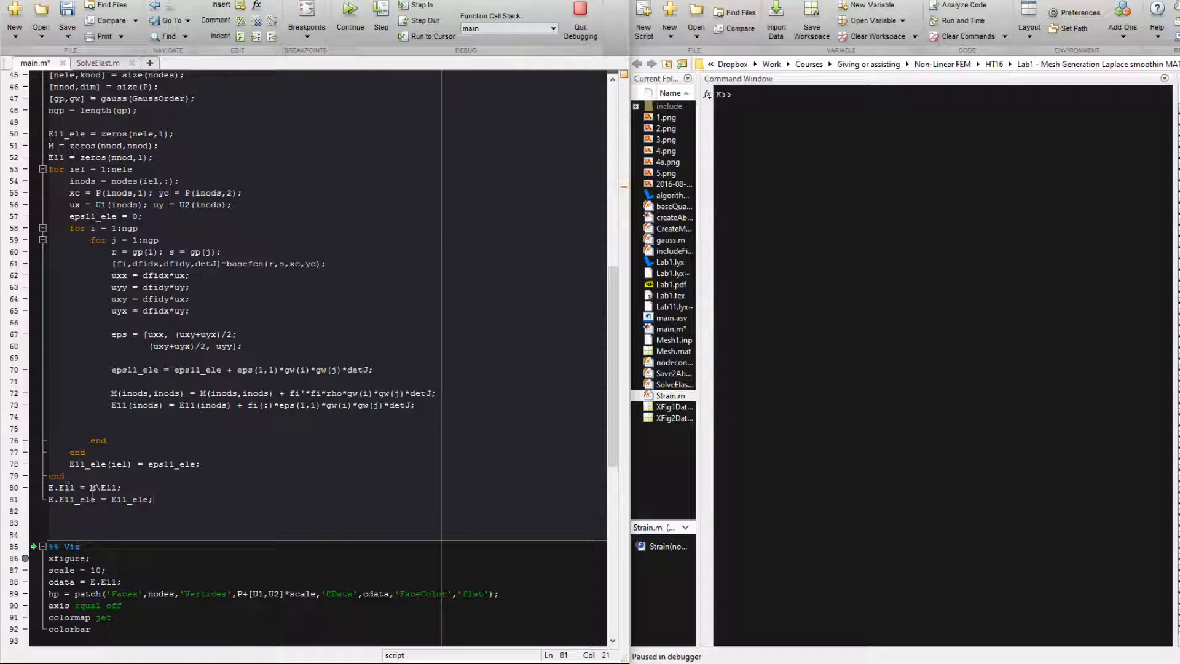
{"action": "left_click", "coordinate": [102, 581]}
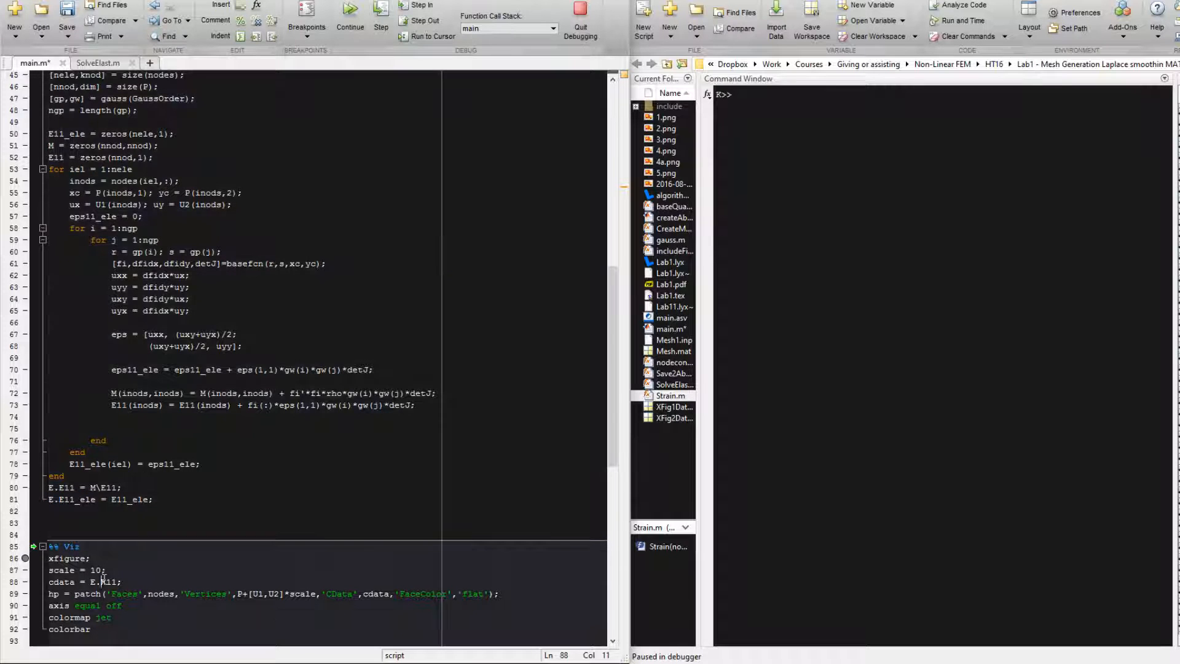
{"action": "type", "text": "_ele"}
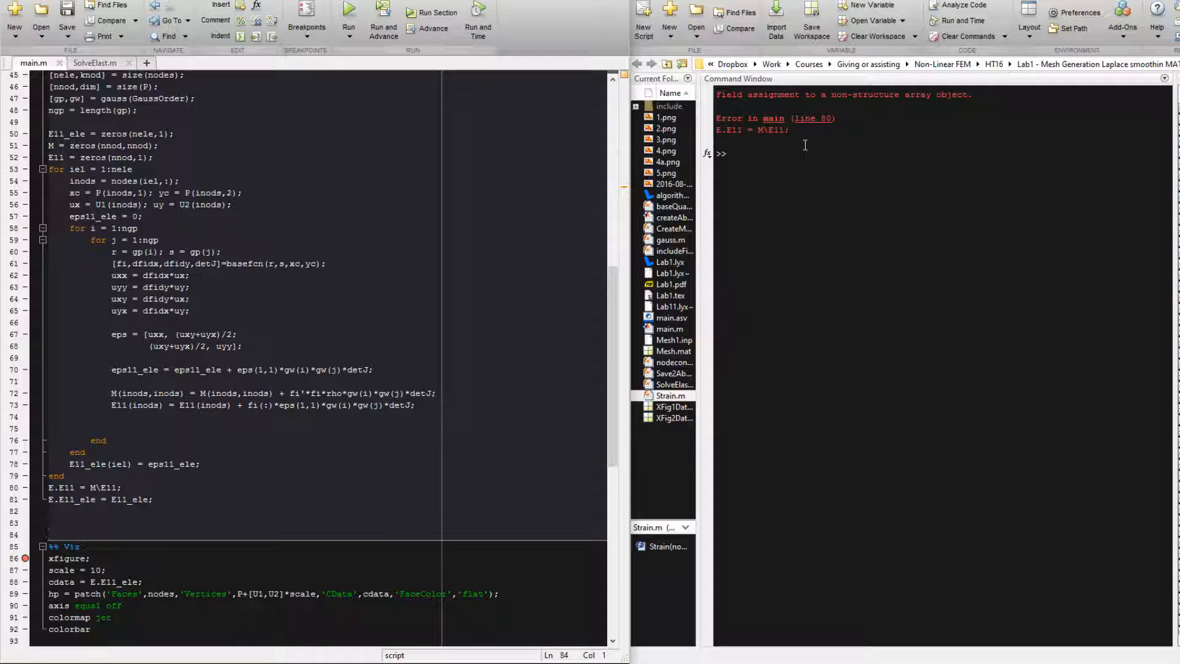
Evaluate E in the Command Window, showing it holds 210000, then return to the Strain section
{"action": "left_click", "coordinate": [51, 487]}
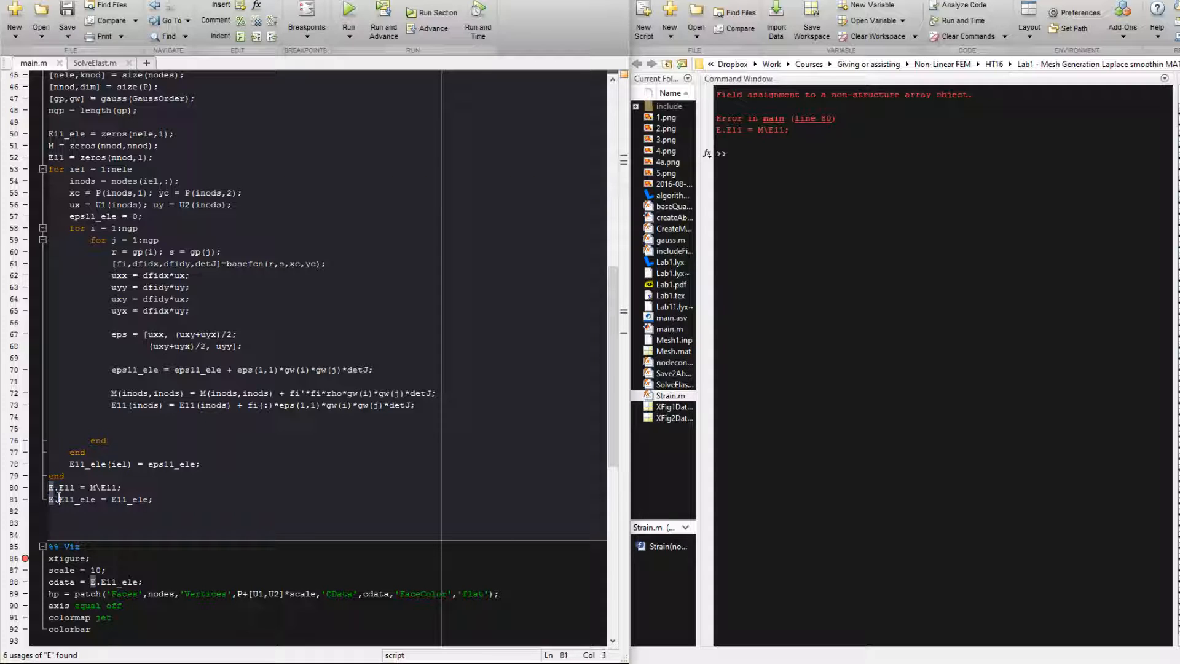
{"action": "left_click", "coordinate": [783, 131]}
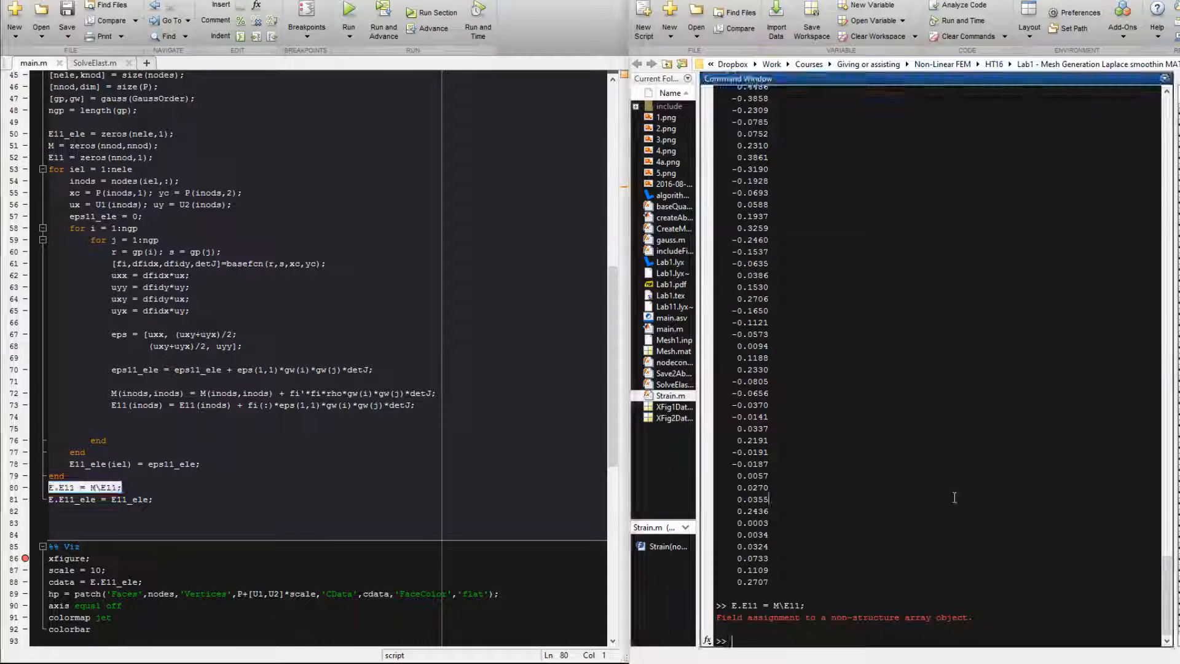
{"action": "type", "text": "E"}
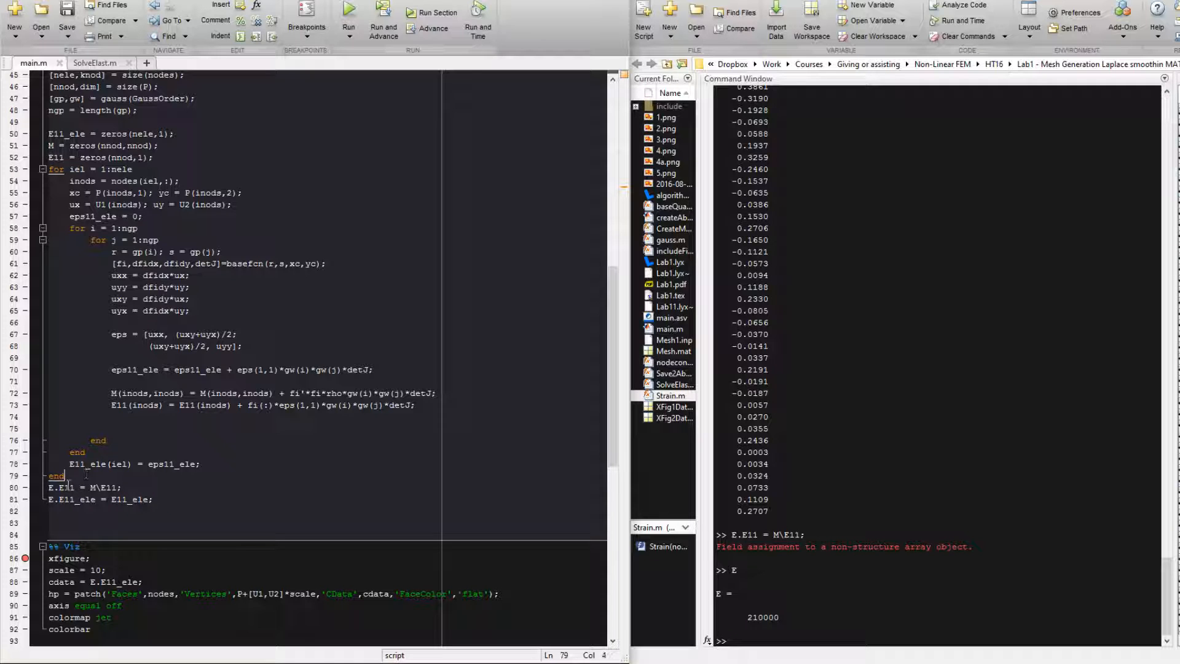
{"action": "left_click", "coordinate": [52, 498]}
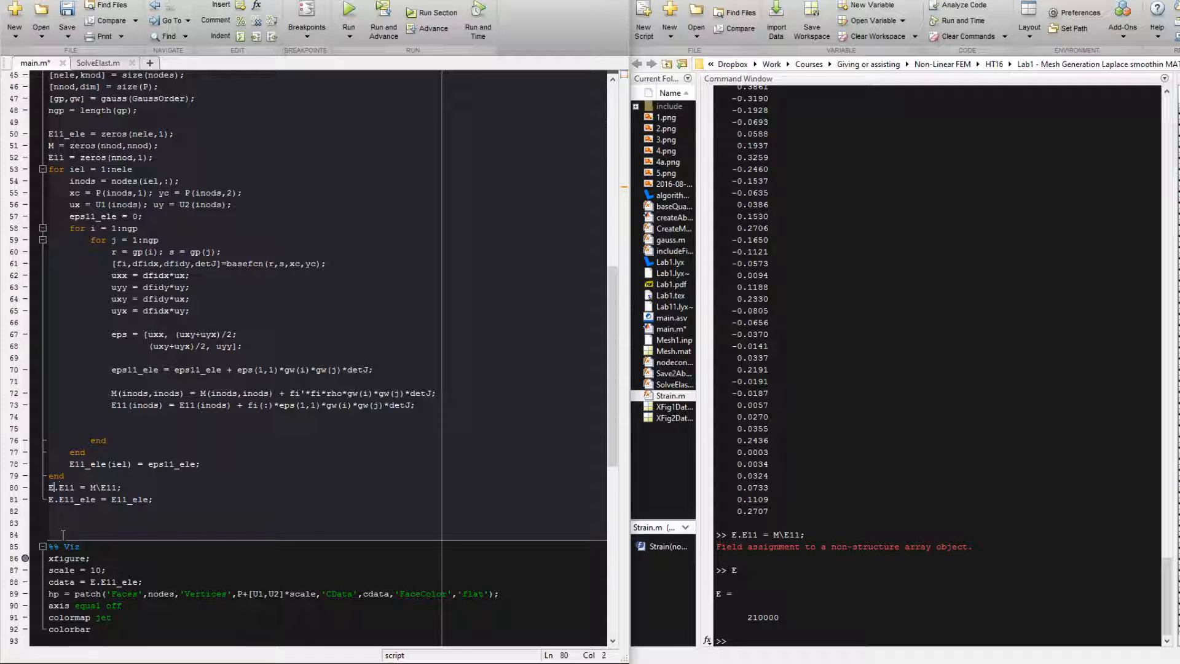
{"action": "scroll", "scroll_direction": "up", "scroll_amount": 3}
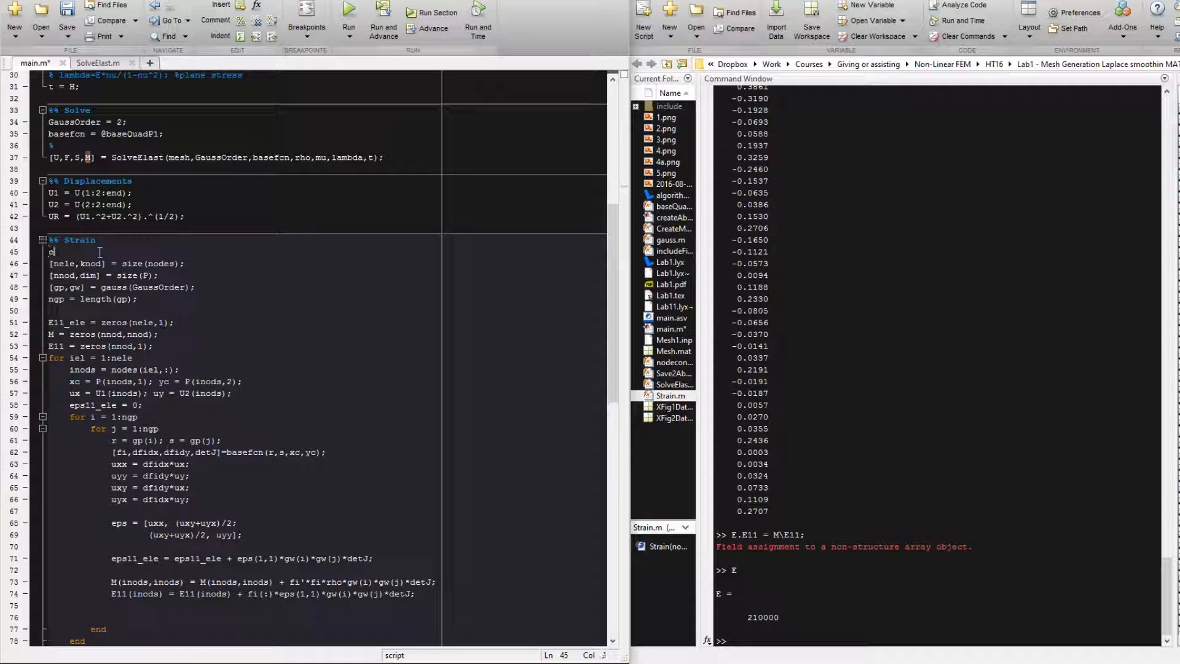
Add 'clear E' atop the Strain section and check where E and GaussOrder are used before rerunning
{"action": "type", "text": "clear E"}
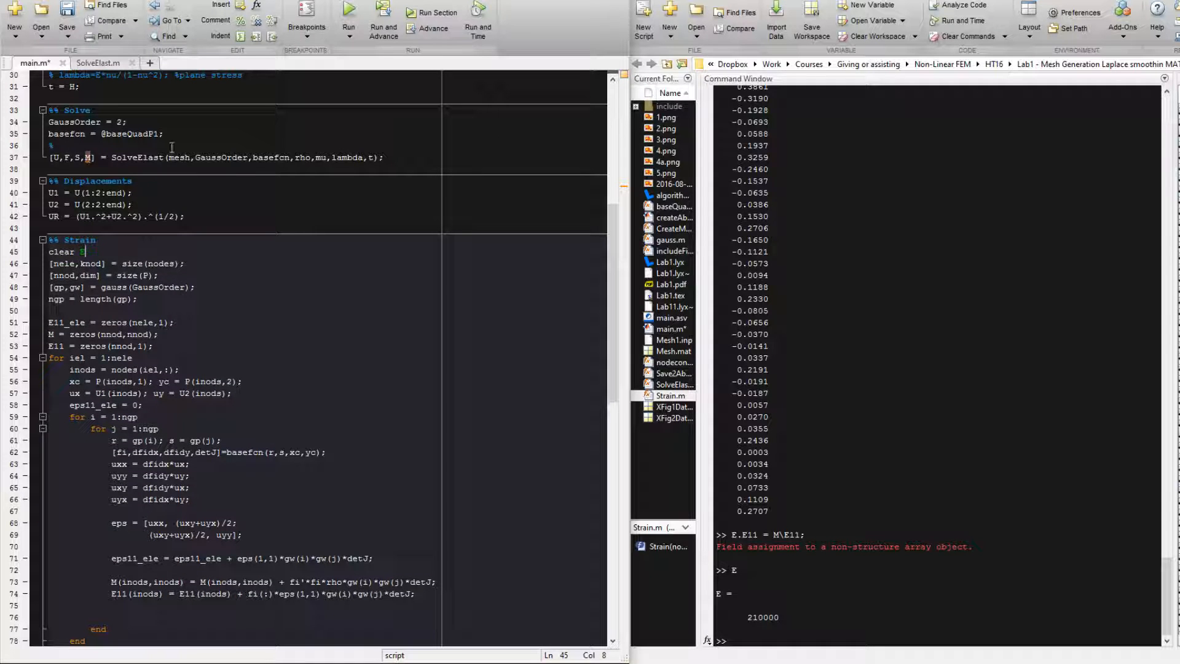
{"action": "double_click", "coordinate": [221, 158]}
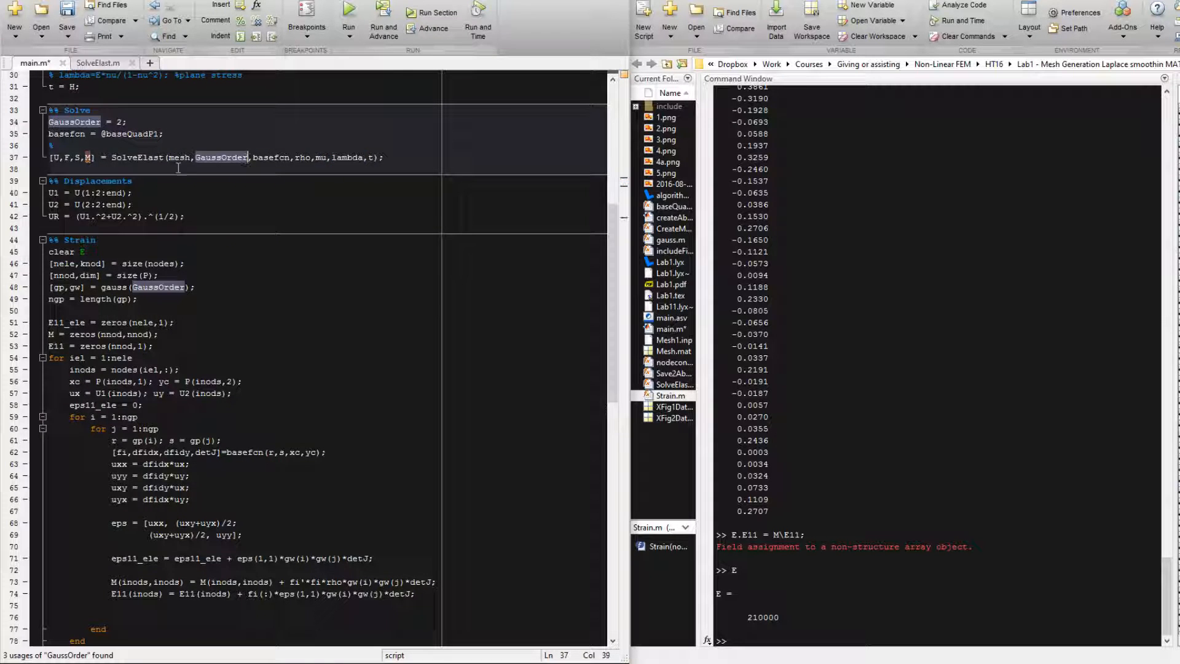
{"action": "scroll", "scroll_direction": "up", "scroll_amount": 3}
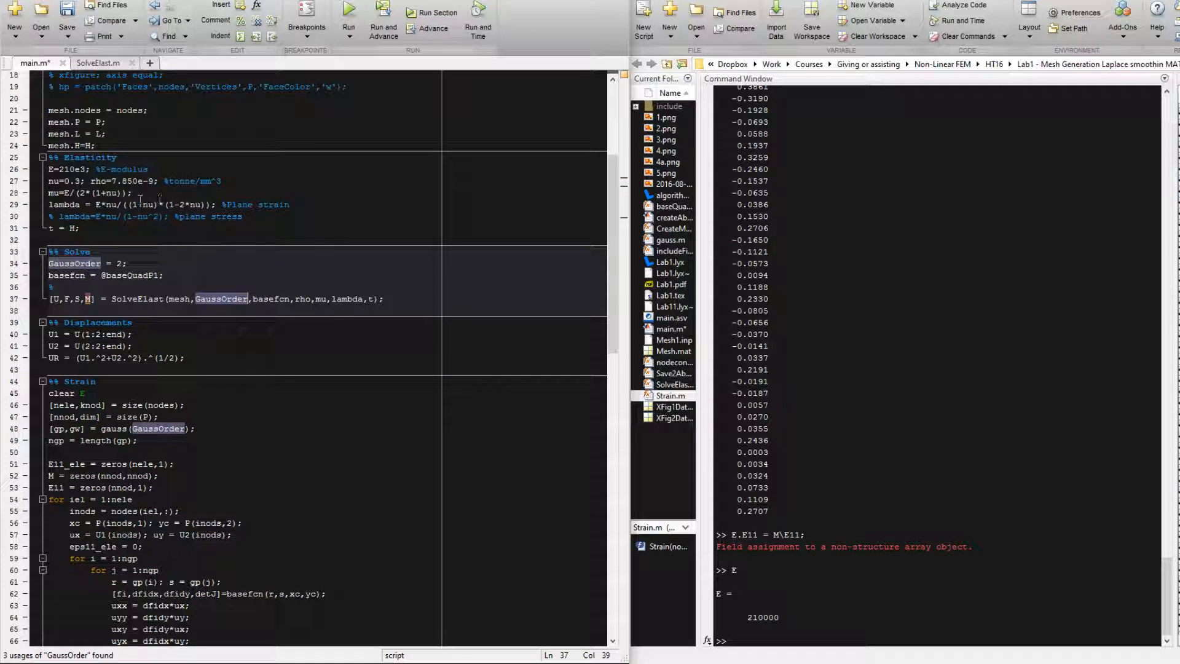
{"action": "left_click", "coordinate": [50, 170]}
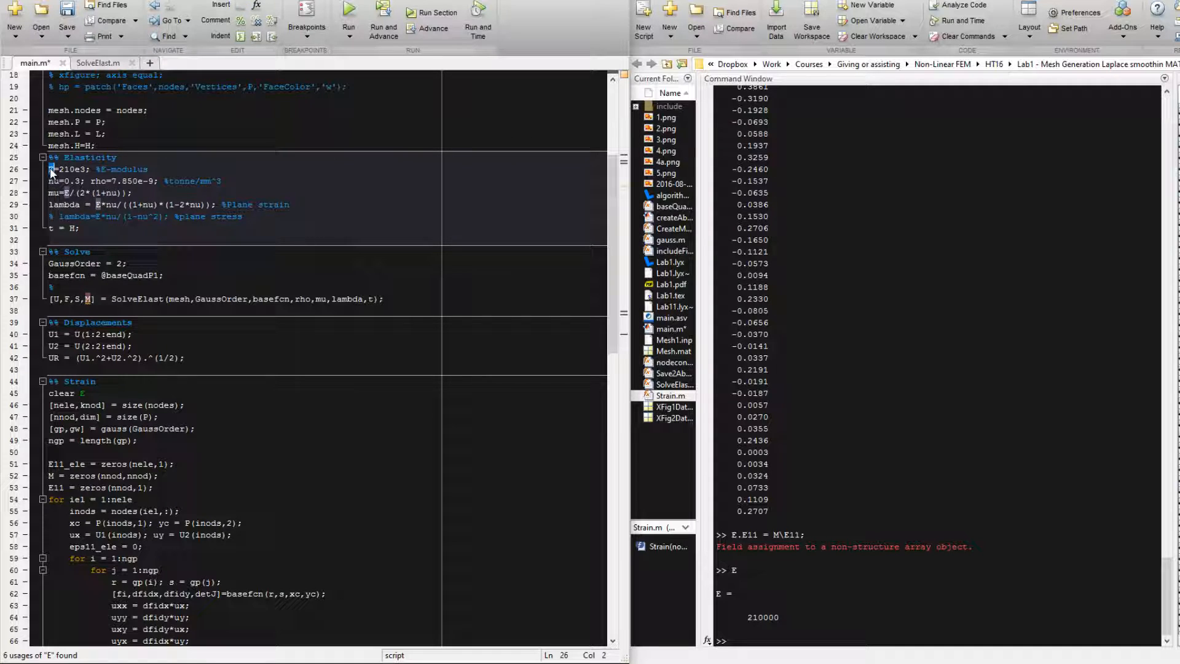
{"action": "scroll", "scroll_direction": "down", "scroll_amount": 3}
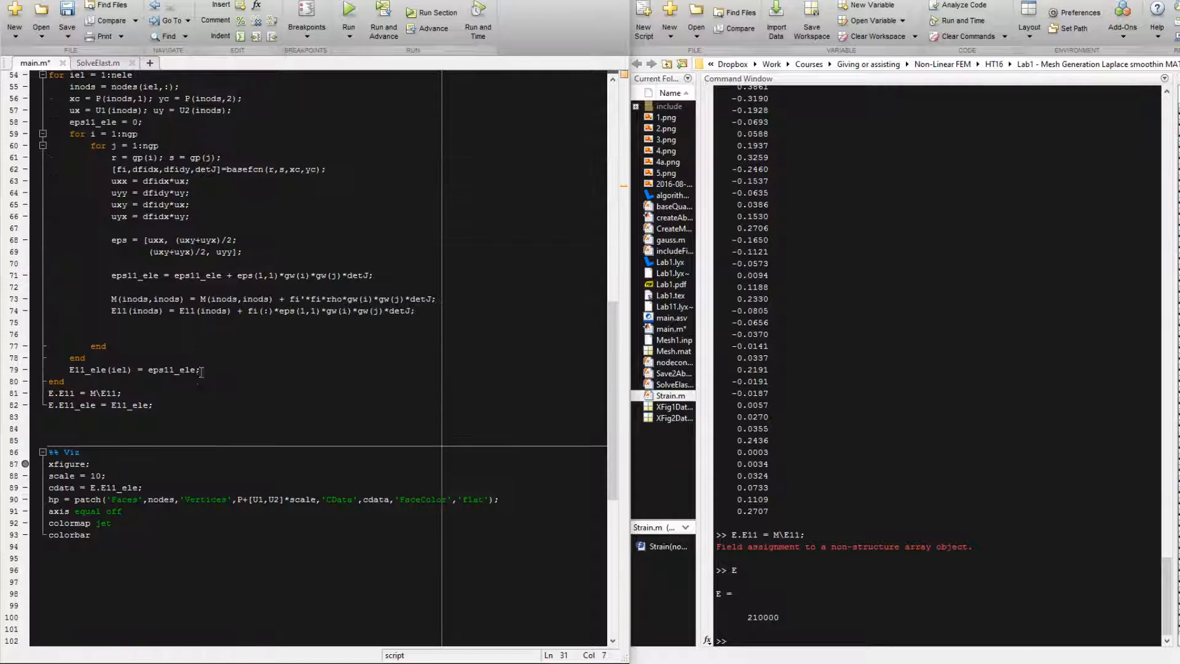
{"action": "scroll", "scroll_direction": "up", "scroll_amount": 3}
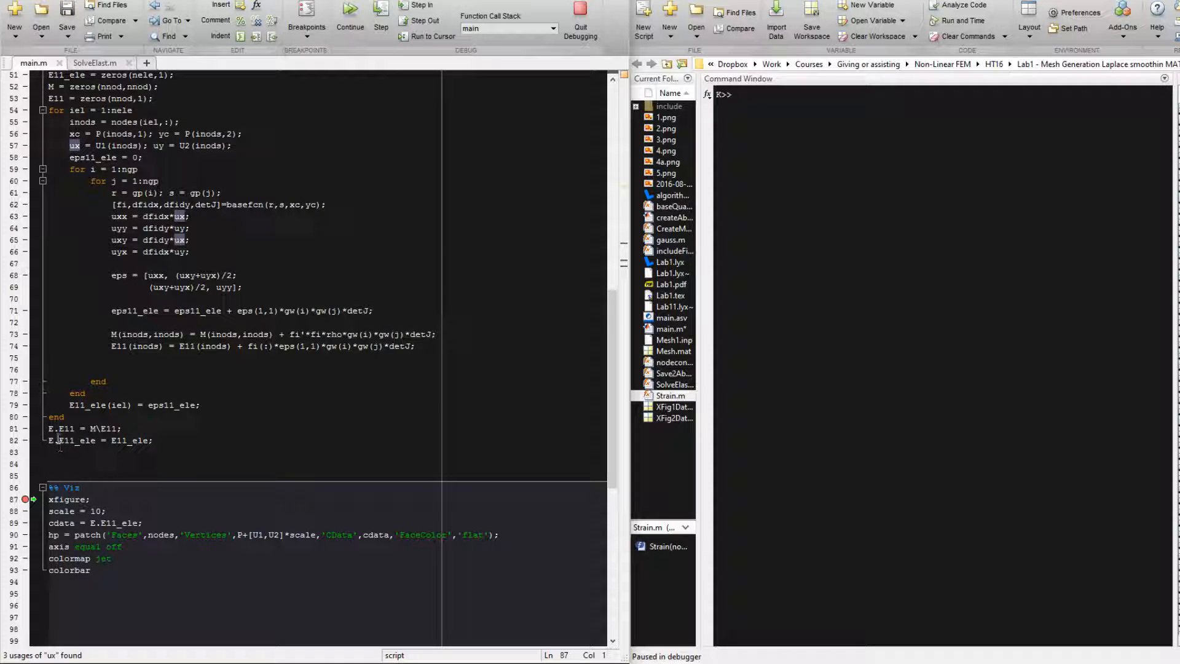
{"action": "mouse_move", "coordinate": [53, 428]}
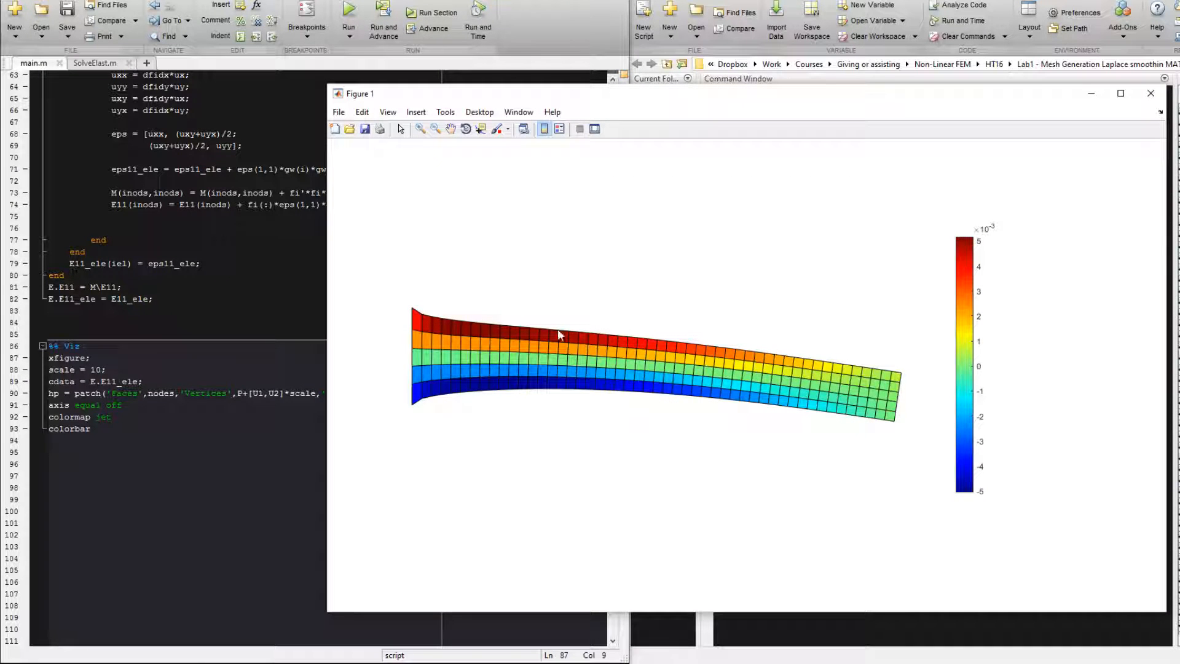
{"action": "mouse_move", "coordinate": [532, 347]}
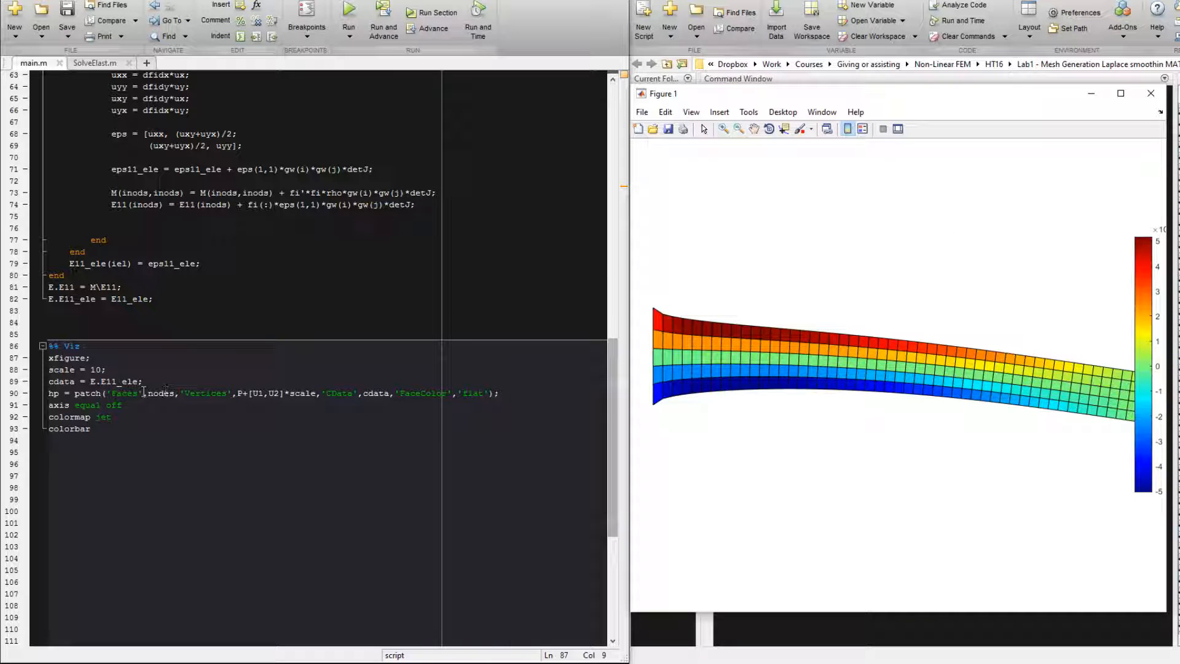
Duplicate the Viz plotting block with cdata set to the nodal strain E.E11 for a second figure
{"action": "double_click", "coordinate": [121, 381]}
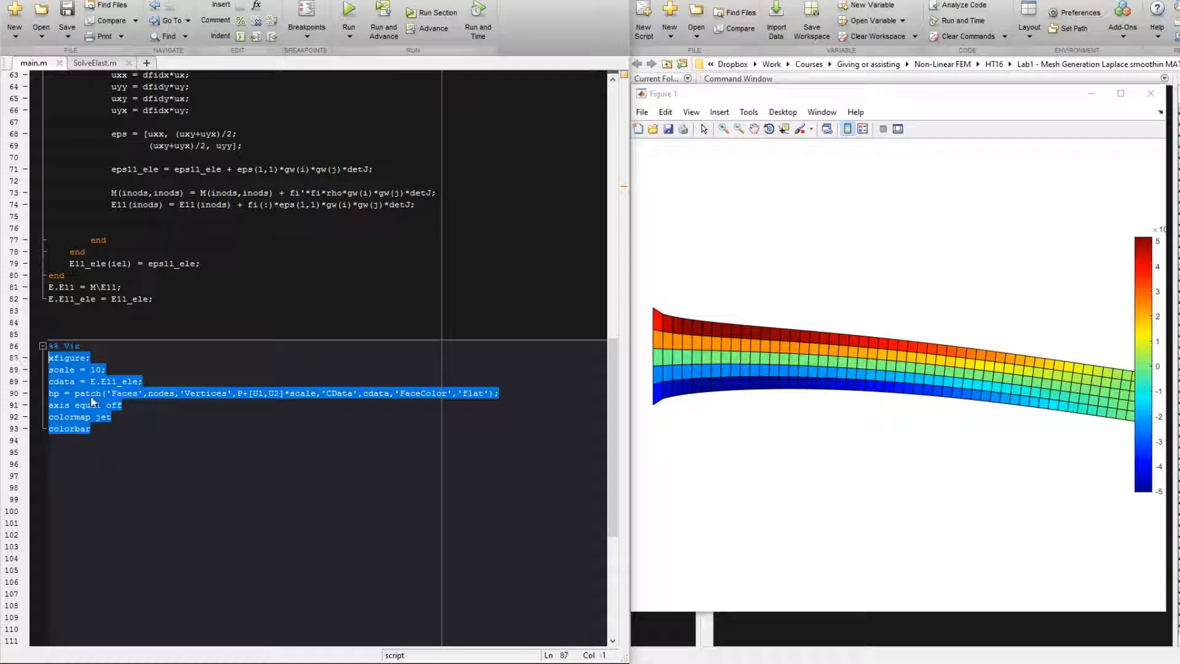
{"action": "key", "text": "ctrl+v"}
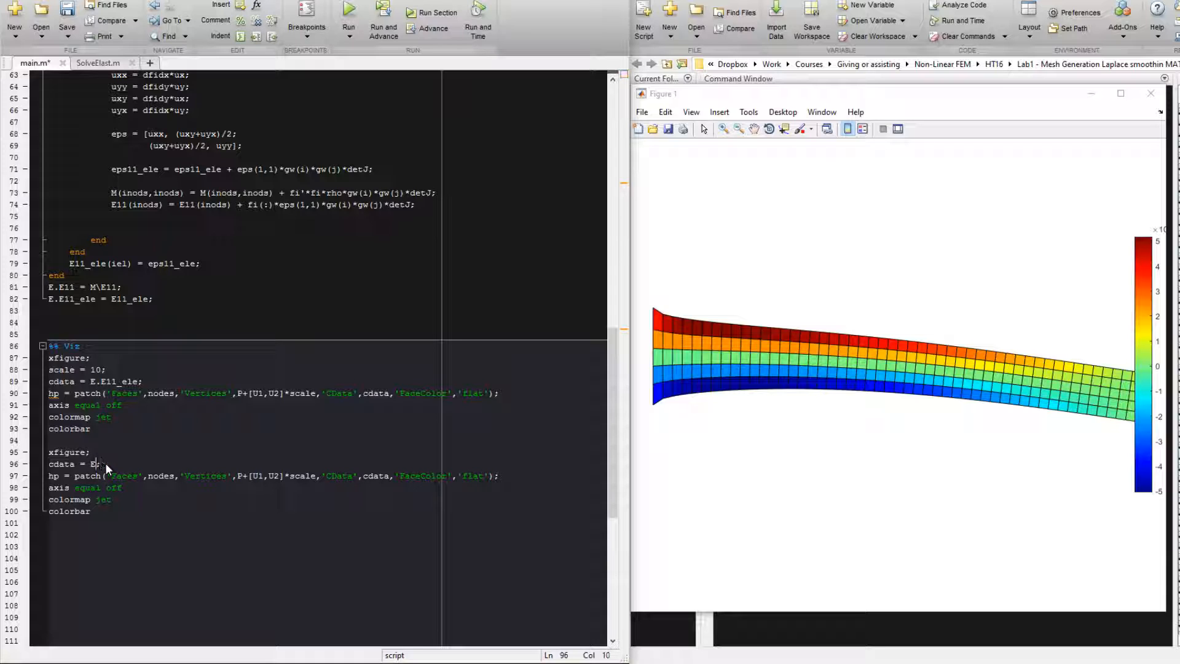
{"action": "type", "text": "11"}
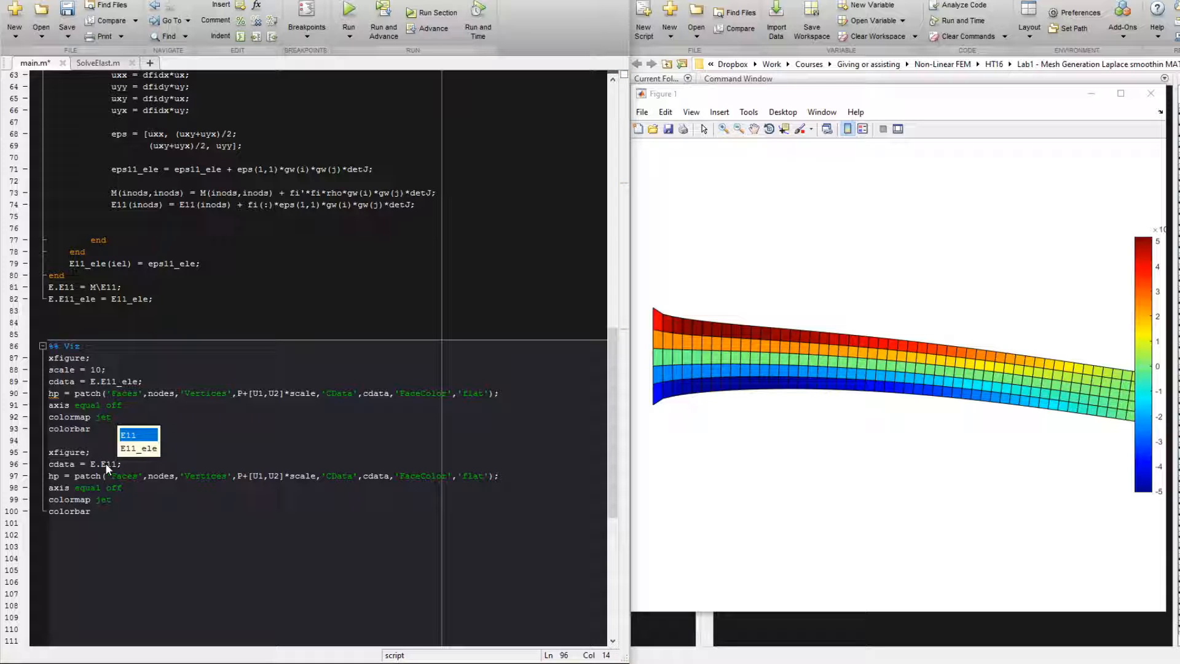
{"action": "left_click", "coordinate": [128, 435]}
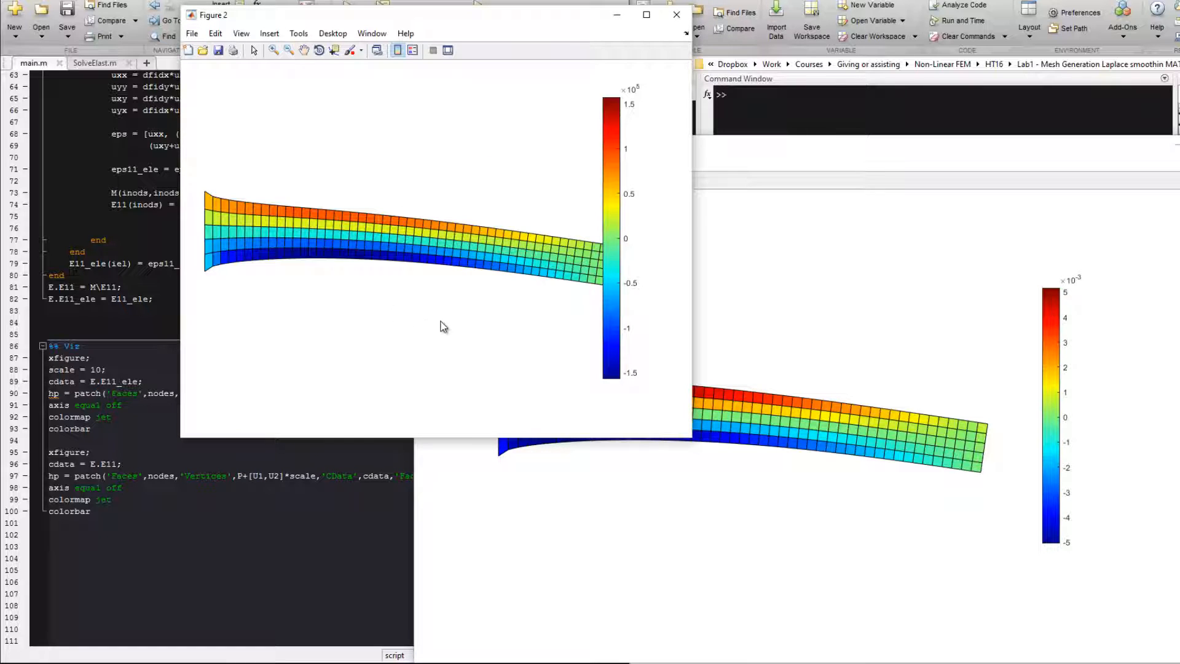
{"action": "mouse_move", "coordinate": [638, 95]}
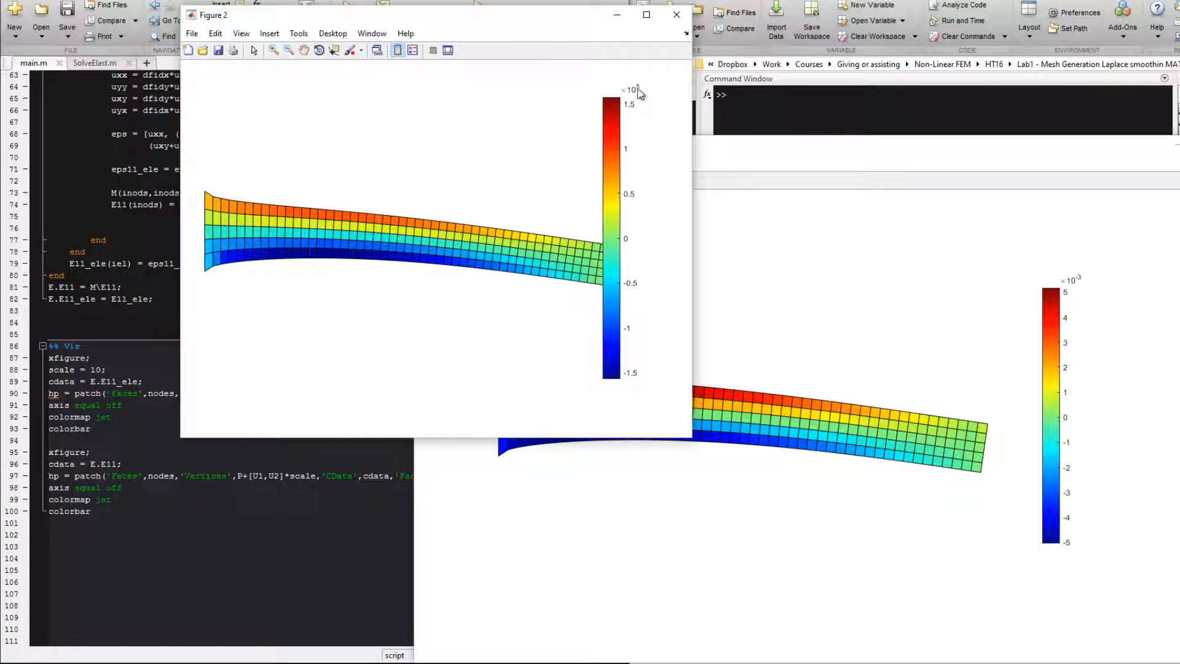
{"action": "mouse_move", "coordinate": [599, 119]}
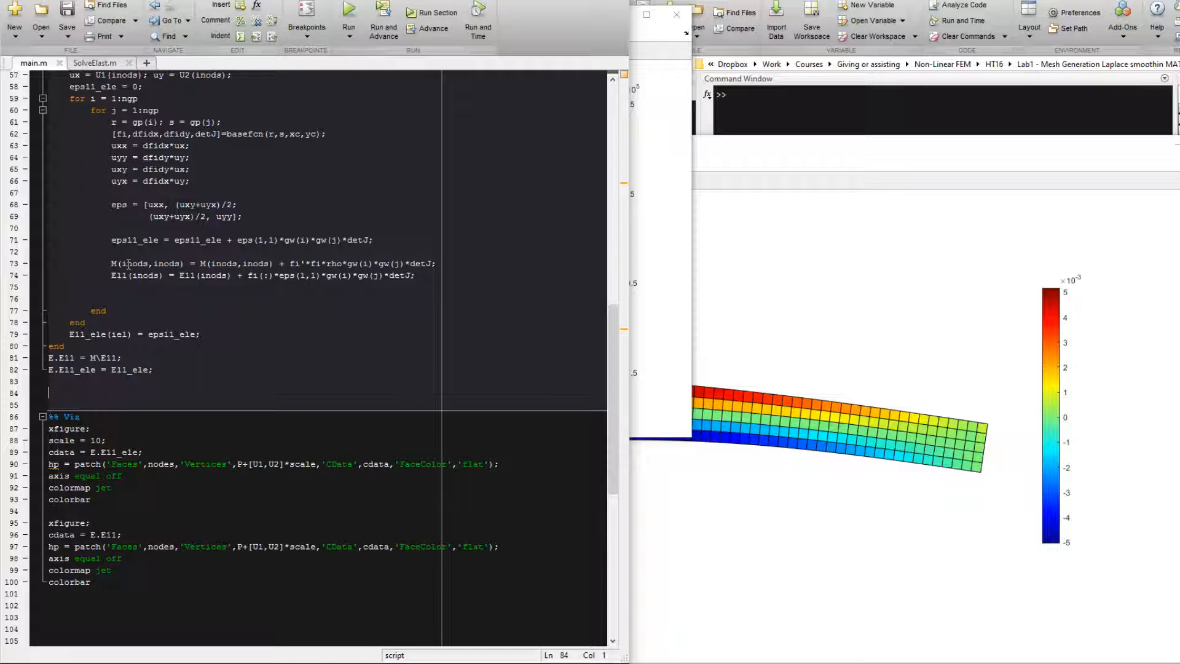
Delete rho from the mass matrix assembly on line 73 so nodal strains range around 10^-3
{"action": "left_click", "coordinate": [112, 263]}
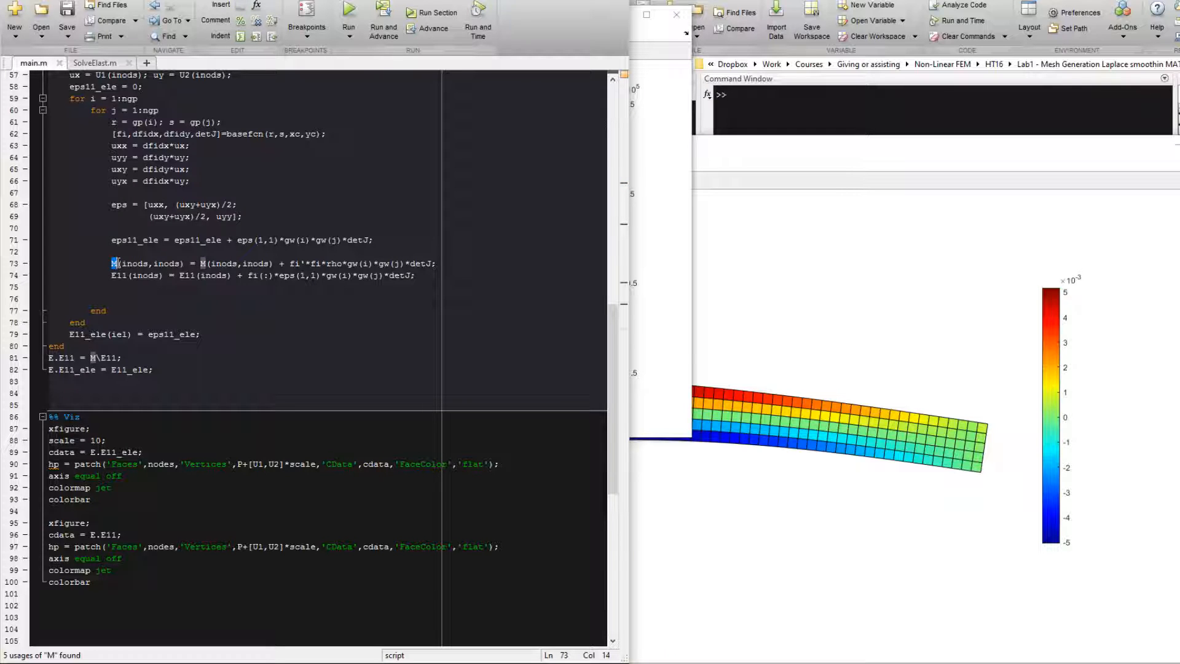
{"action": "double_click", "coordinate": [335, 263]}
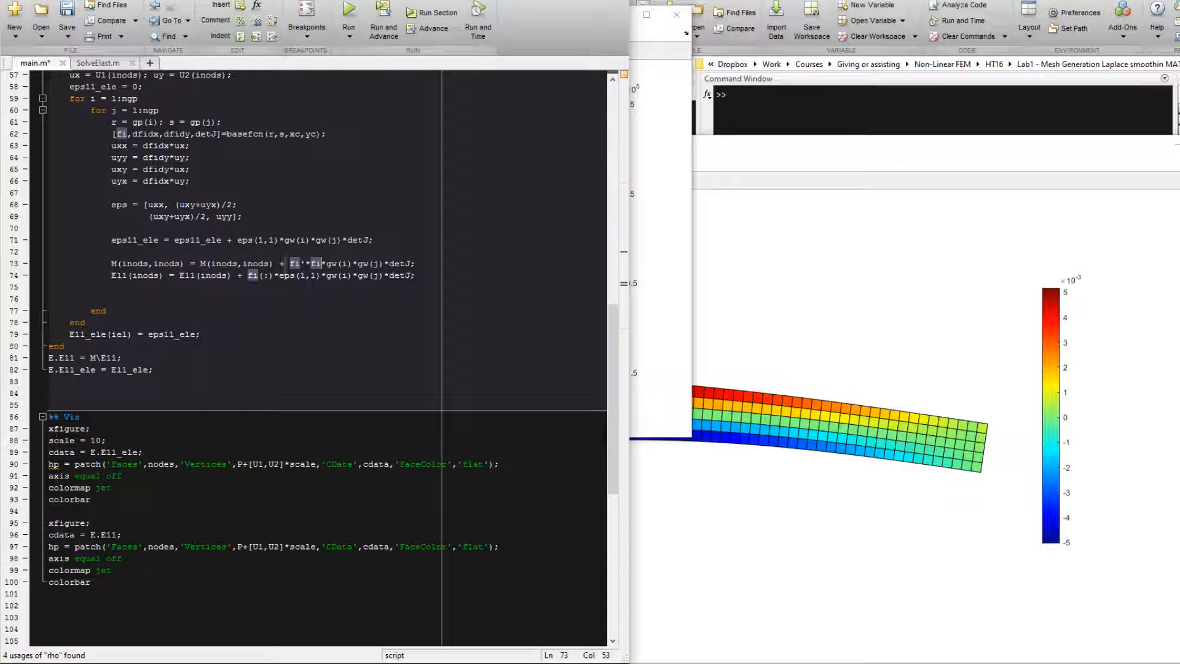
{"action": "left_click", "coordinate": [112, 263]}
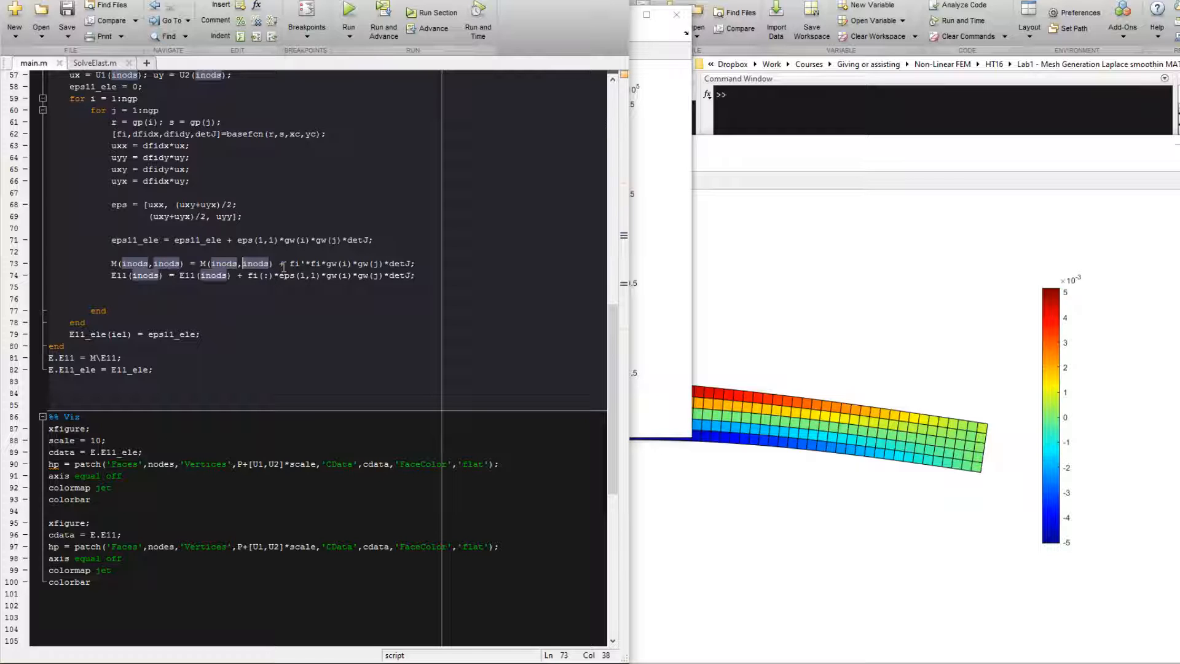
{"action": "left_click", "coordinate": [282, 263]}
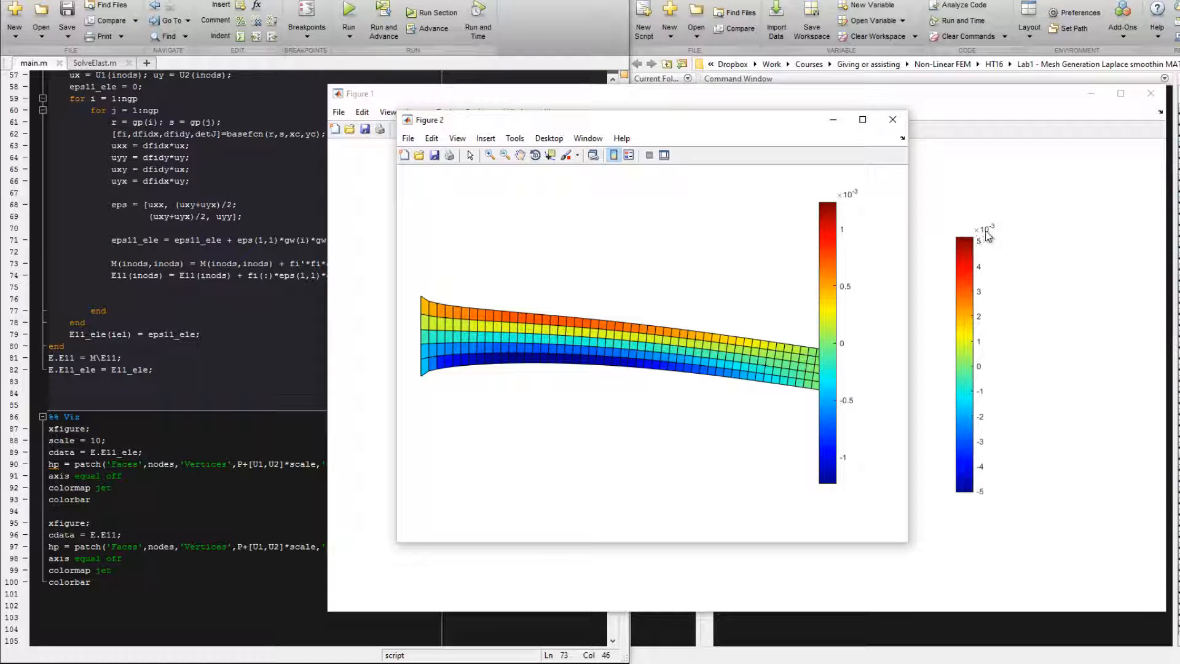
{"action": "mouse_move", "coordinate": [861, 202]}
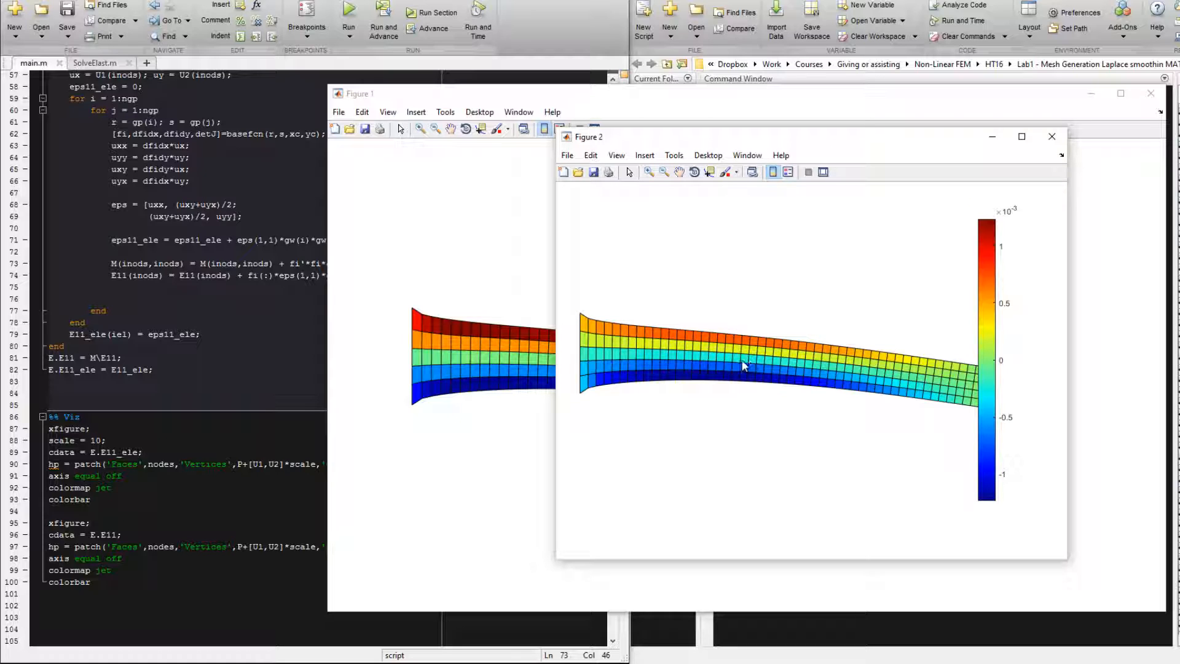
{"action": "mouse_move", "coordinate": [743, 358]}
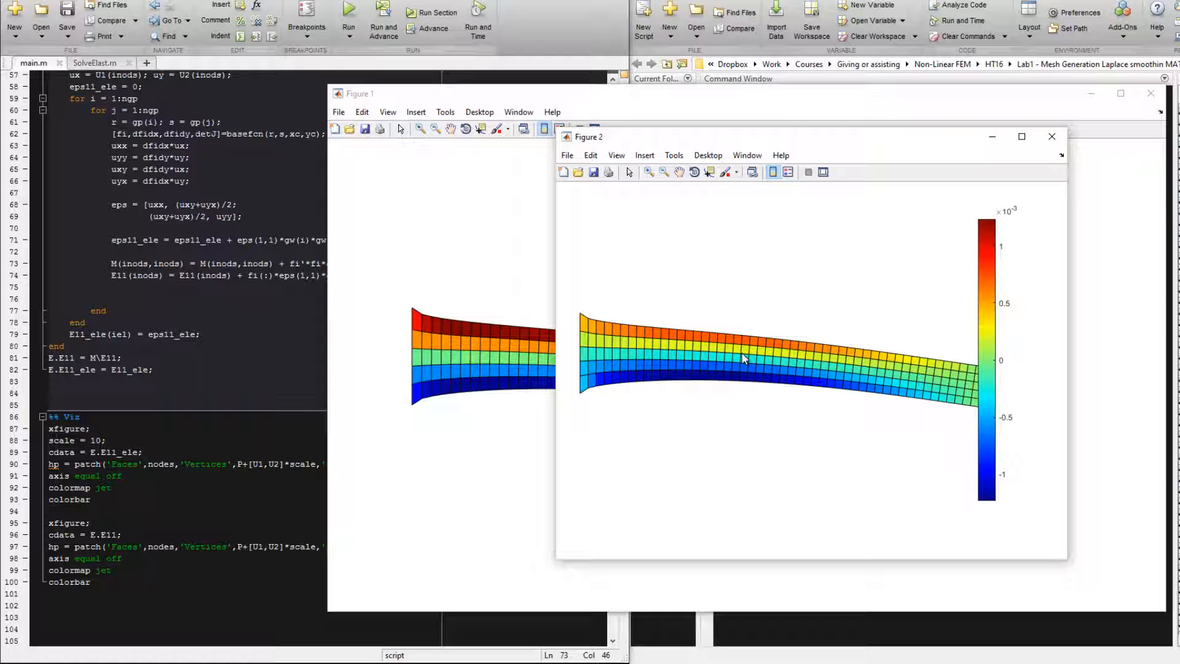
{"action": "mouse_move", "coordinate": [694, 374]}
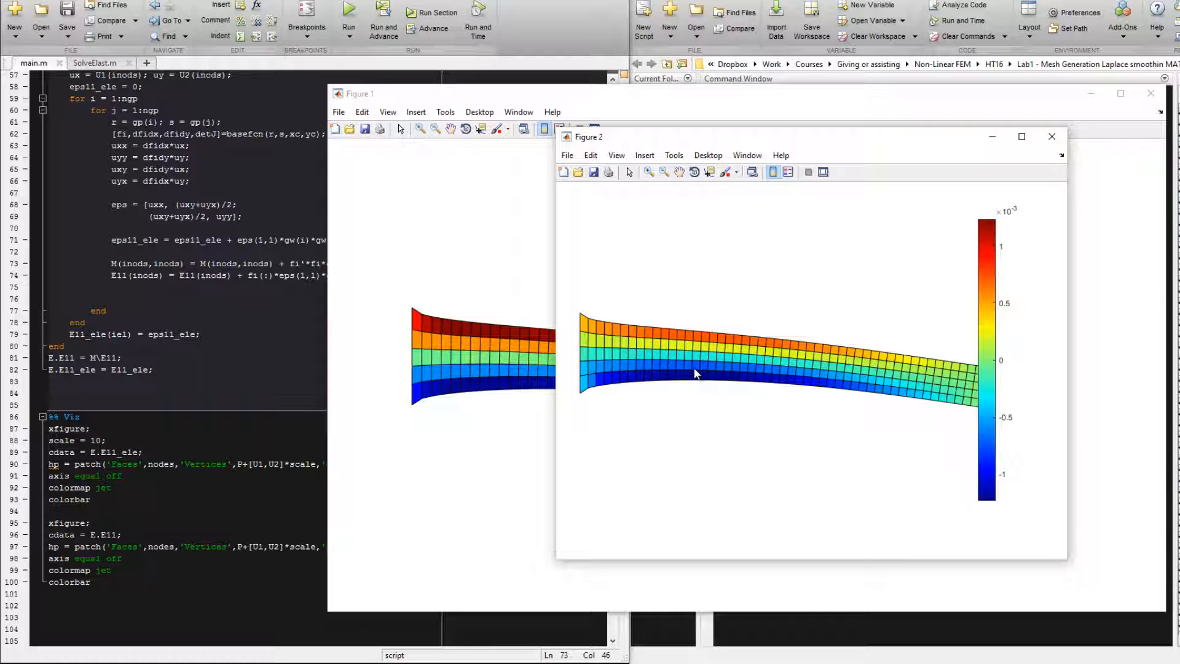
{"action": "mouse_move", "coordinate": [652, 367]}
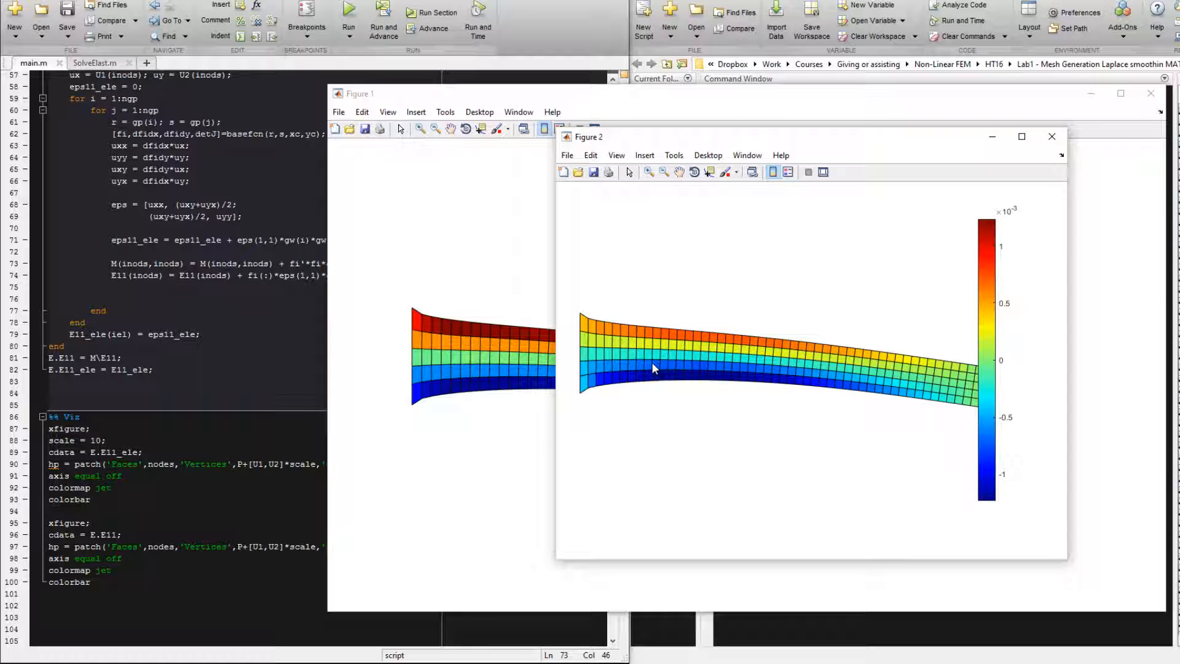
{"action": "mouse_move", "coordinate": [624, 368]}
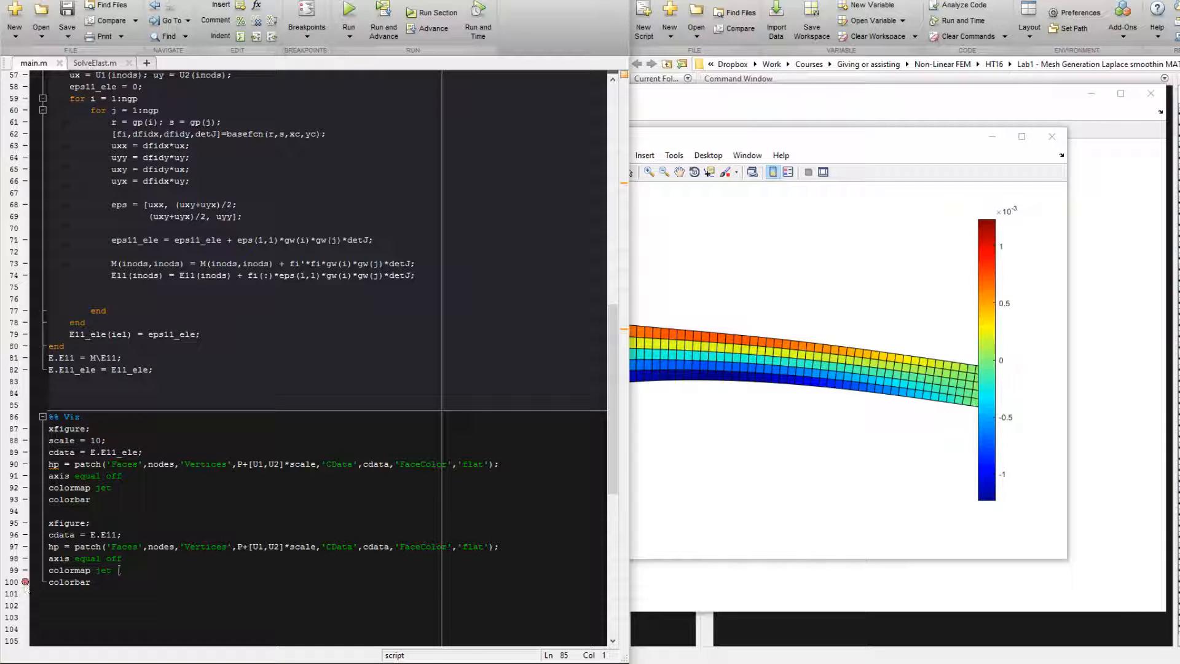
Set the second patch call's FaceColor to 'interp' and rerun for smoothly coloured nodal strain
{"action": "left_click", "coordinate": [348, 8]}
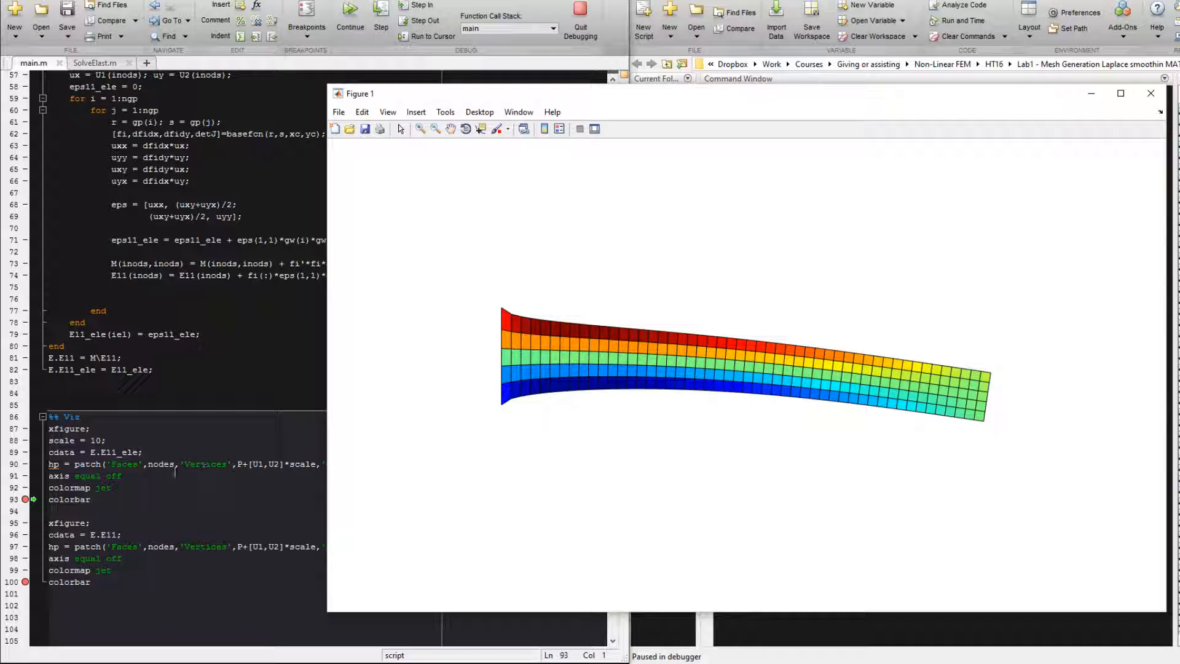
{"action": "mouse_move", "coordinate": [62, 451]}
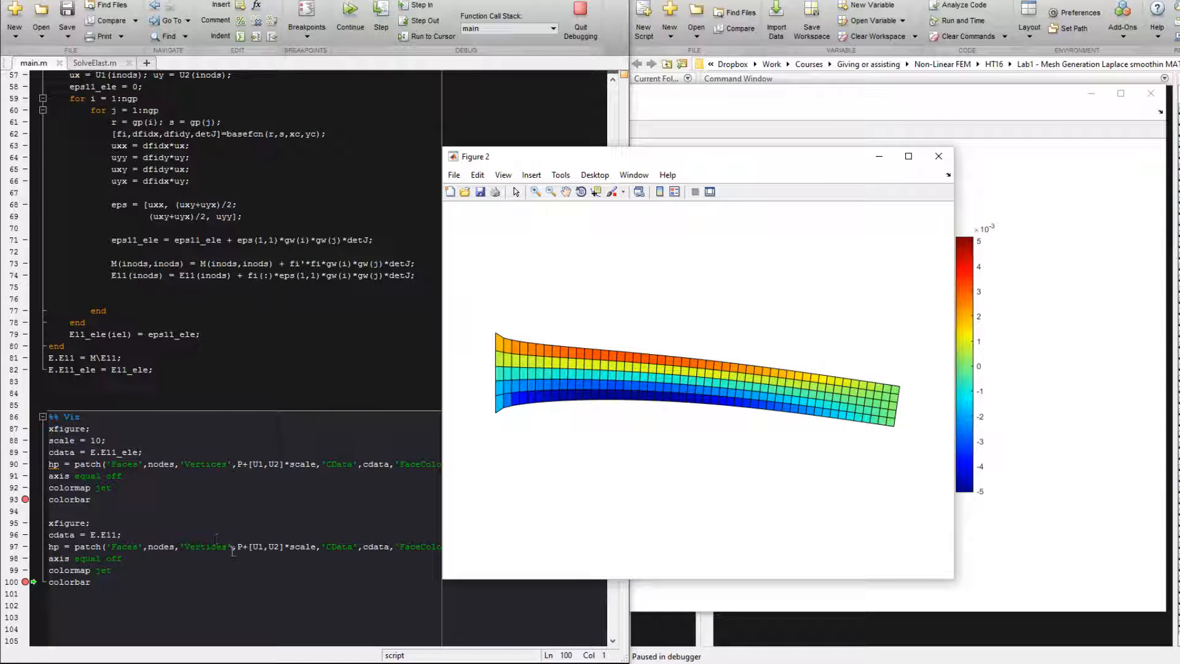
{"action": "mouse_move", "coordinate": [242, 546]}
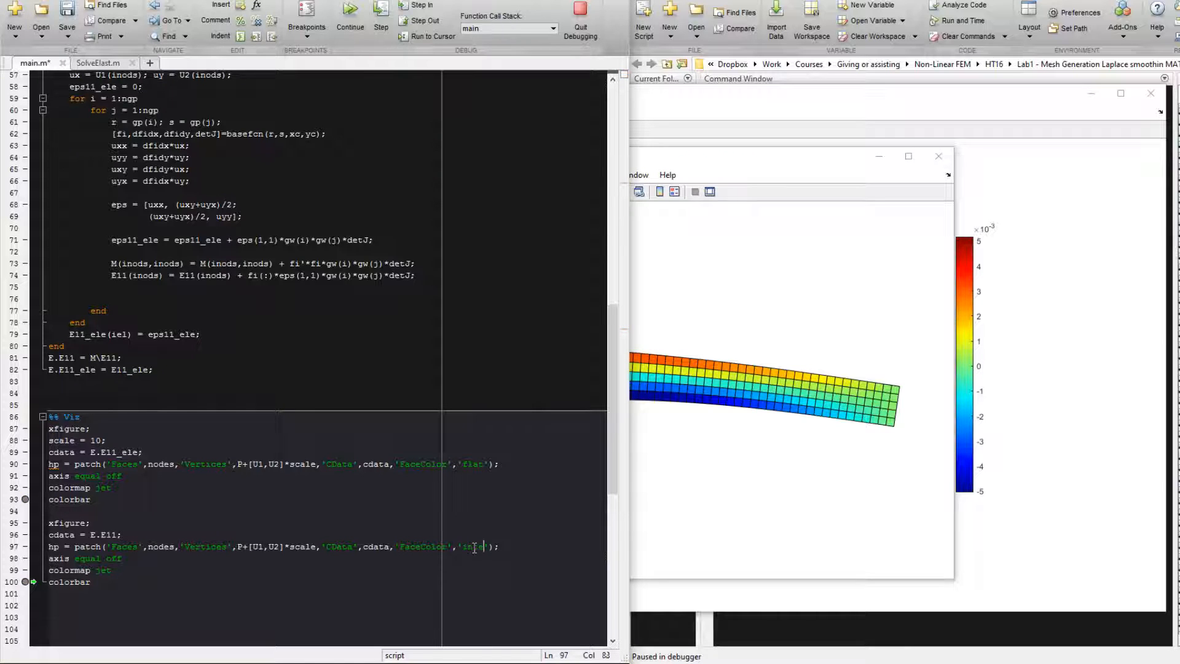
{"action": "type", "text": "interp"}
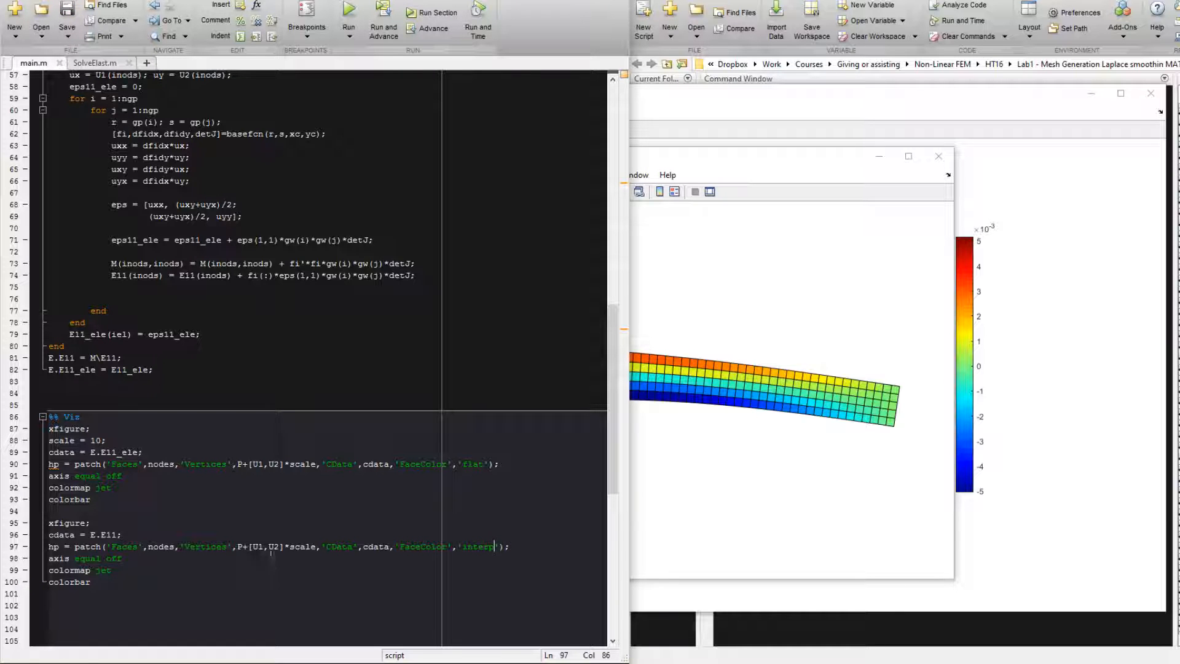
{"action": "left_click", "coordinate": [347, 10]}
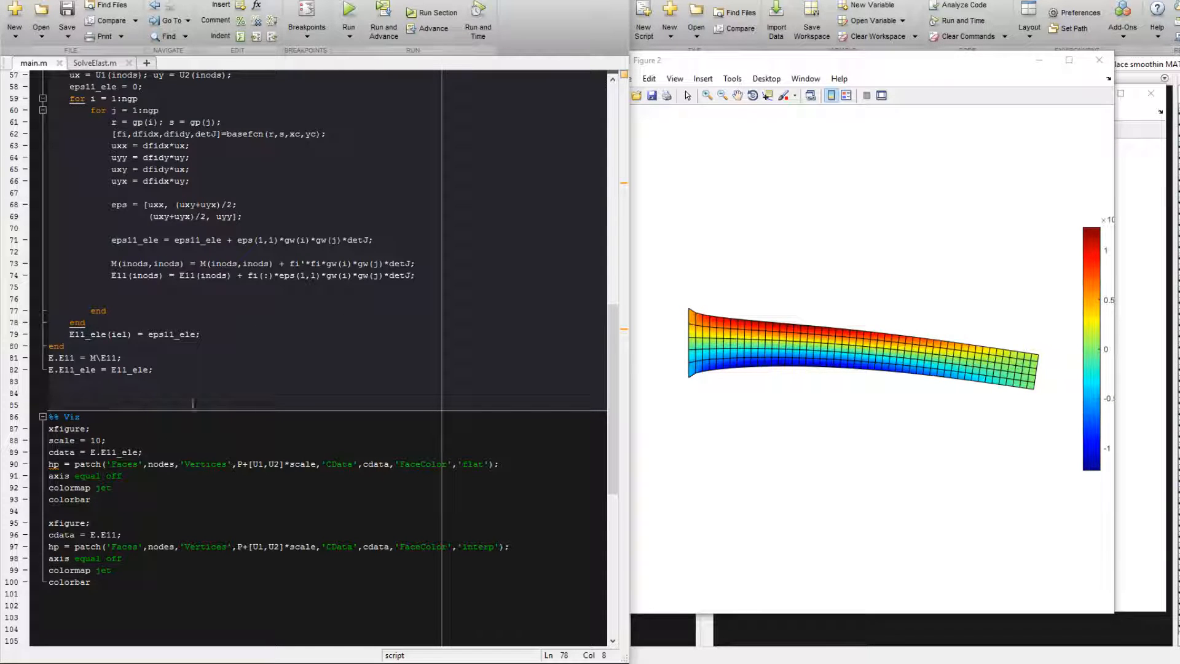
Compare the two strain figures and comment out the inline Strain and Viz code in main.m
{"action": "scroll", "scroll_direction": "up", "scroll_amount": 3}
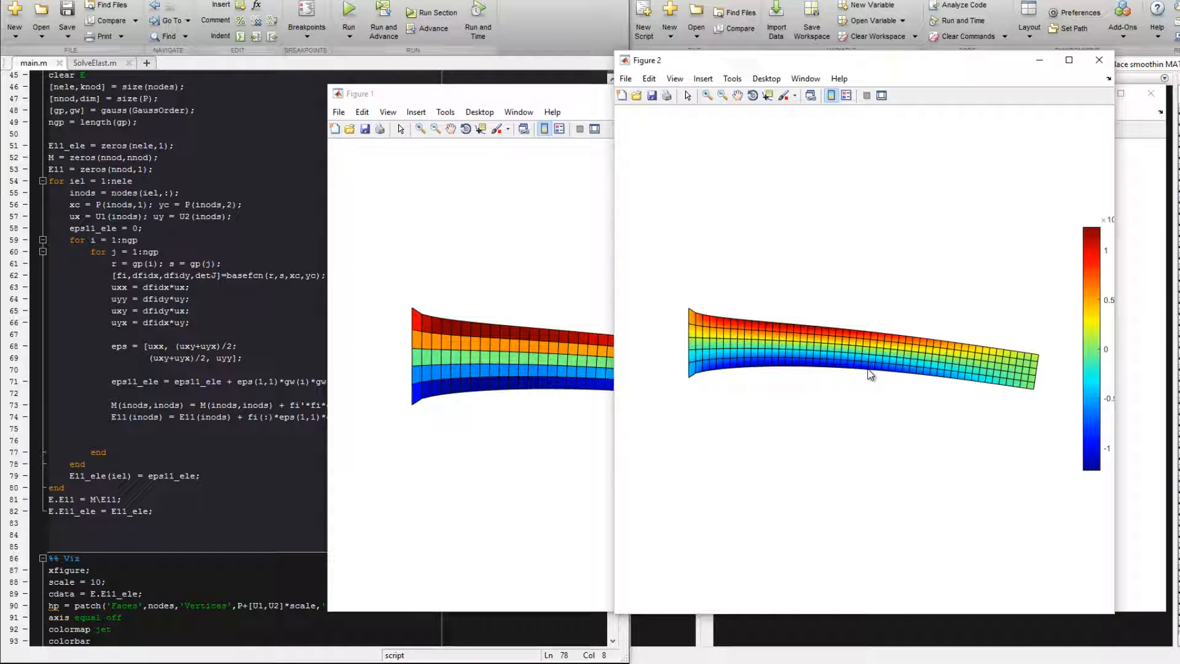
{"action": "mouse_move", "coordinate": [732, 387]}
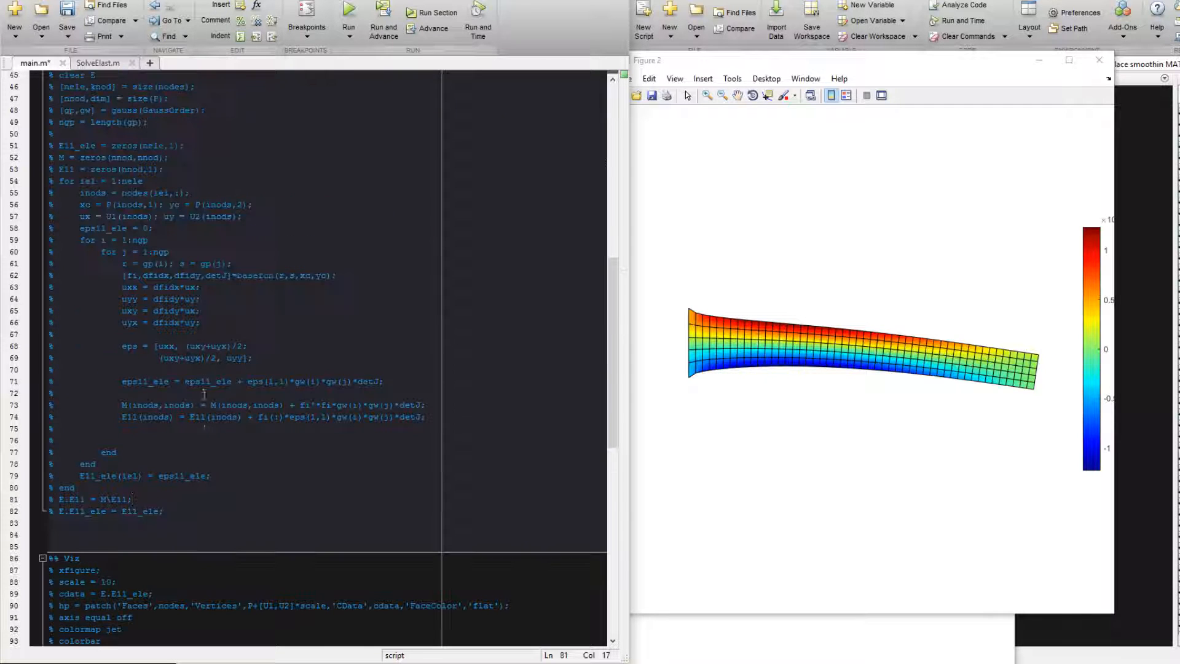
{"action": "scroll", "scroll_direction": "up", "scroll_amount": 3}
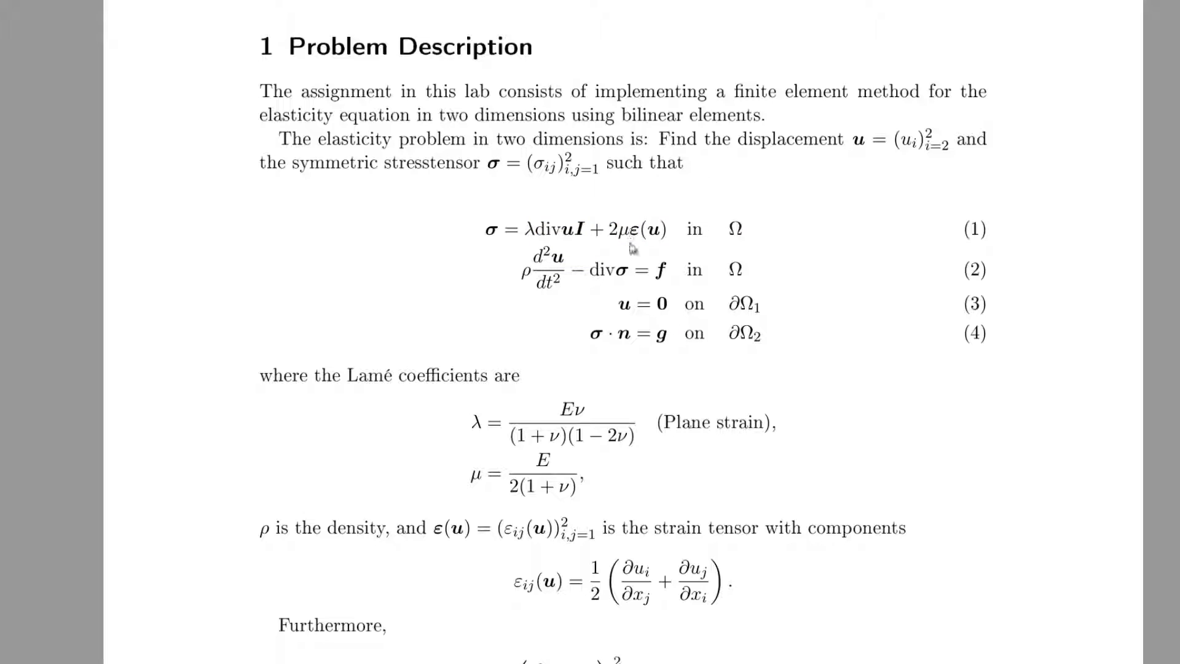
Scroll the lab PDF and the Wikipedia Cauchy stress tensor article to the deviatoric invariants
{"action": "scroll", "scroll_direction": "down", "scroll_amount": 3}
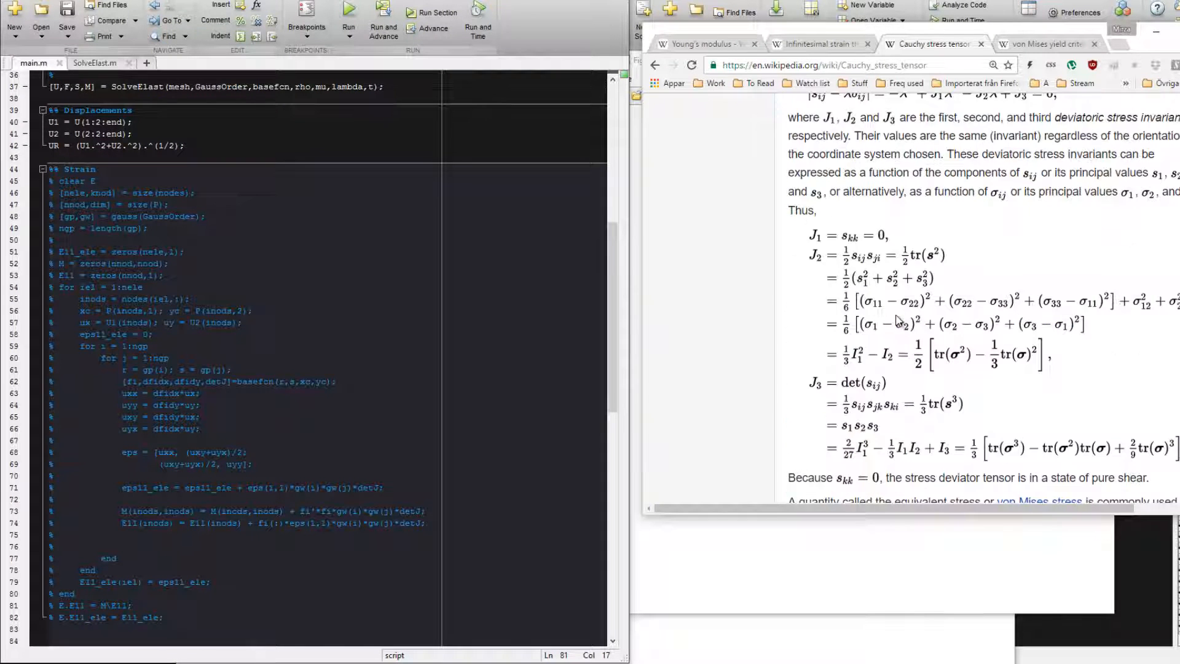
{"action": "scroll", "scroll_direction": "down", "scroll_amount": 3}
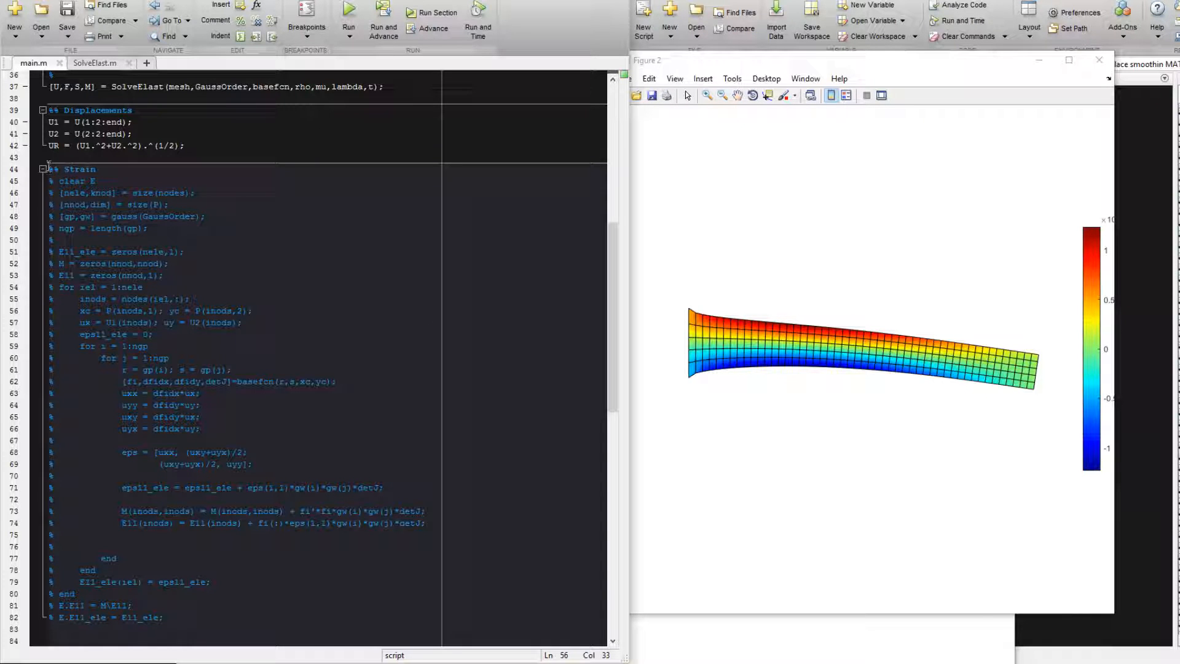
Fold the old Strain code, uncomment the Strain call and elementwise equivalent-strain plot, and run it
{"action": "left_click", "coordinate": [43, 168]}
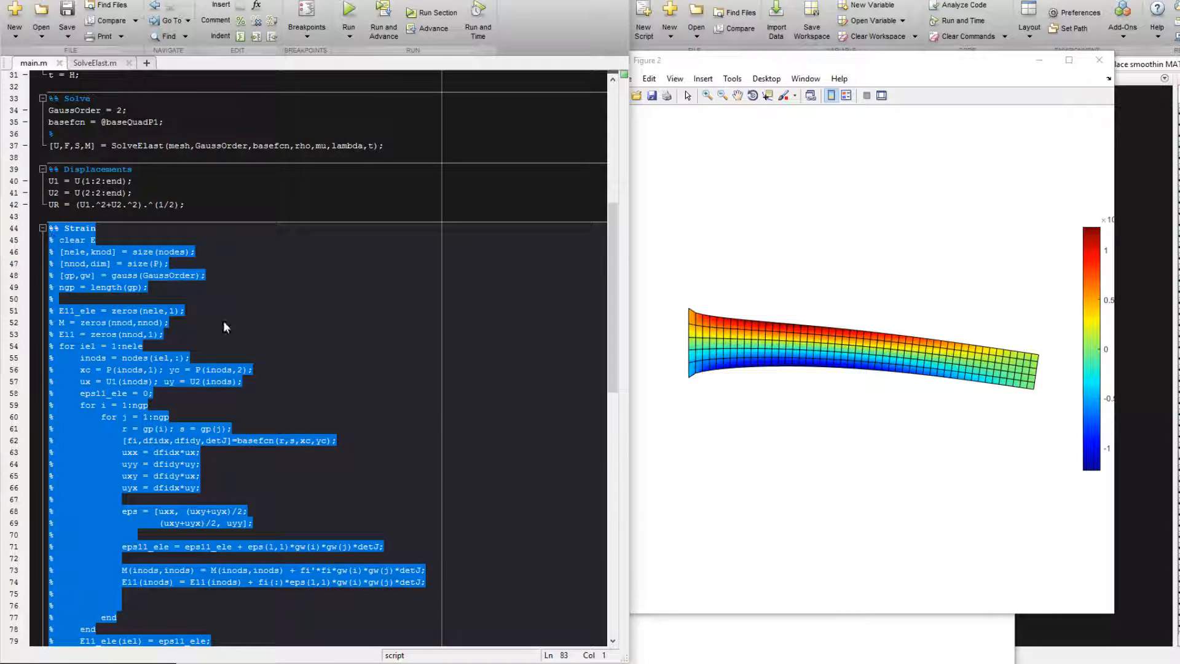
{"action": "left_click", "coordinate": [194, 250]}
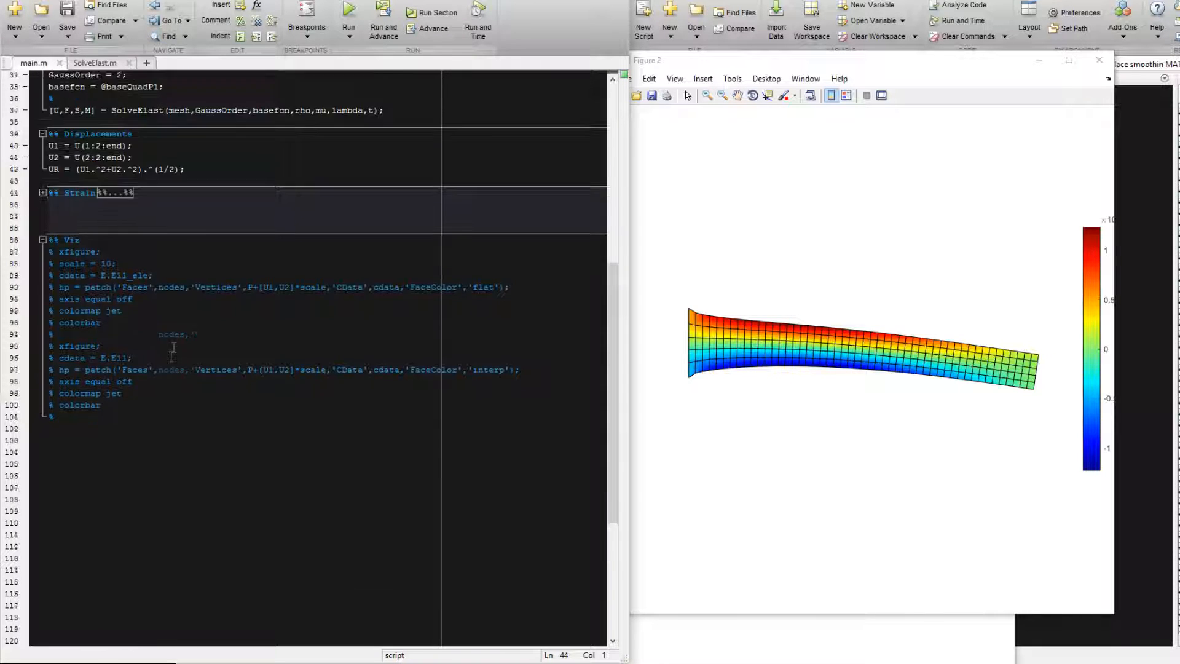
{"action": "scroll", "scroll_direction": "down", "scroll_amount": 3}
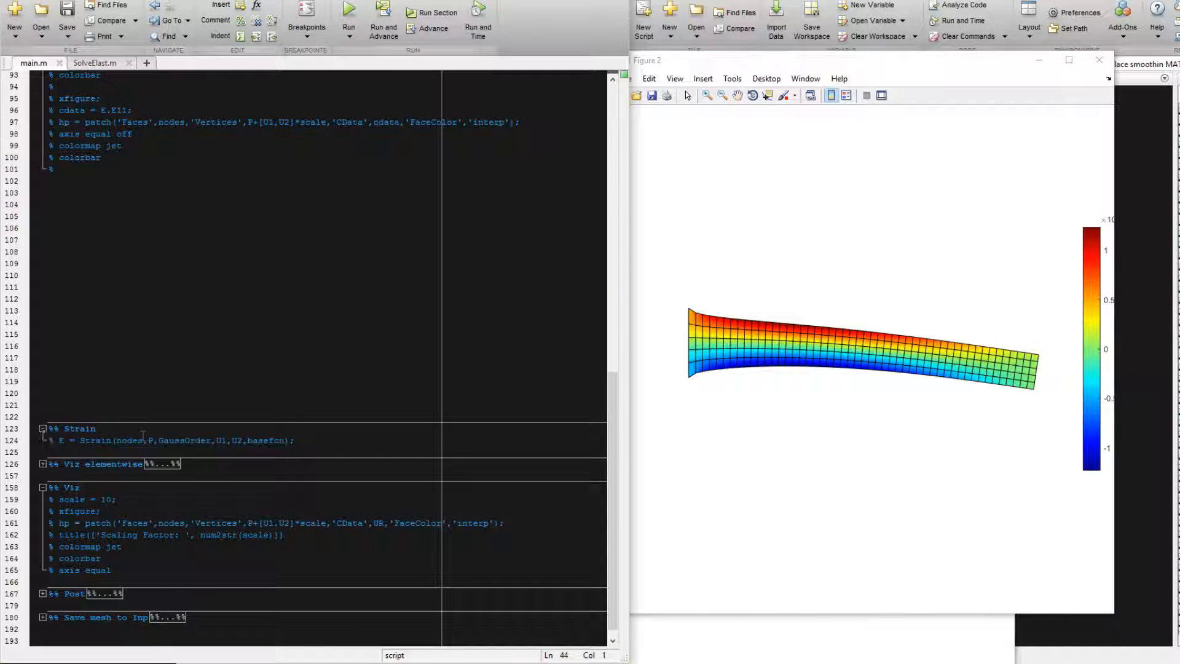
{"action": "left_click", "coordinate": [53, 440]}
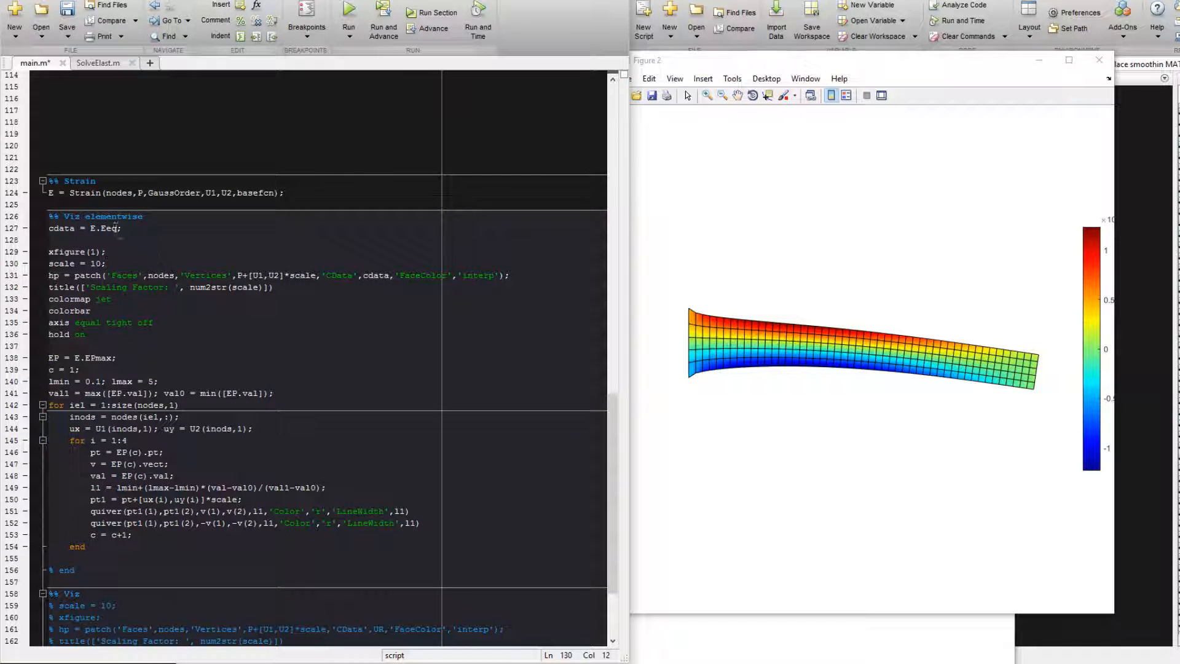
{"action": "double_click", "coordinate": [108, 229]}
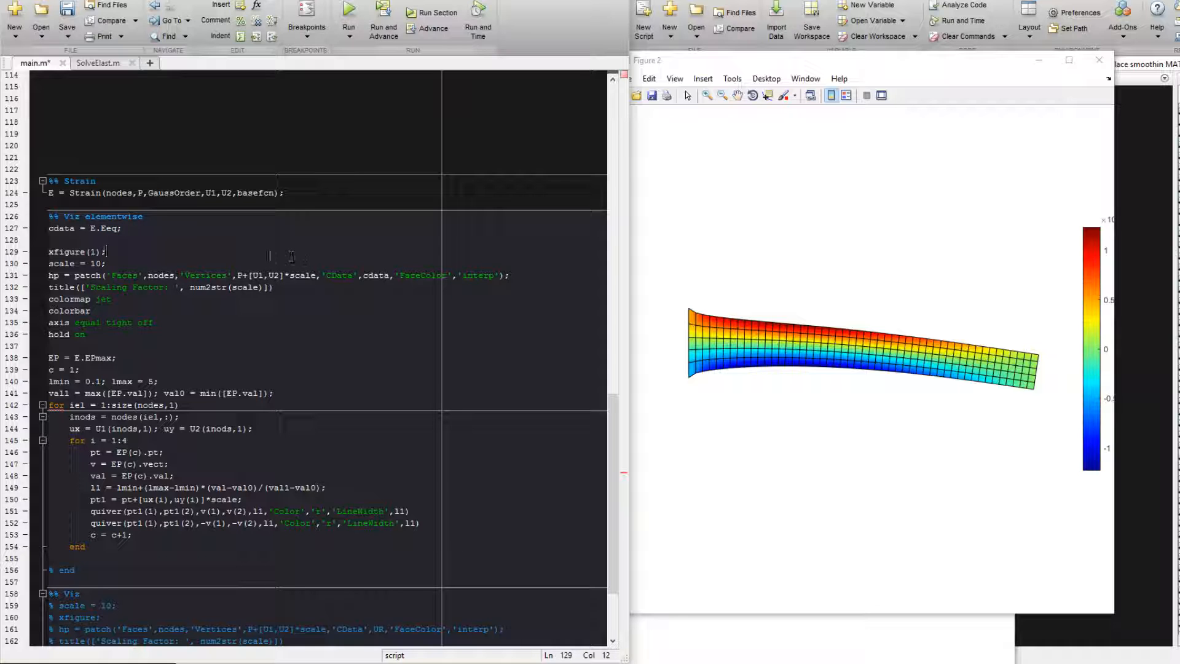
{"action": "left_click", "coordinate": [125, 569]}
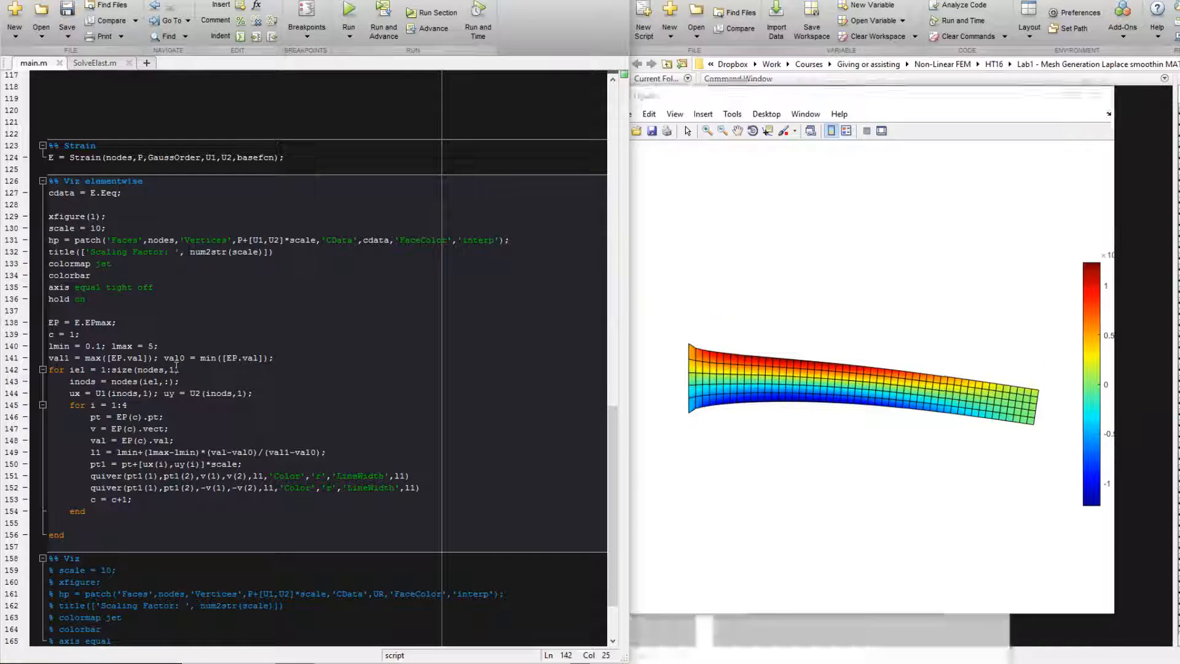
{"action": "left_click", "coordinate": [348, 18]}
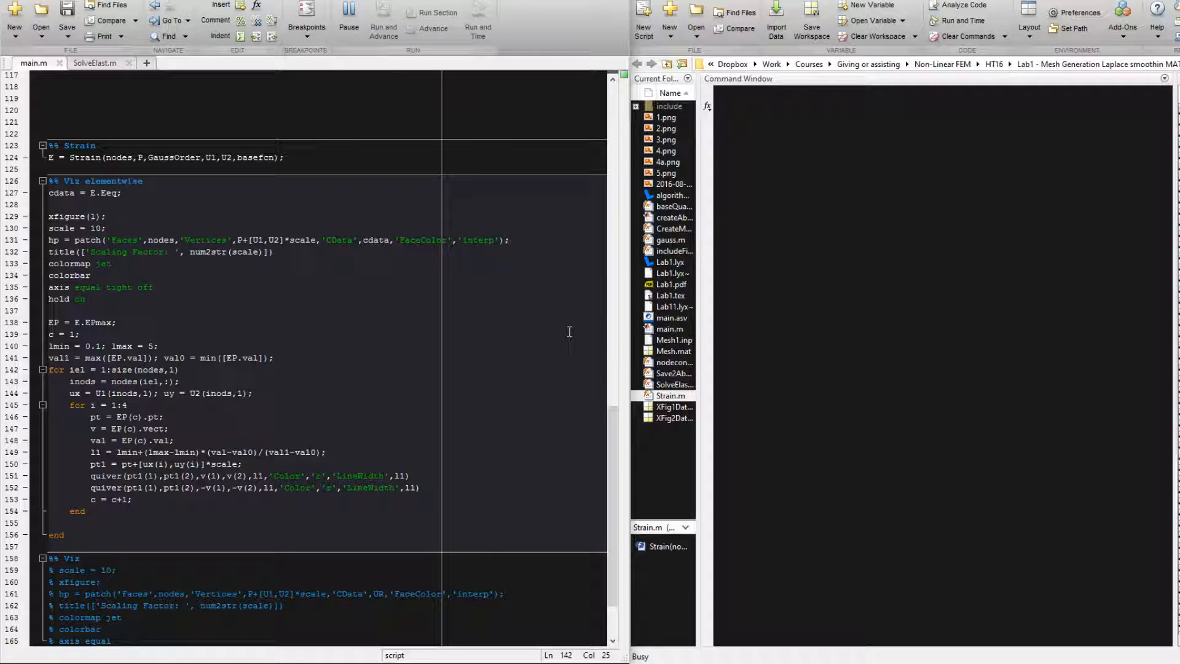
{"action": "mouse_move", "coordinate": [121, 489]}
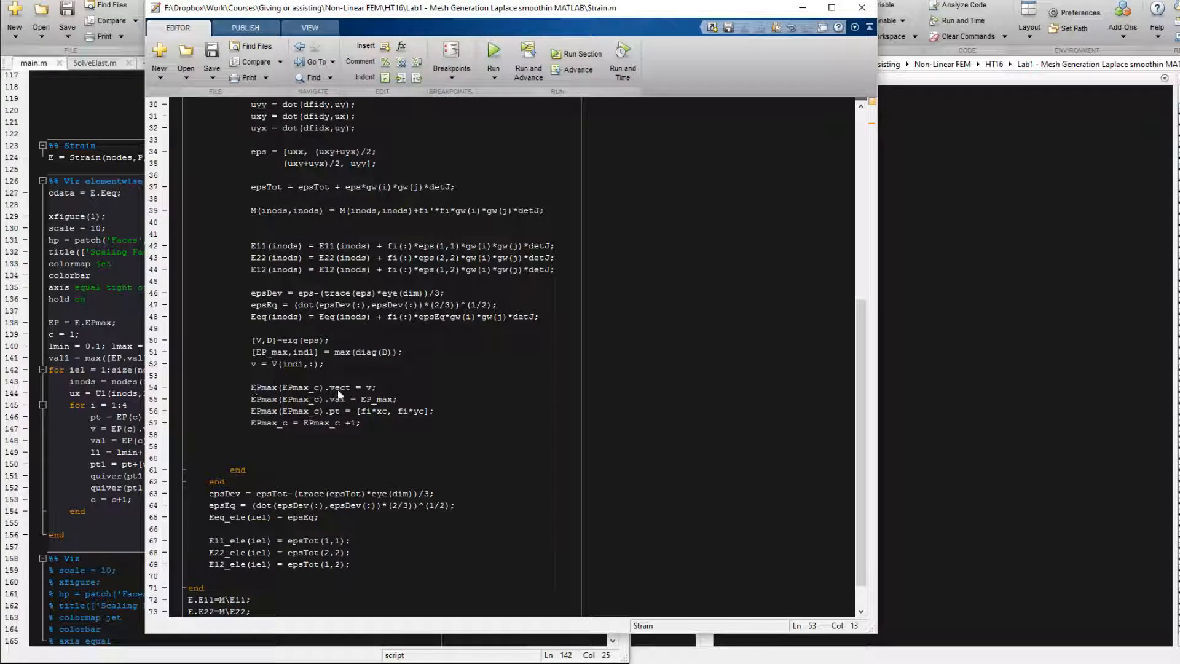
Open Strain.m from the Current Folder and review the epsEq and EPmax calculations
{"action": "double_click", "coordinate": [306, 351]}
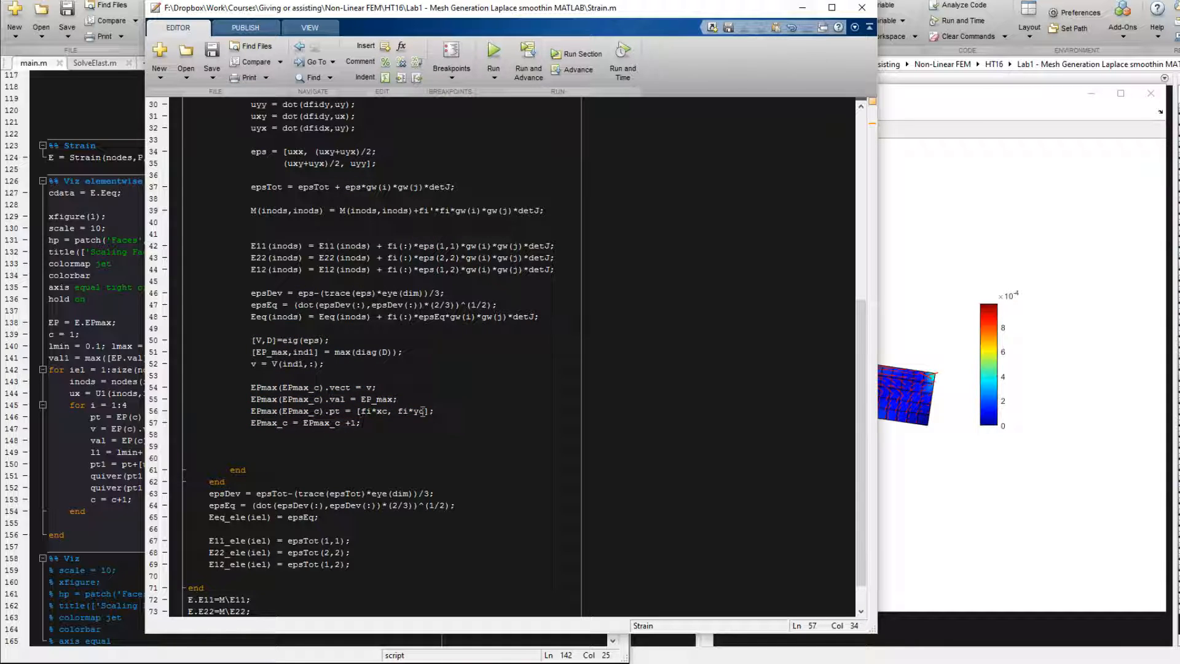
{"action": "double_click", "coordinate": [373, 398]}
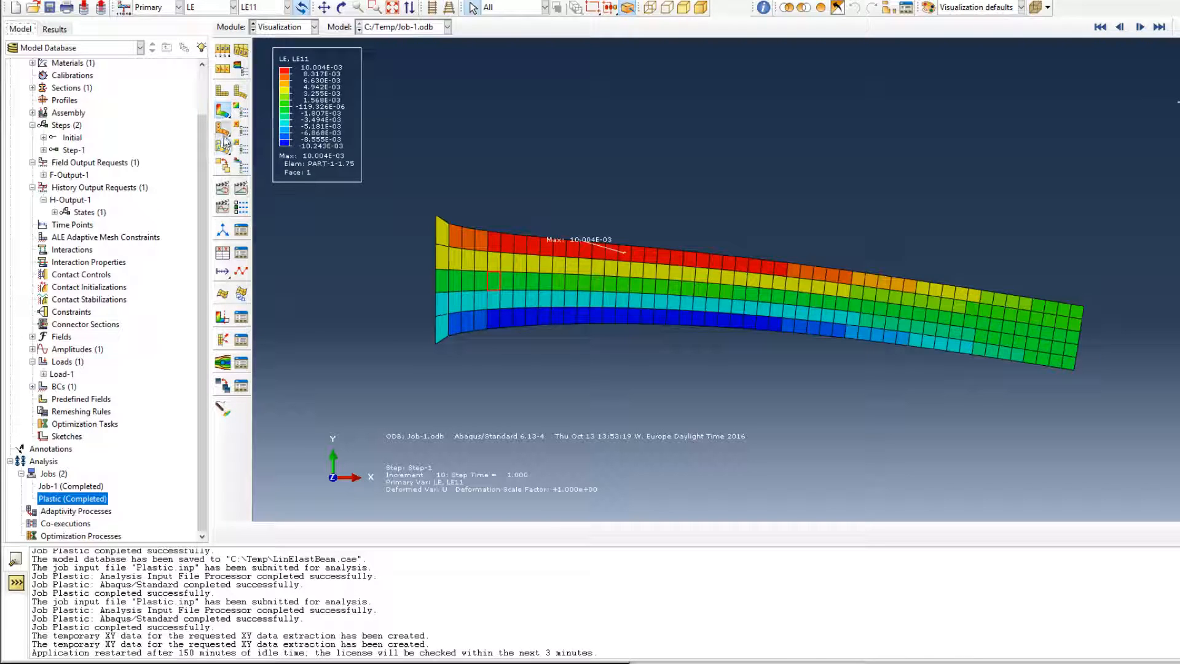
Restrict the LE symbol plot to the Max. Principal strain component
{"action": "left_click", "coordinate": [286, 8]}
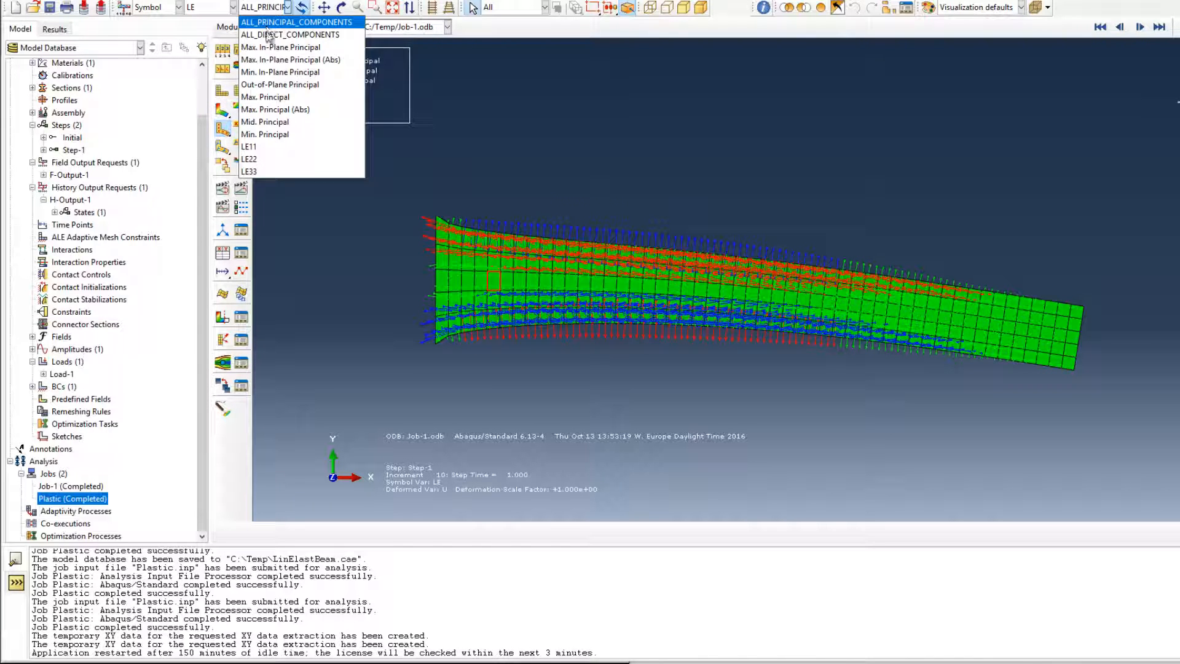
{"action": "mouse_move", "coordinate": [279, 97]}
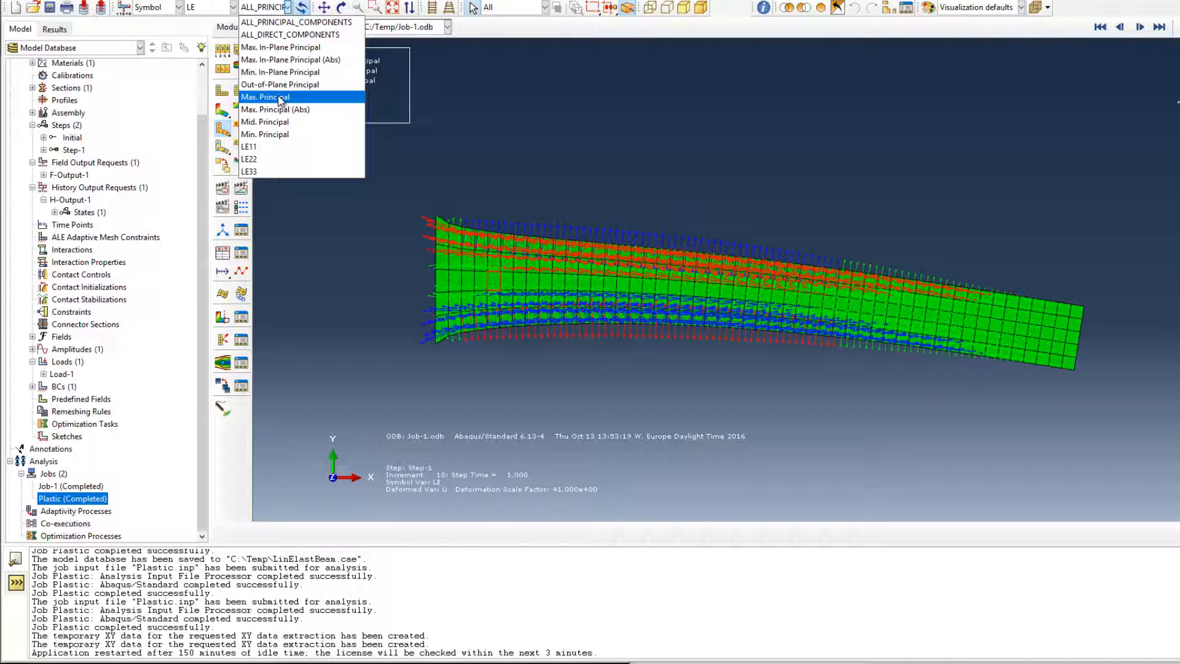
{"action": "left_click", "coordinate": [265, 96]}
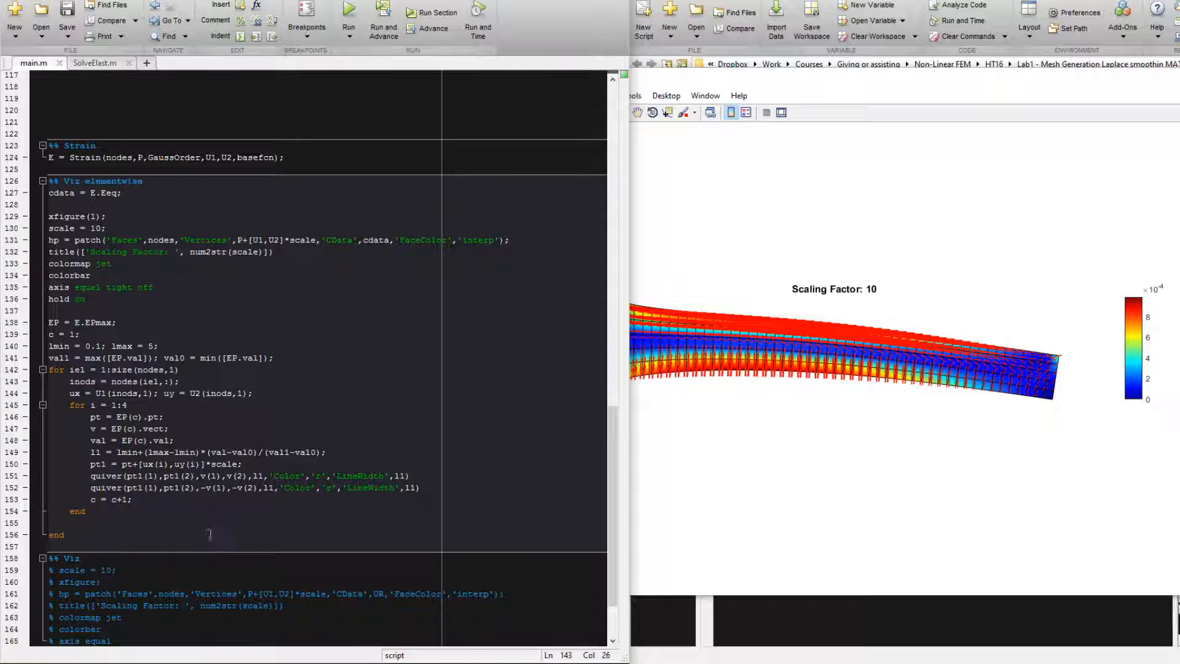
Scroll the script to review the Viz elementwise section beside the strain figure
{"action": "scroll", "scroll_direction": "up", "scroll_amount": 3}
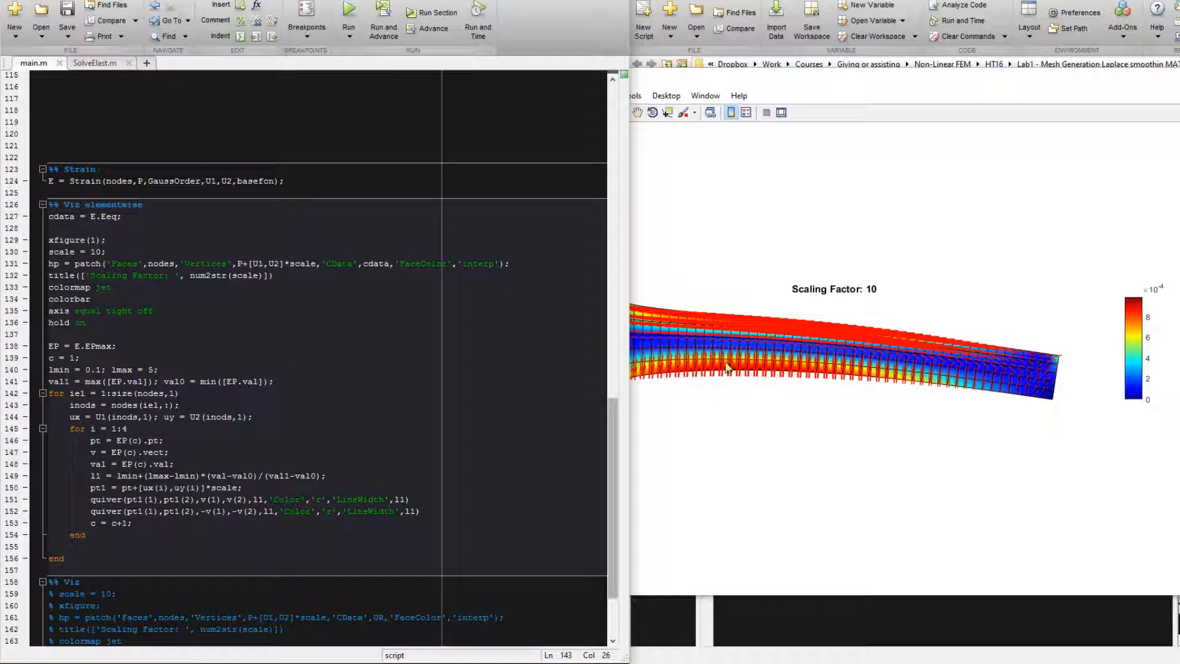